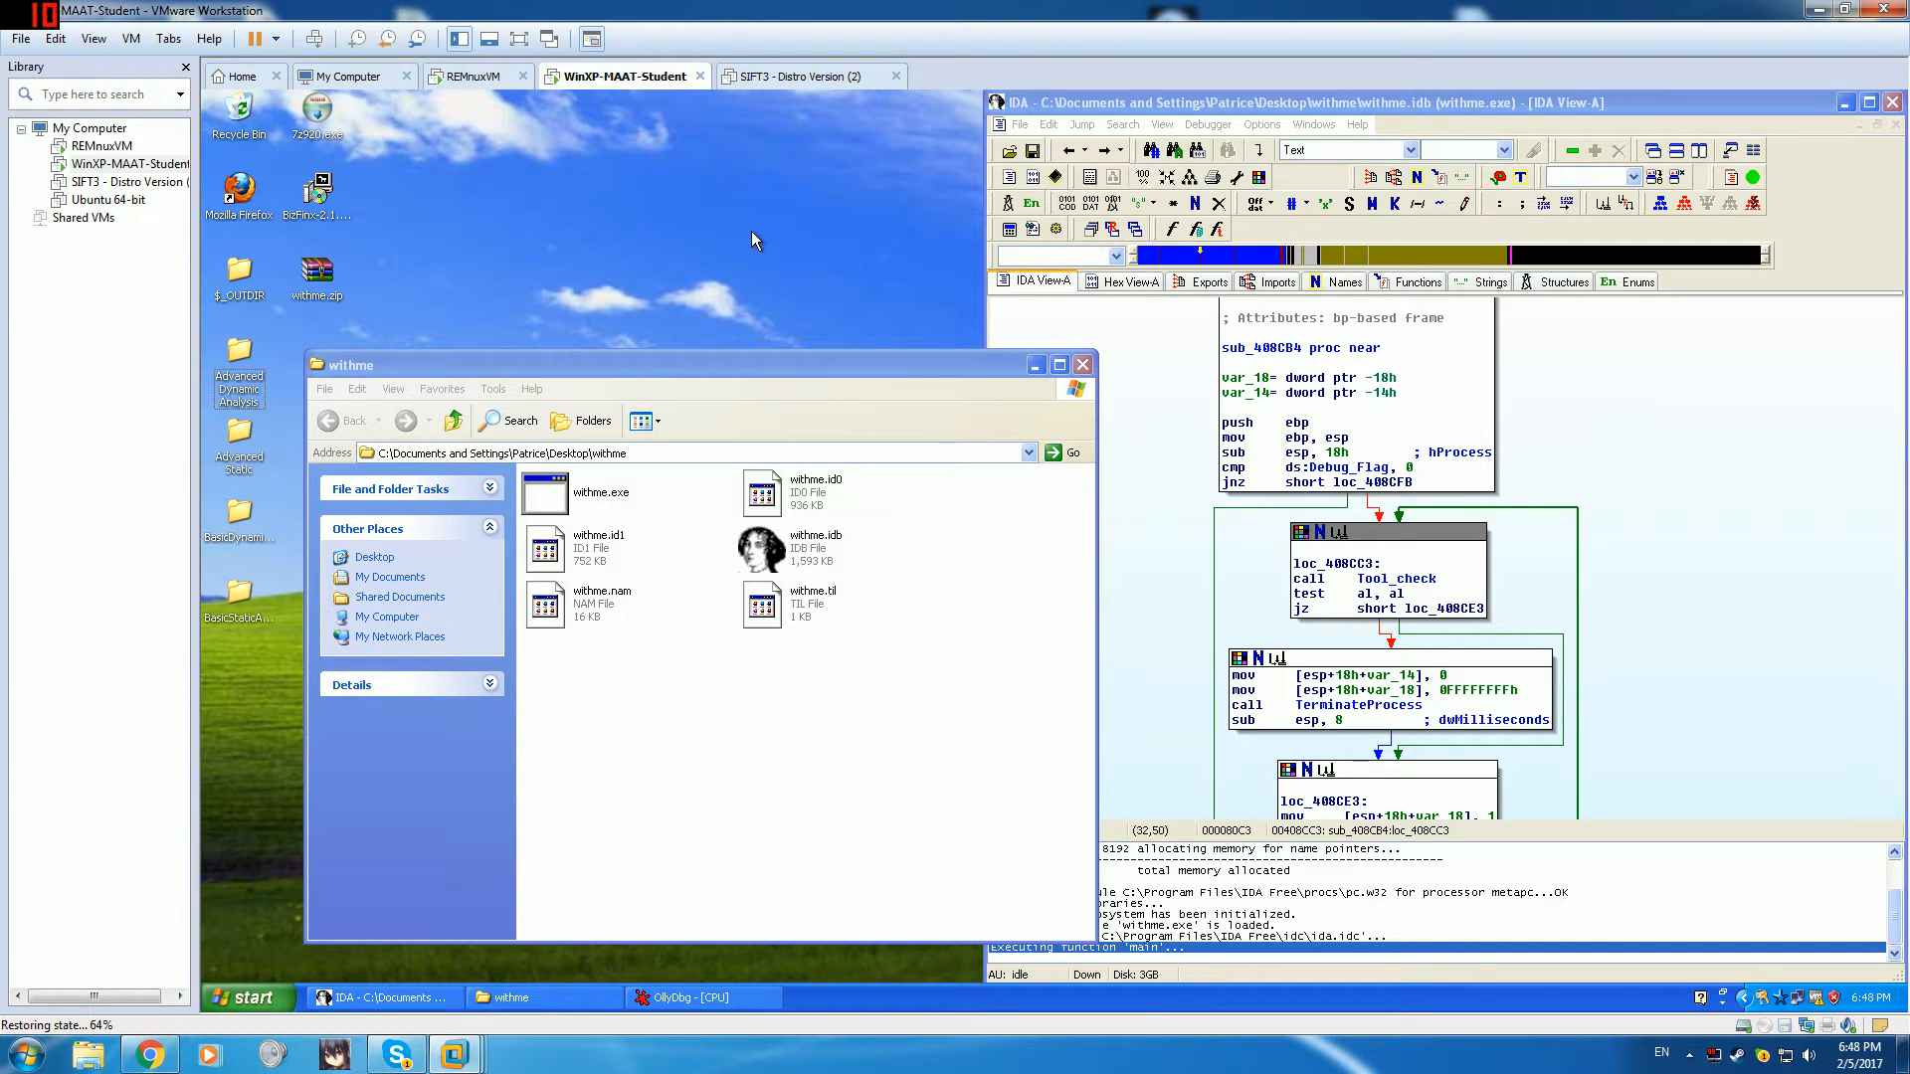
mouse_move(779, 225)
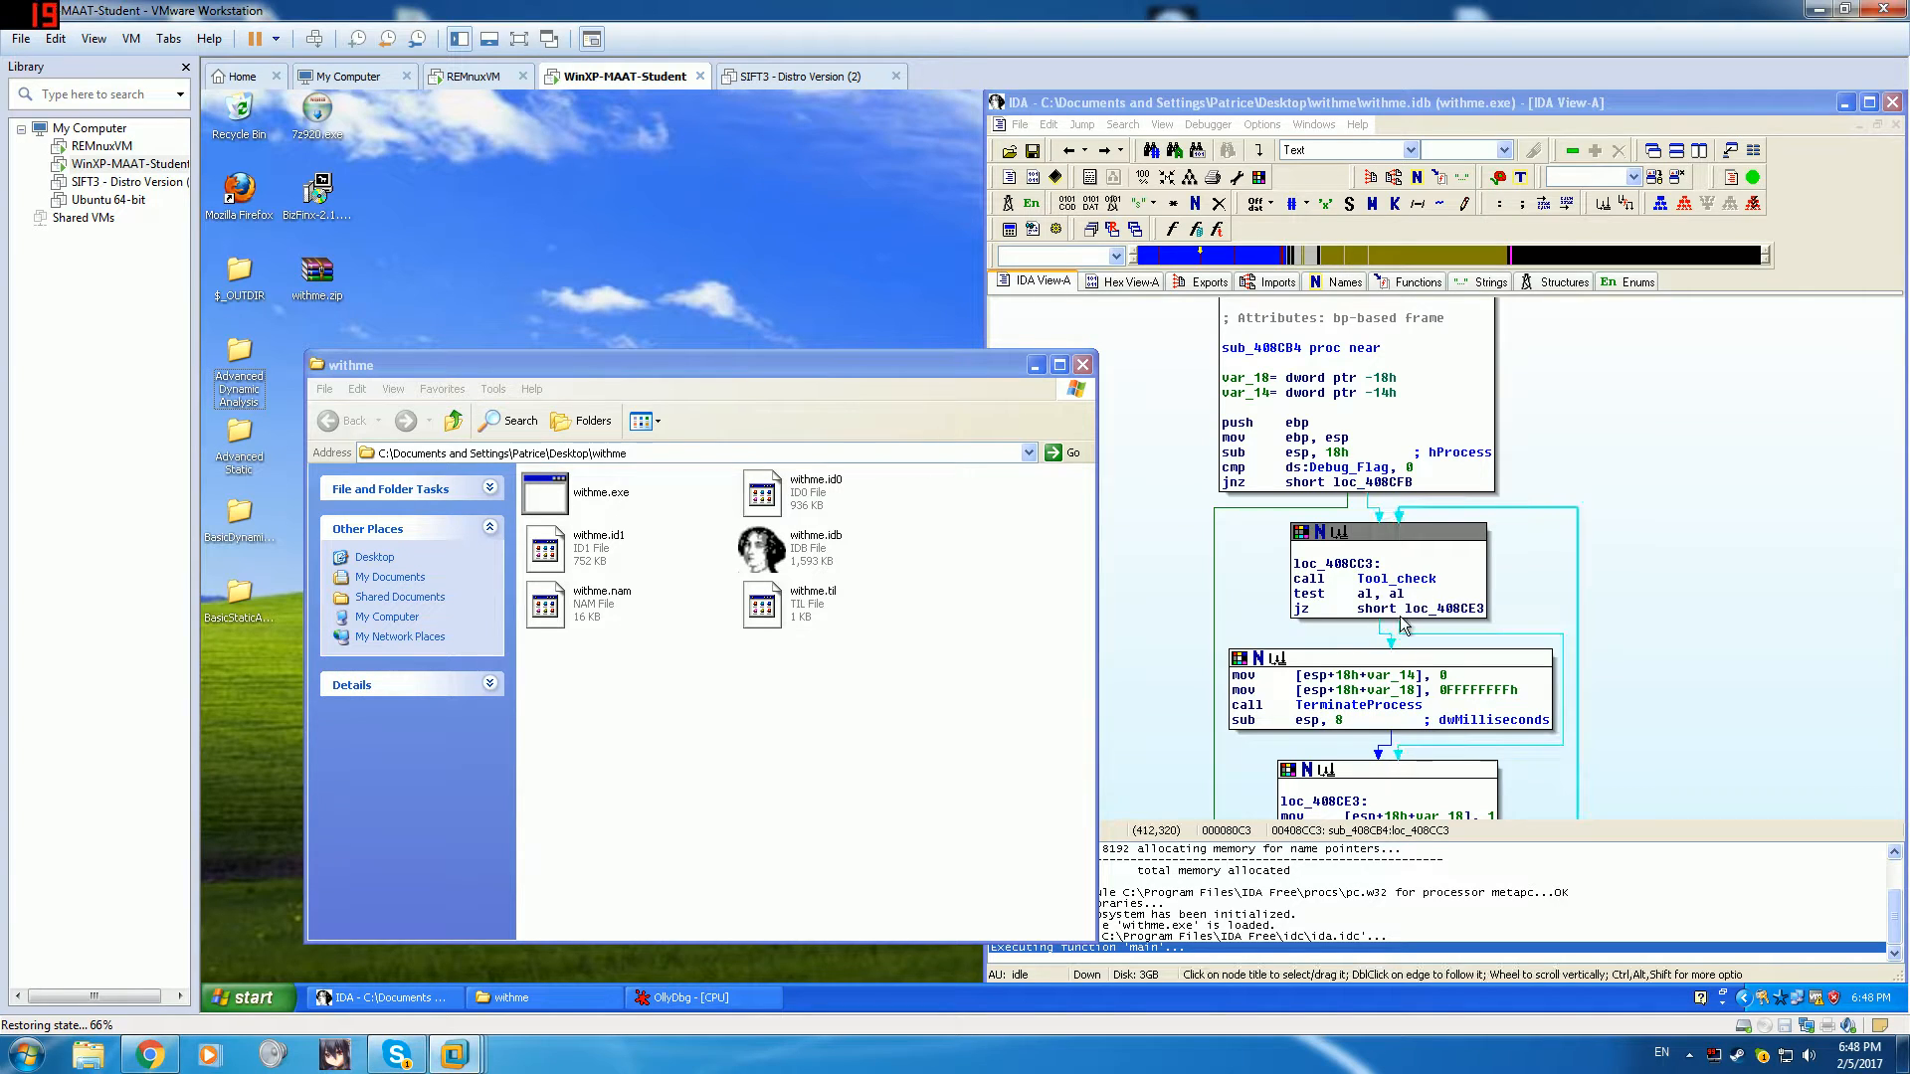
mouse_move(1313, 552)
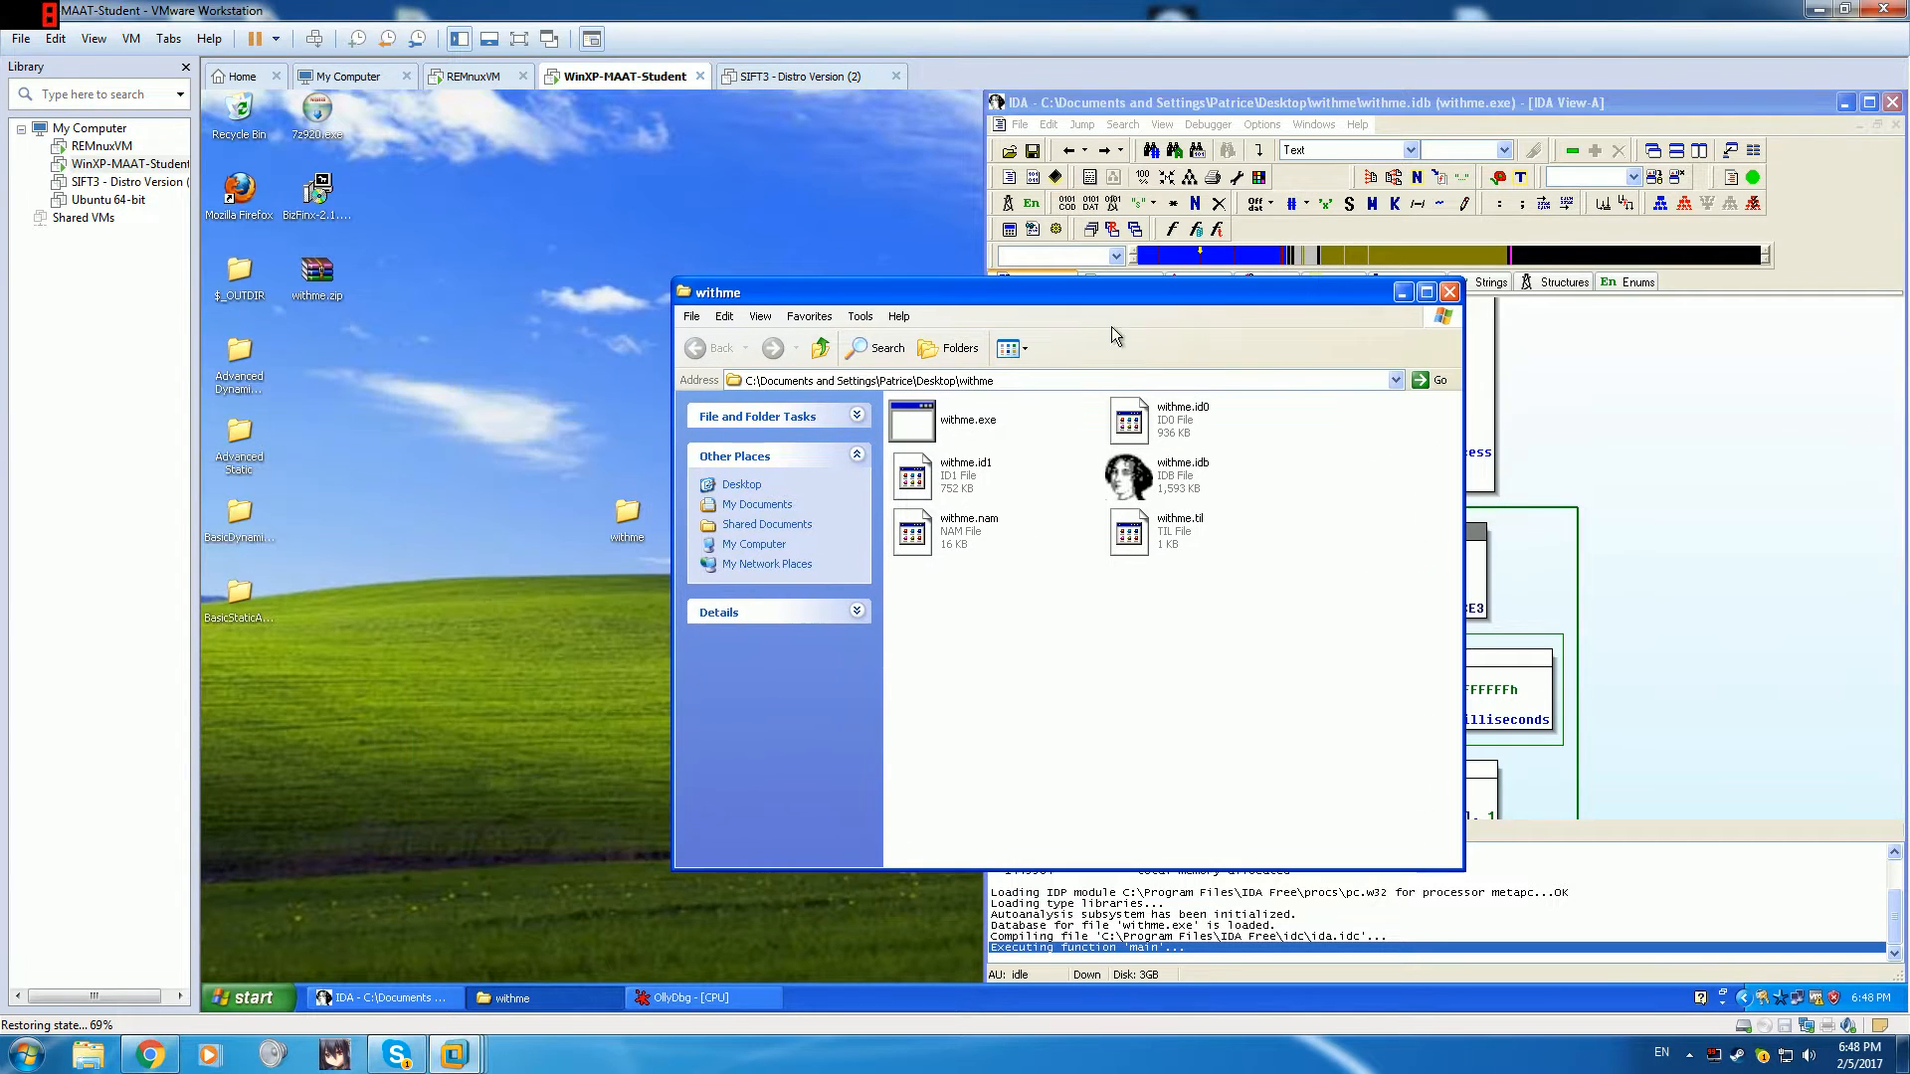
- Bring OllyDbg forward and dismiss its crash report with Don't Send after withme.exe crashes
left_click(702, 997)
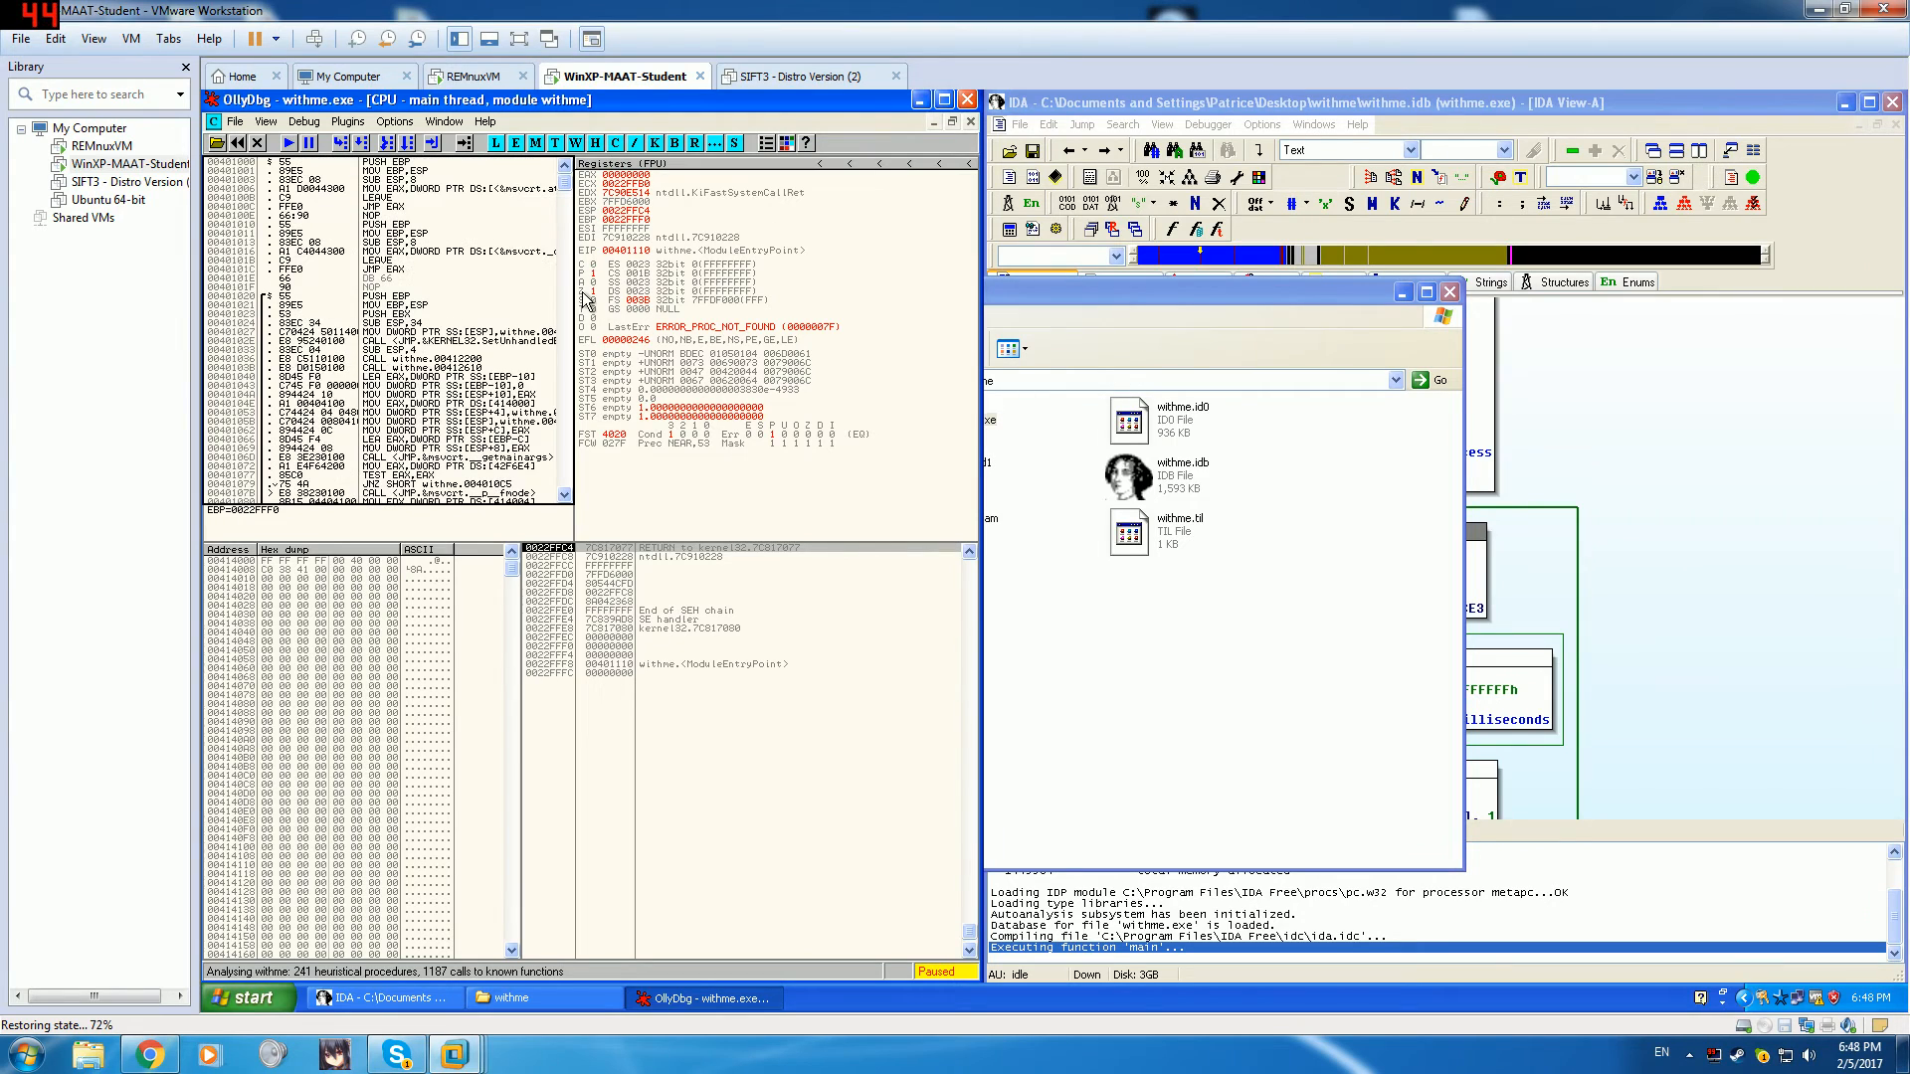
mouse_move(535, 276)
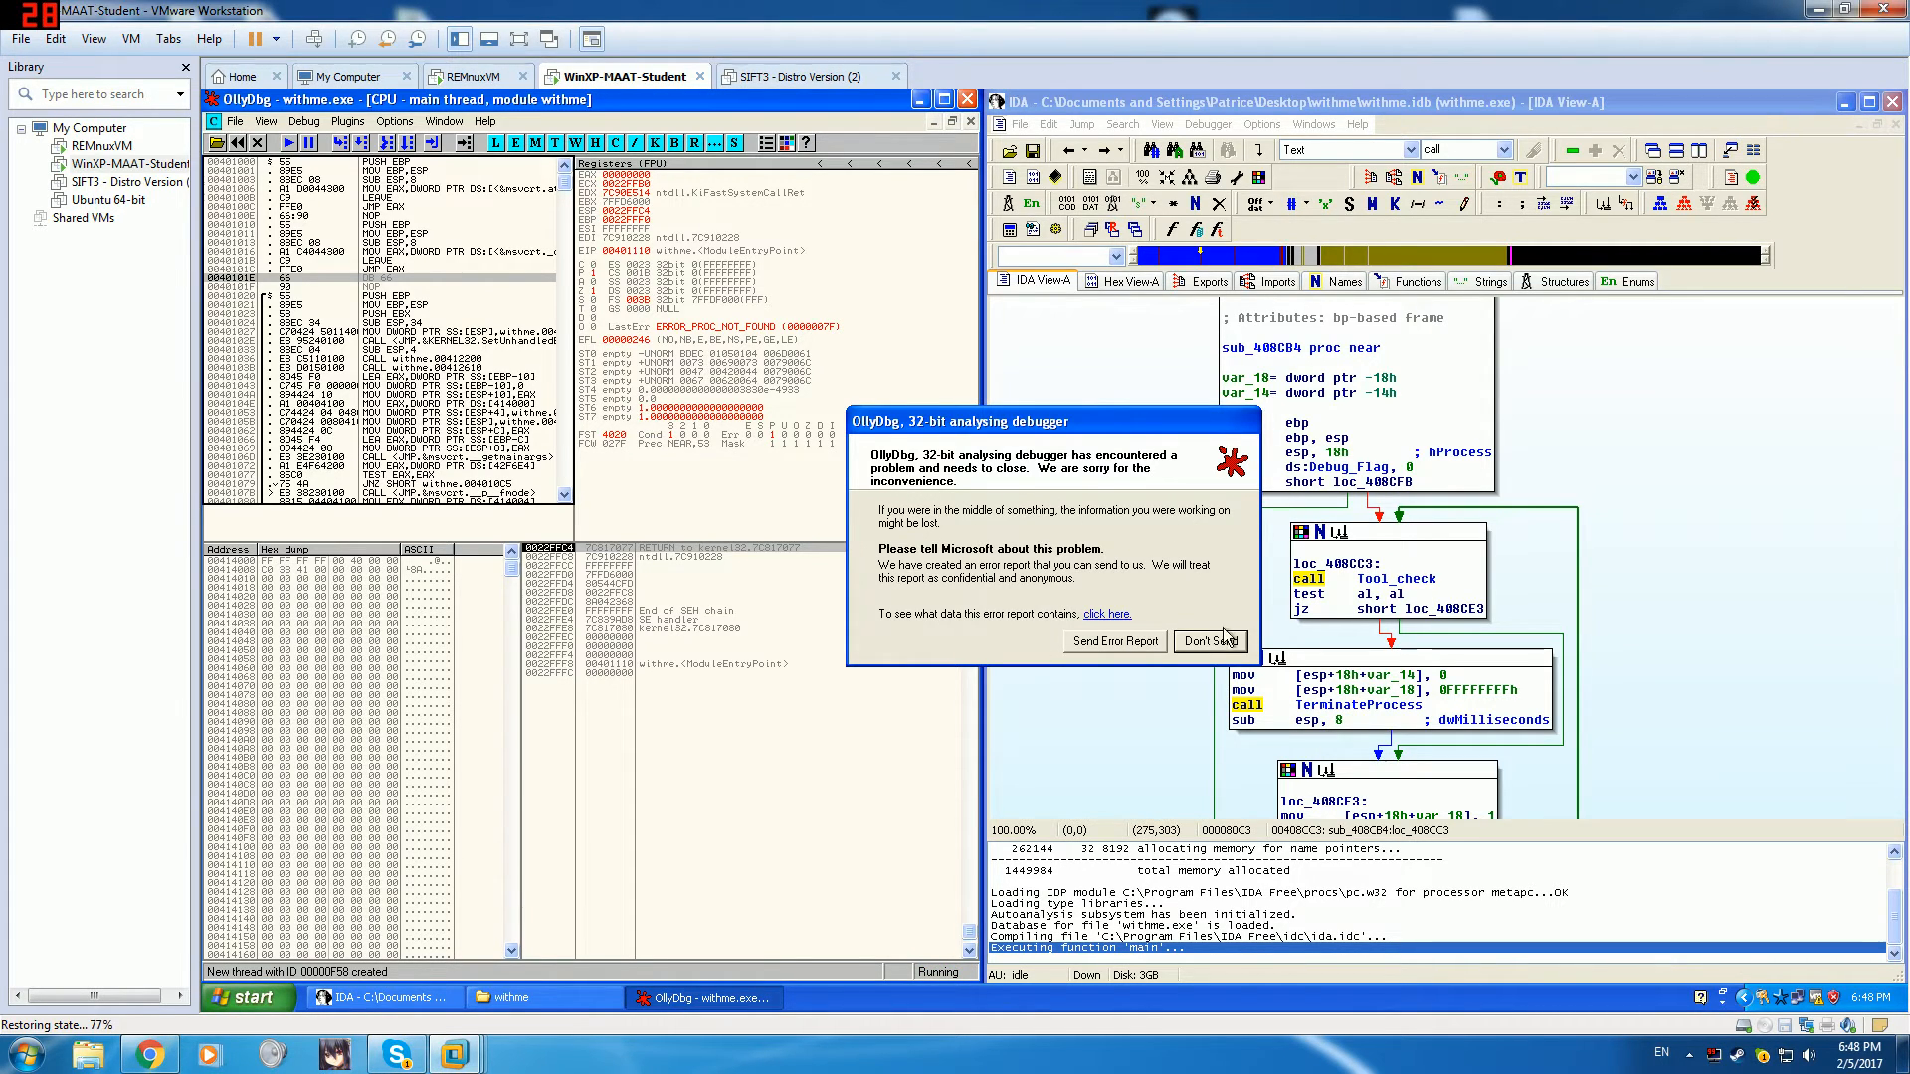
left_click(1211, 641)
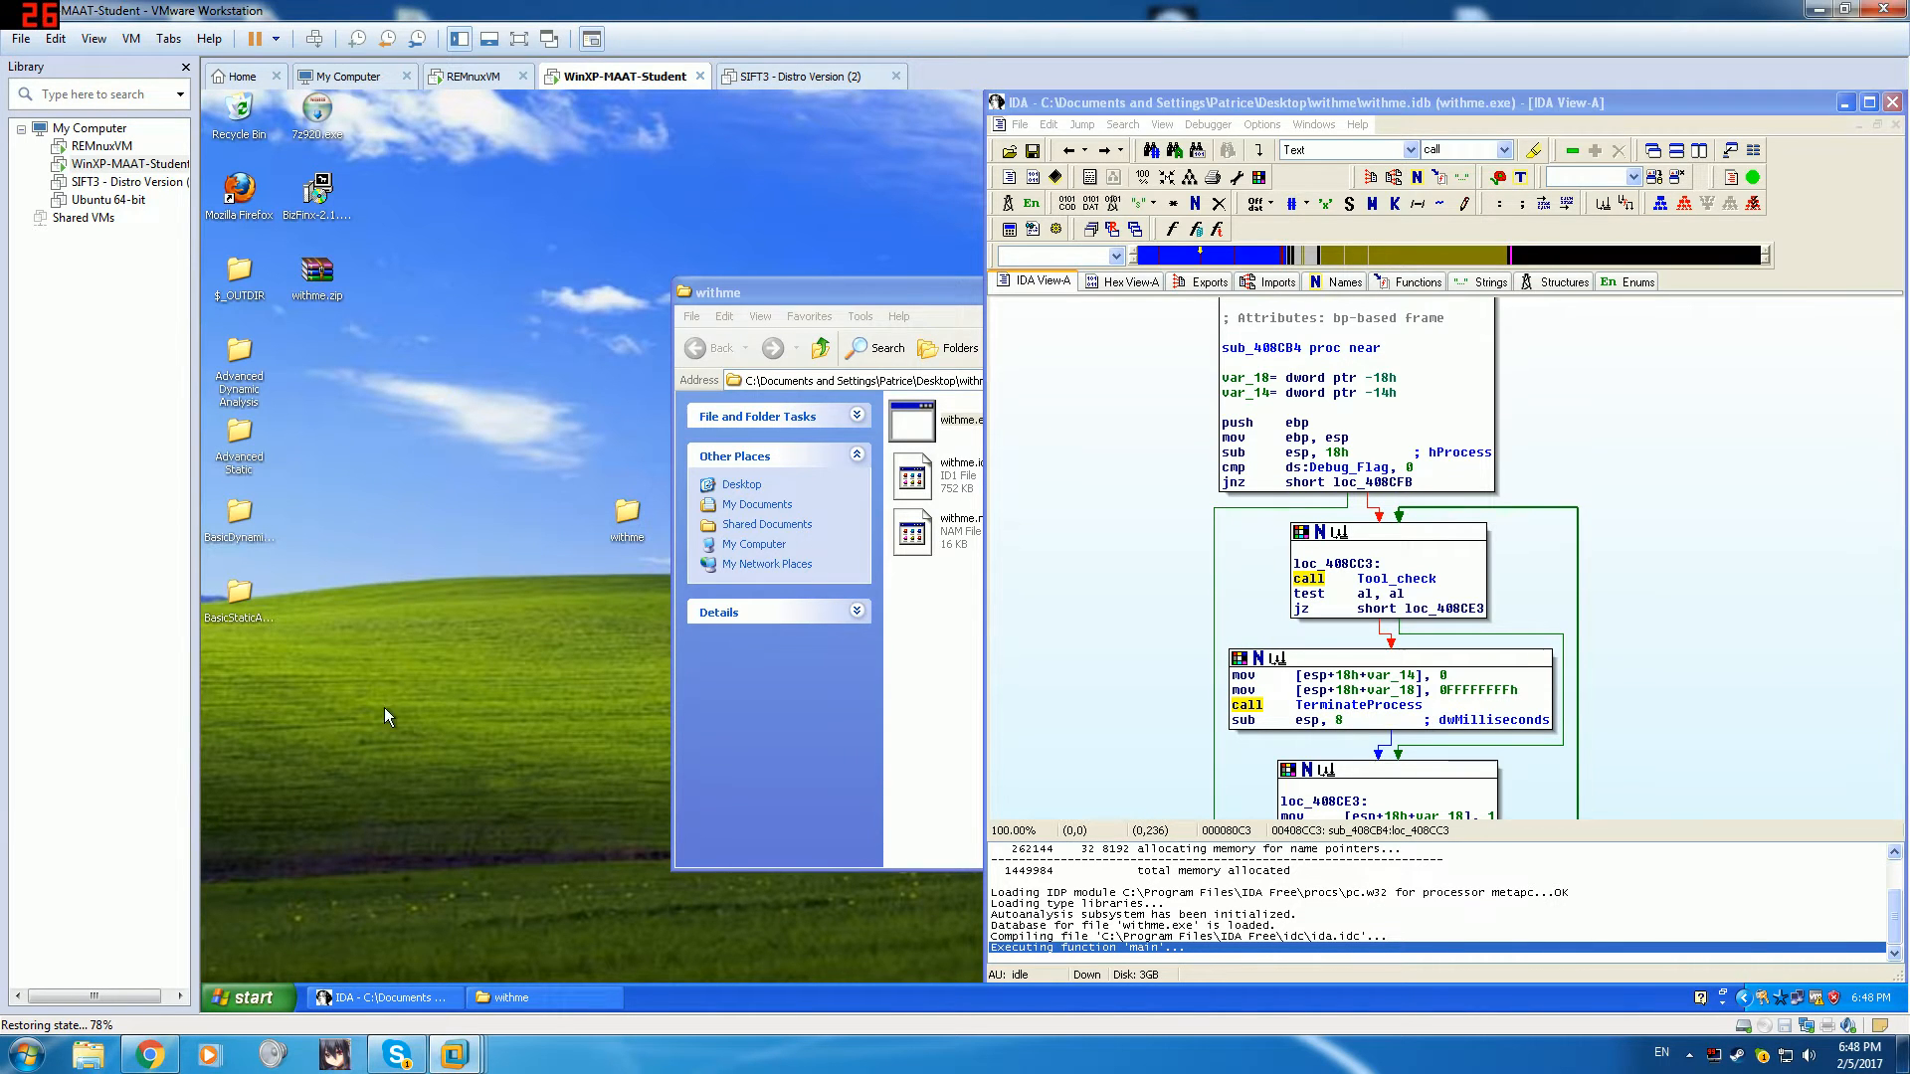
- Open Advanced Dynamic Analysis, then OllyDBG, to relaunch OllyDbg with withme.exe paused
double_click(239, 368)
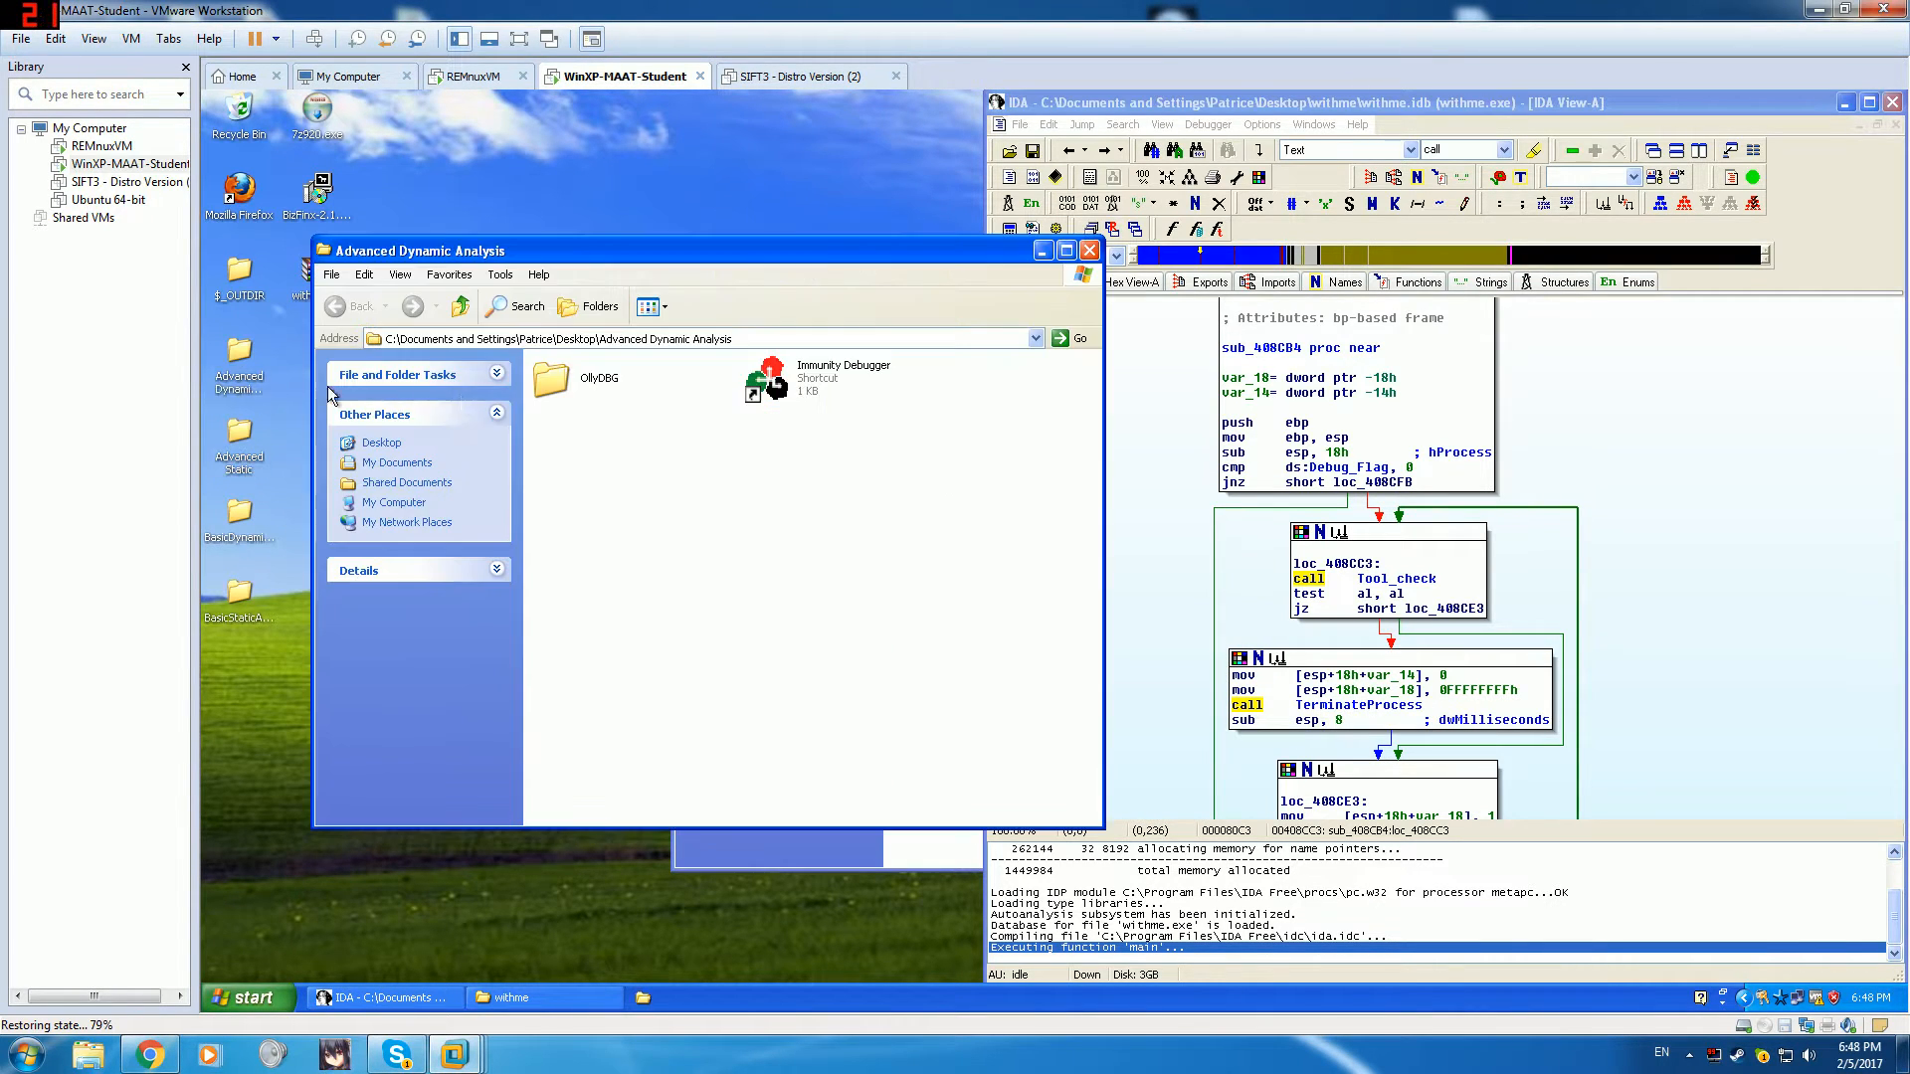
double_click(551, 377)
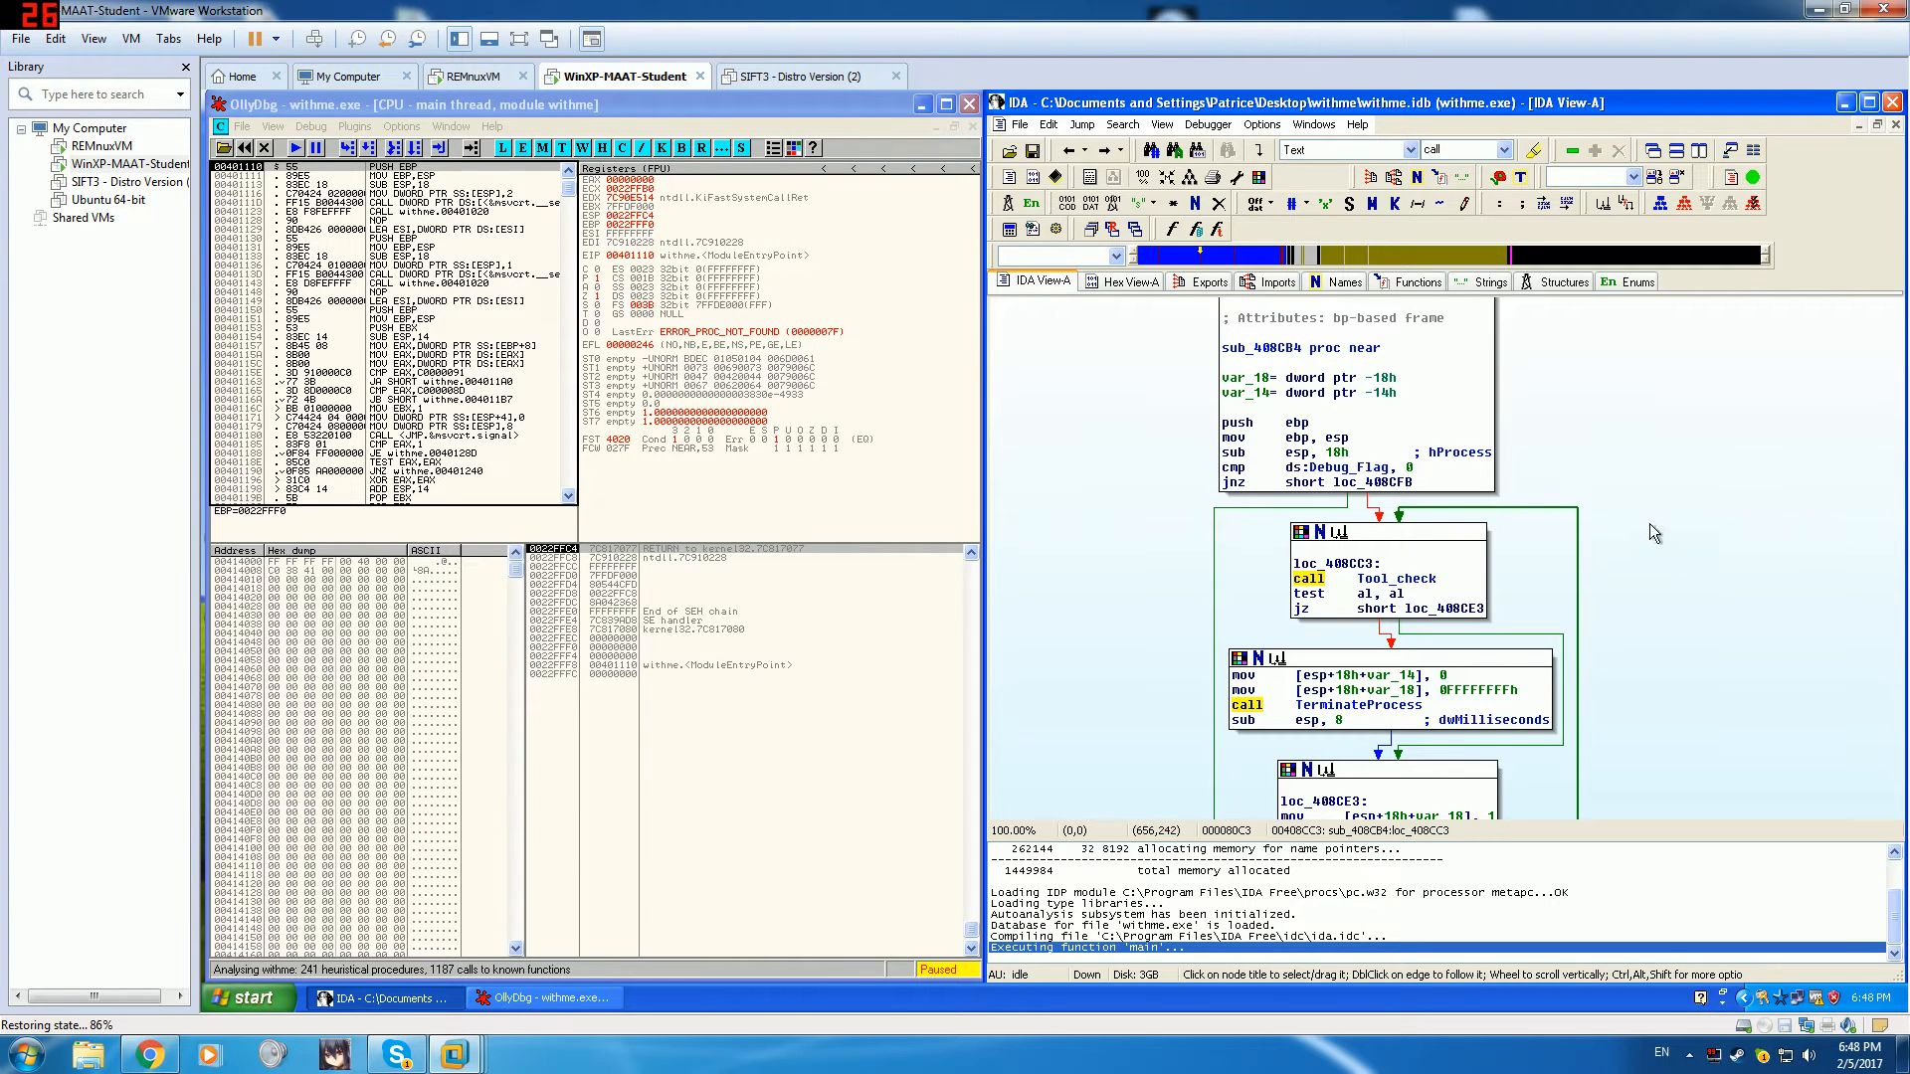
- Check Tool_check's cross-references in IDA, finding the single caller sub_408CB4
left_click(1396, 578)
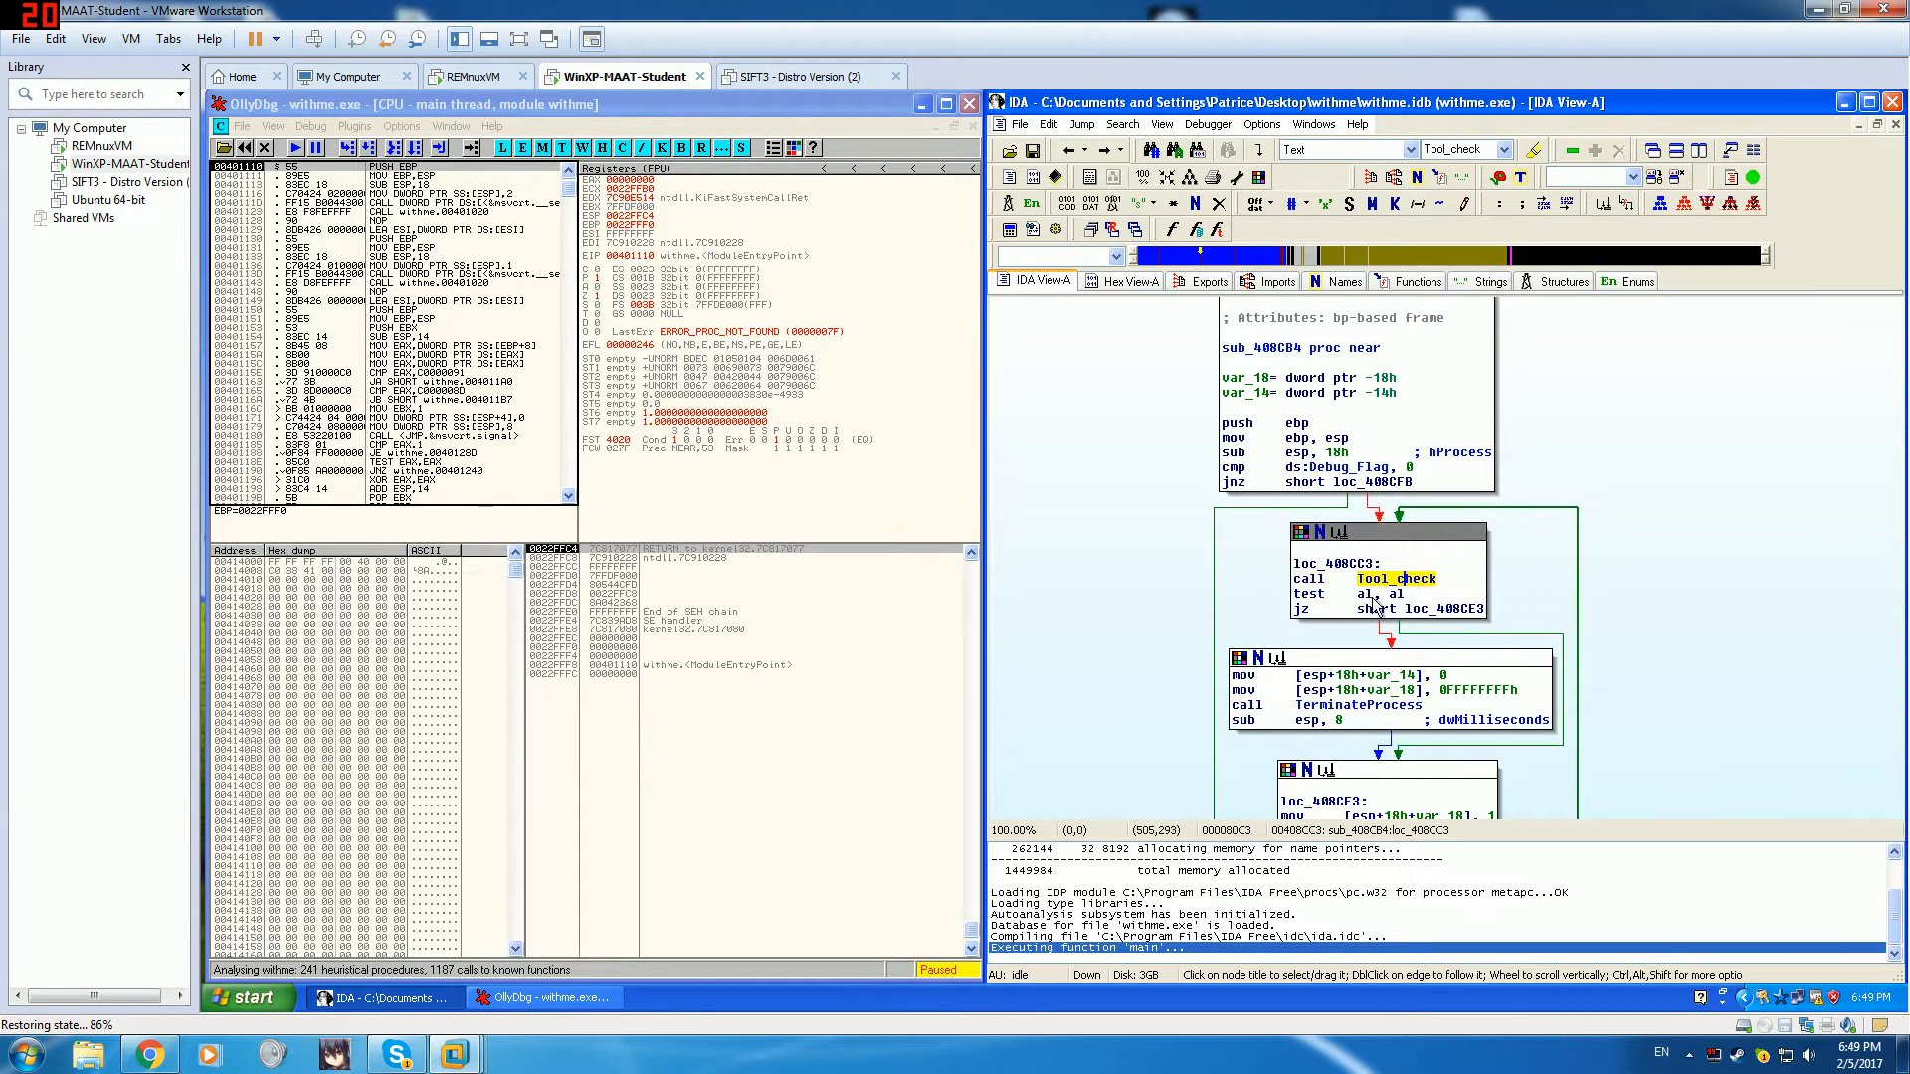
mouse_move(1395, 579)
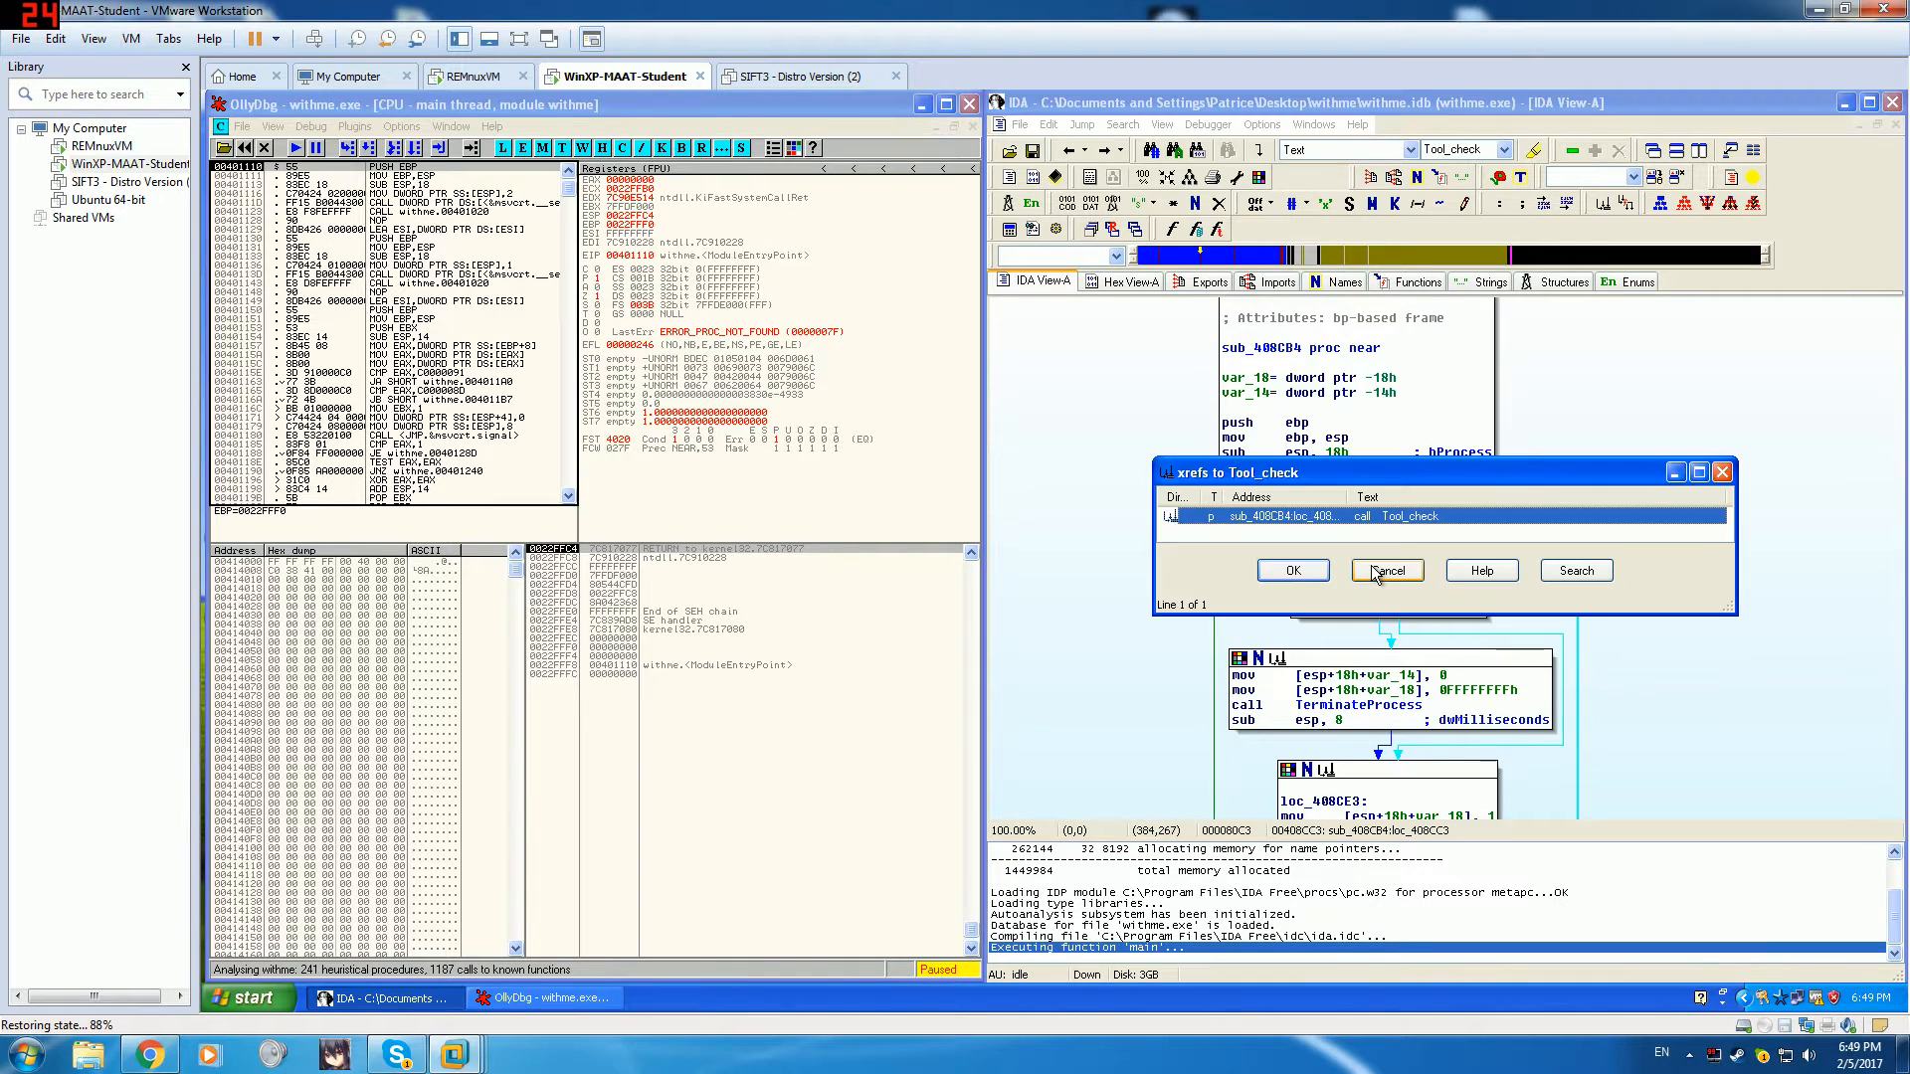
left_click(1290, 515)
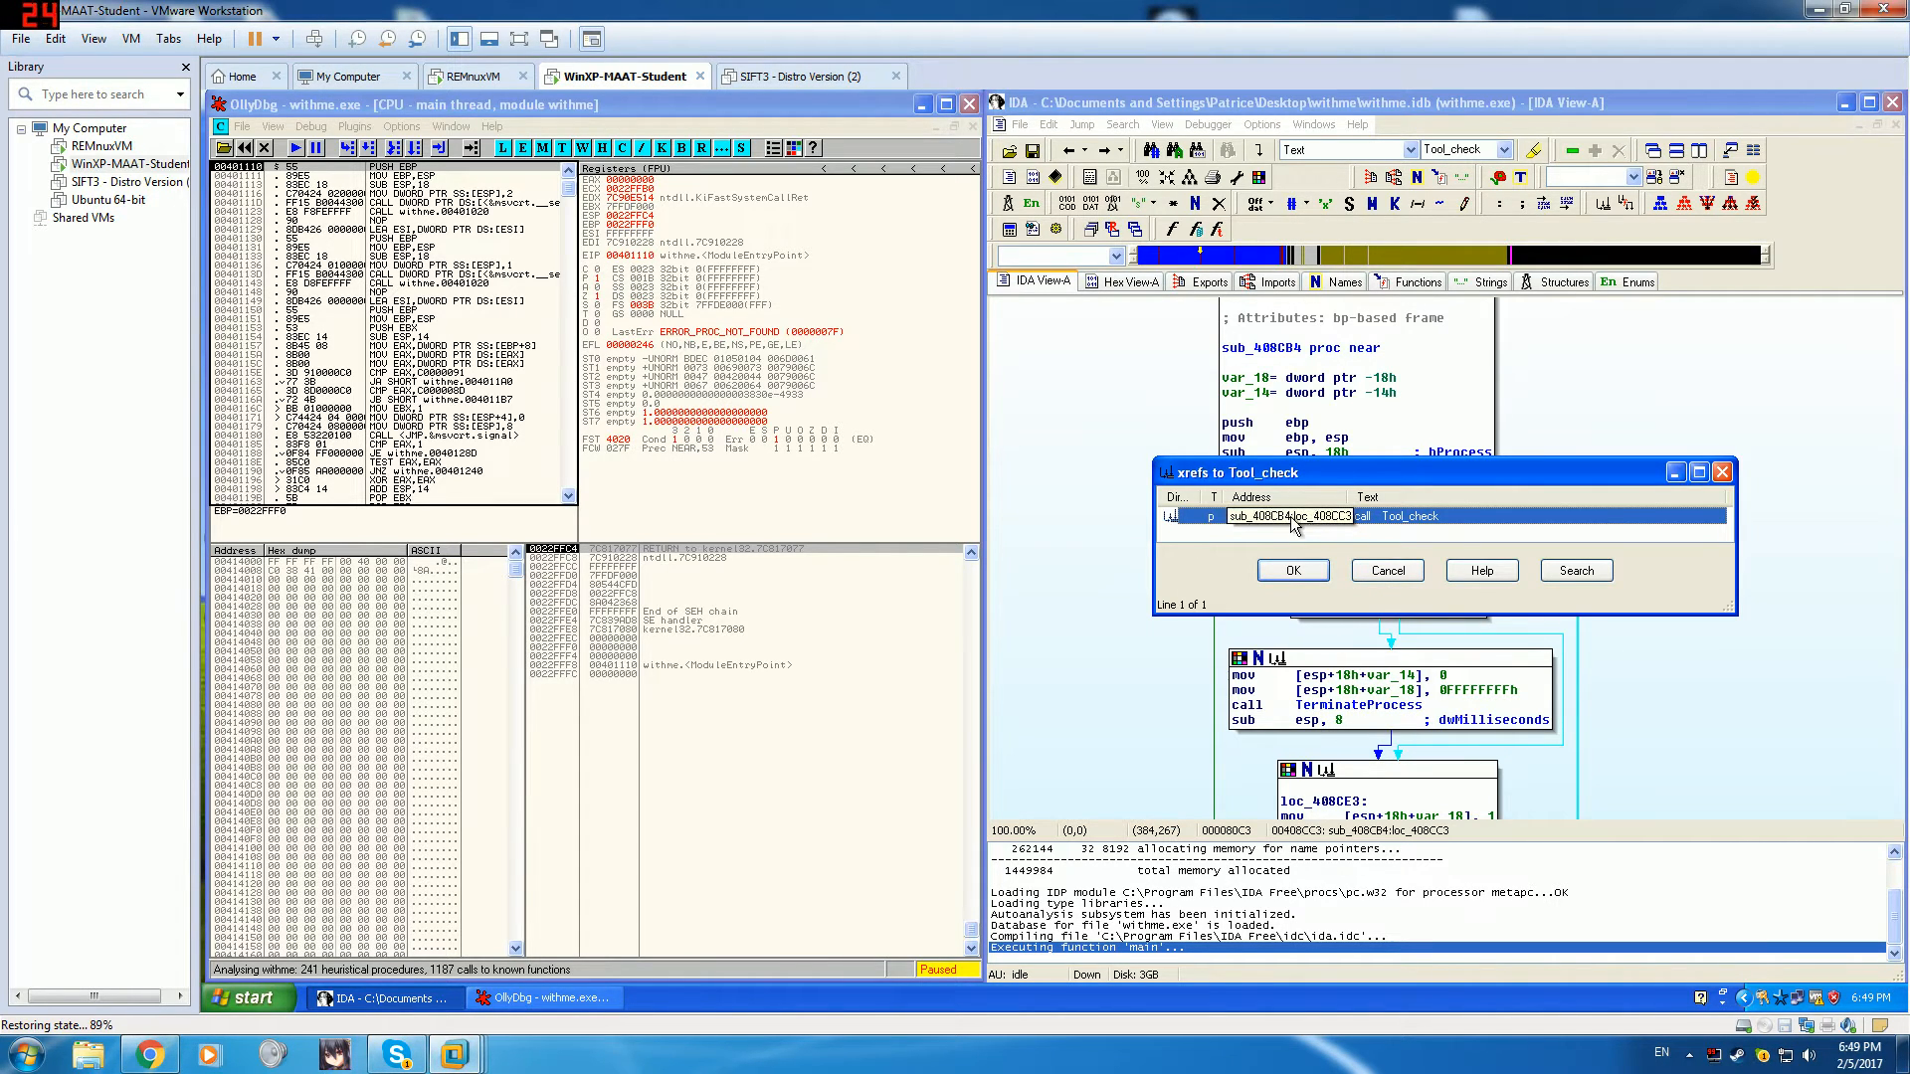
left_click(1293, 570)
type("00")
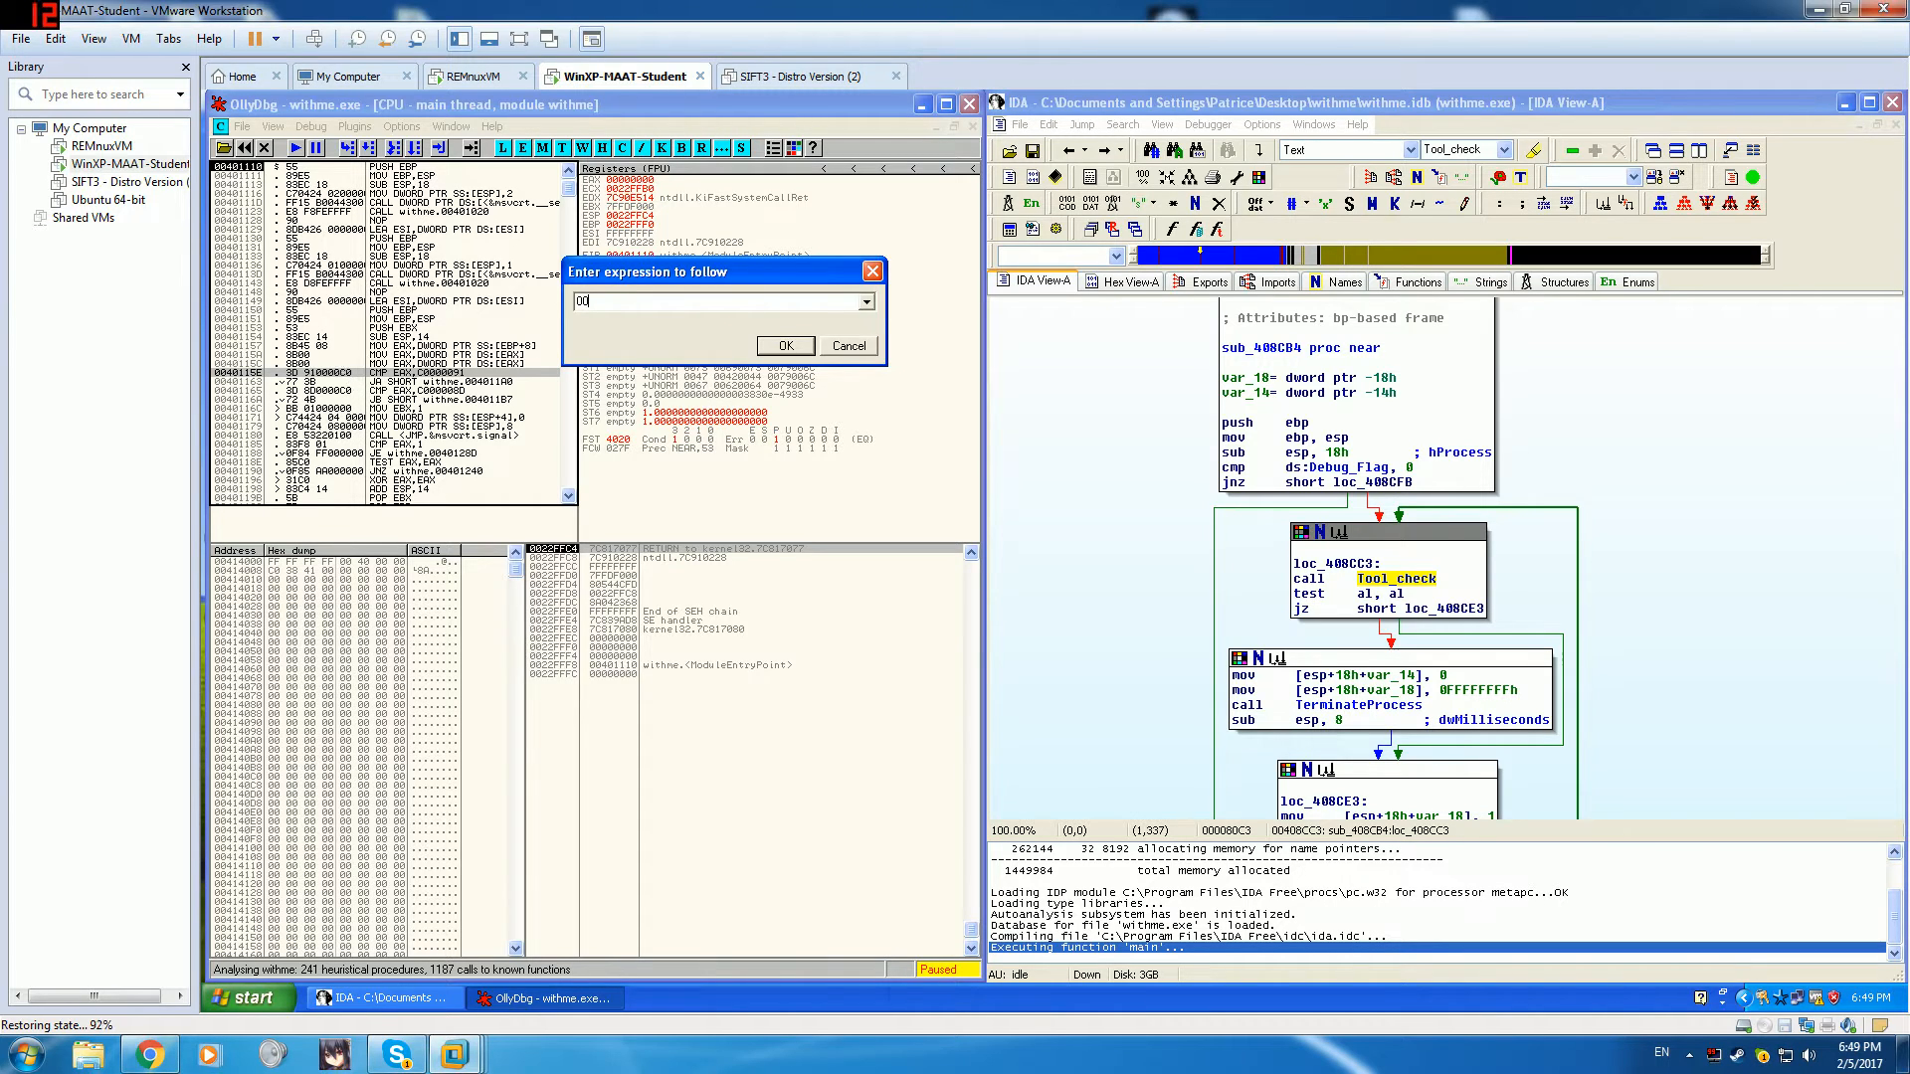
- Confirm the Enter expression dialog to jump the disassembly to 00408CC3
left_click(785, 345)
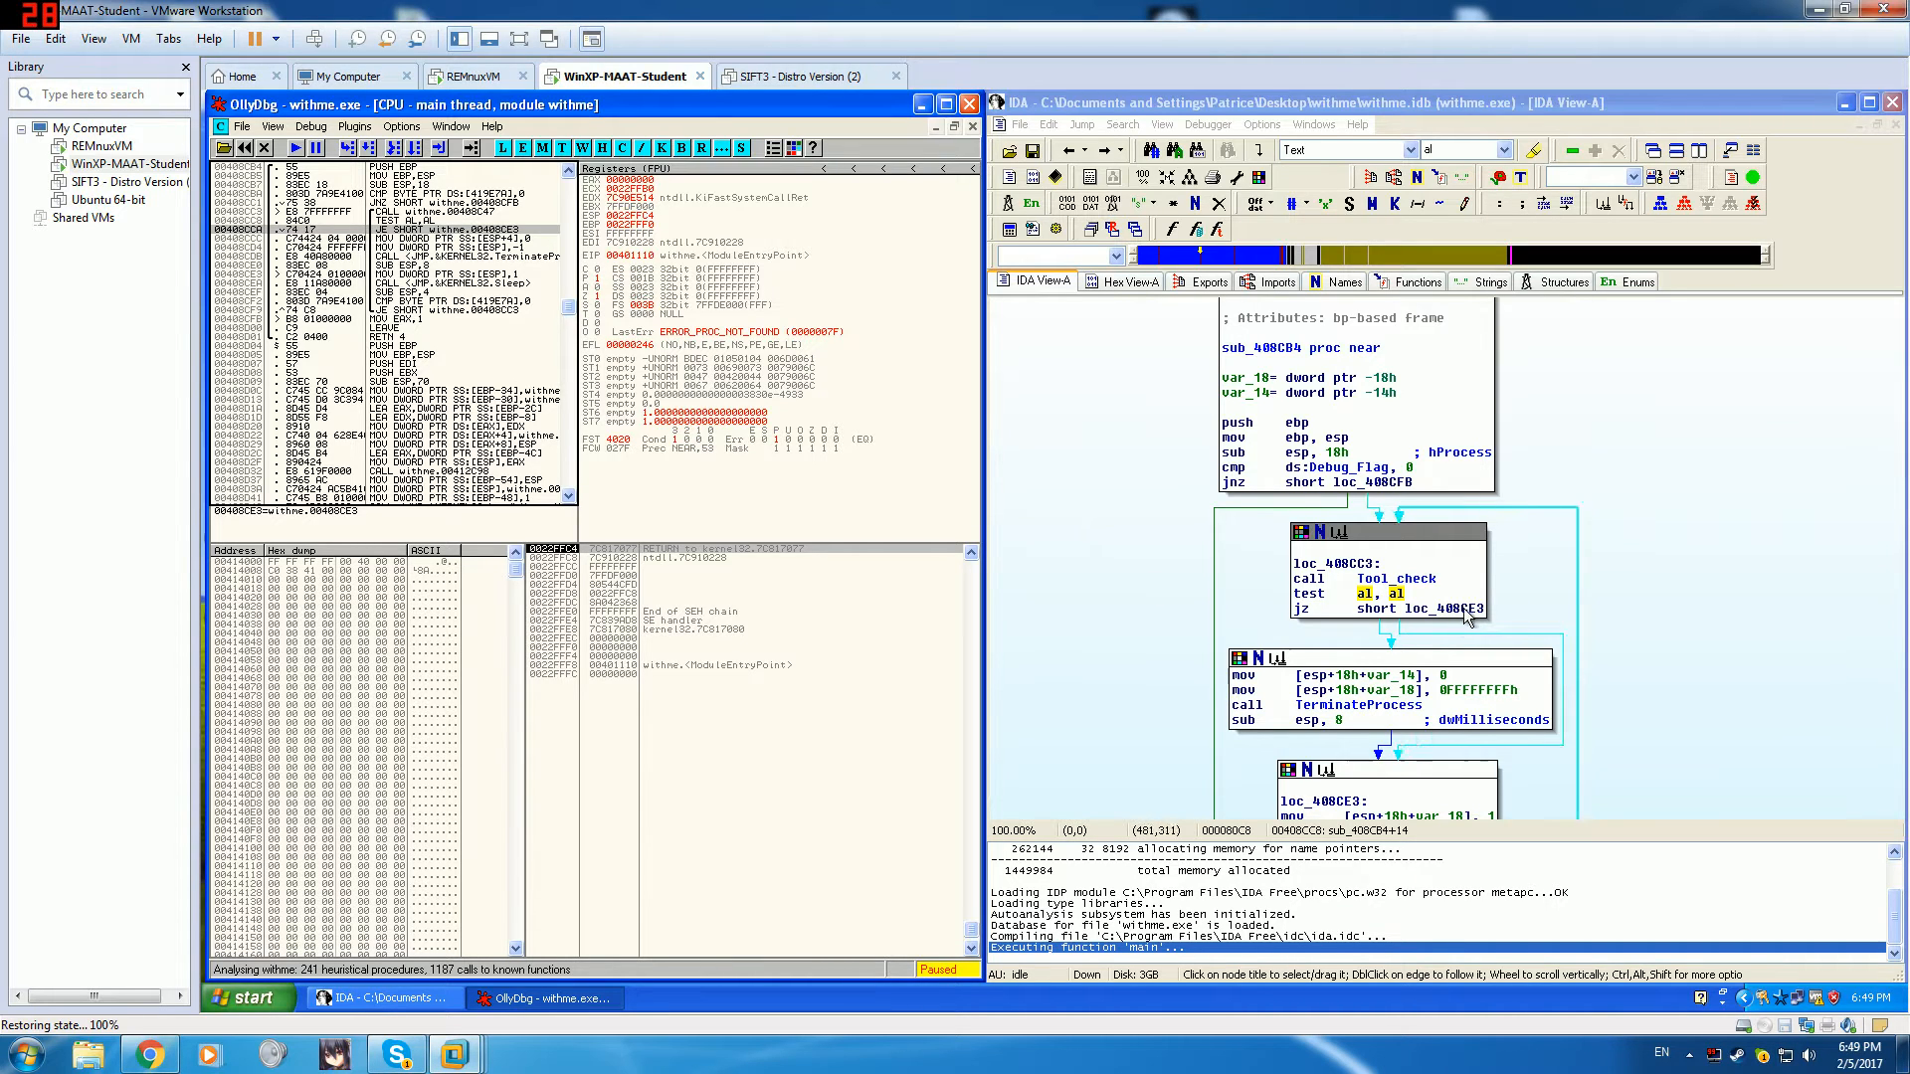
mouse_move(1288, 594)
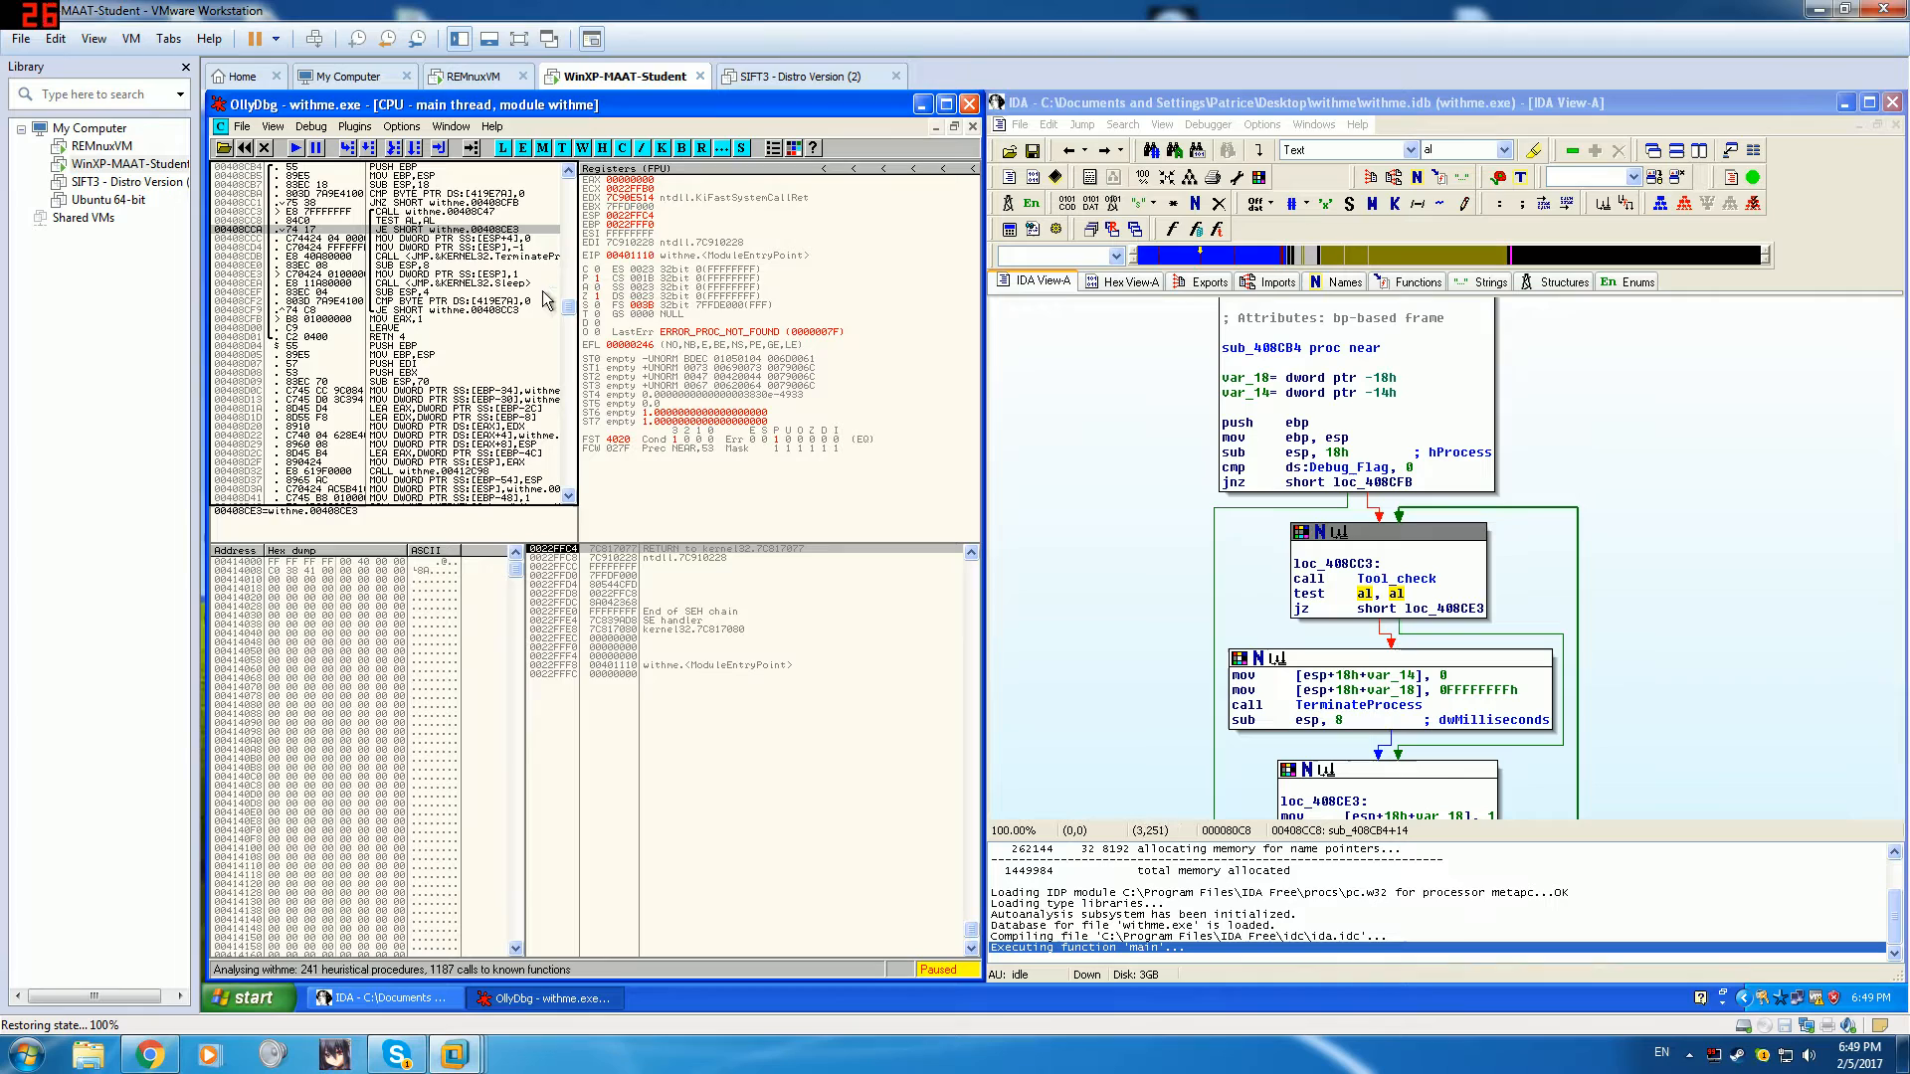
mouse_move(1110, 544)
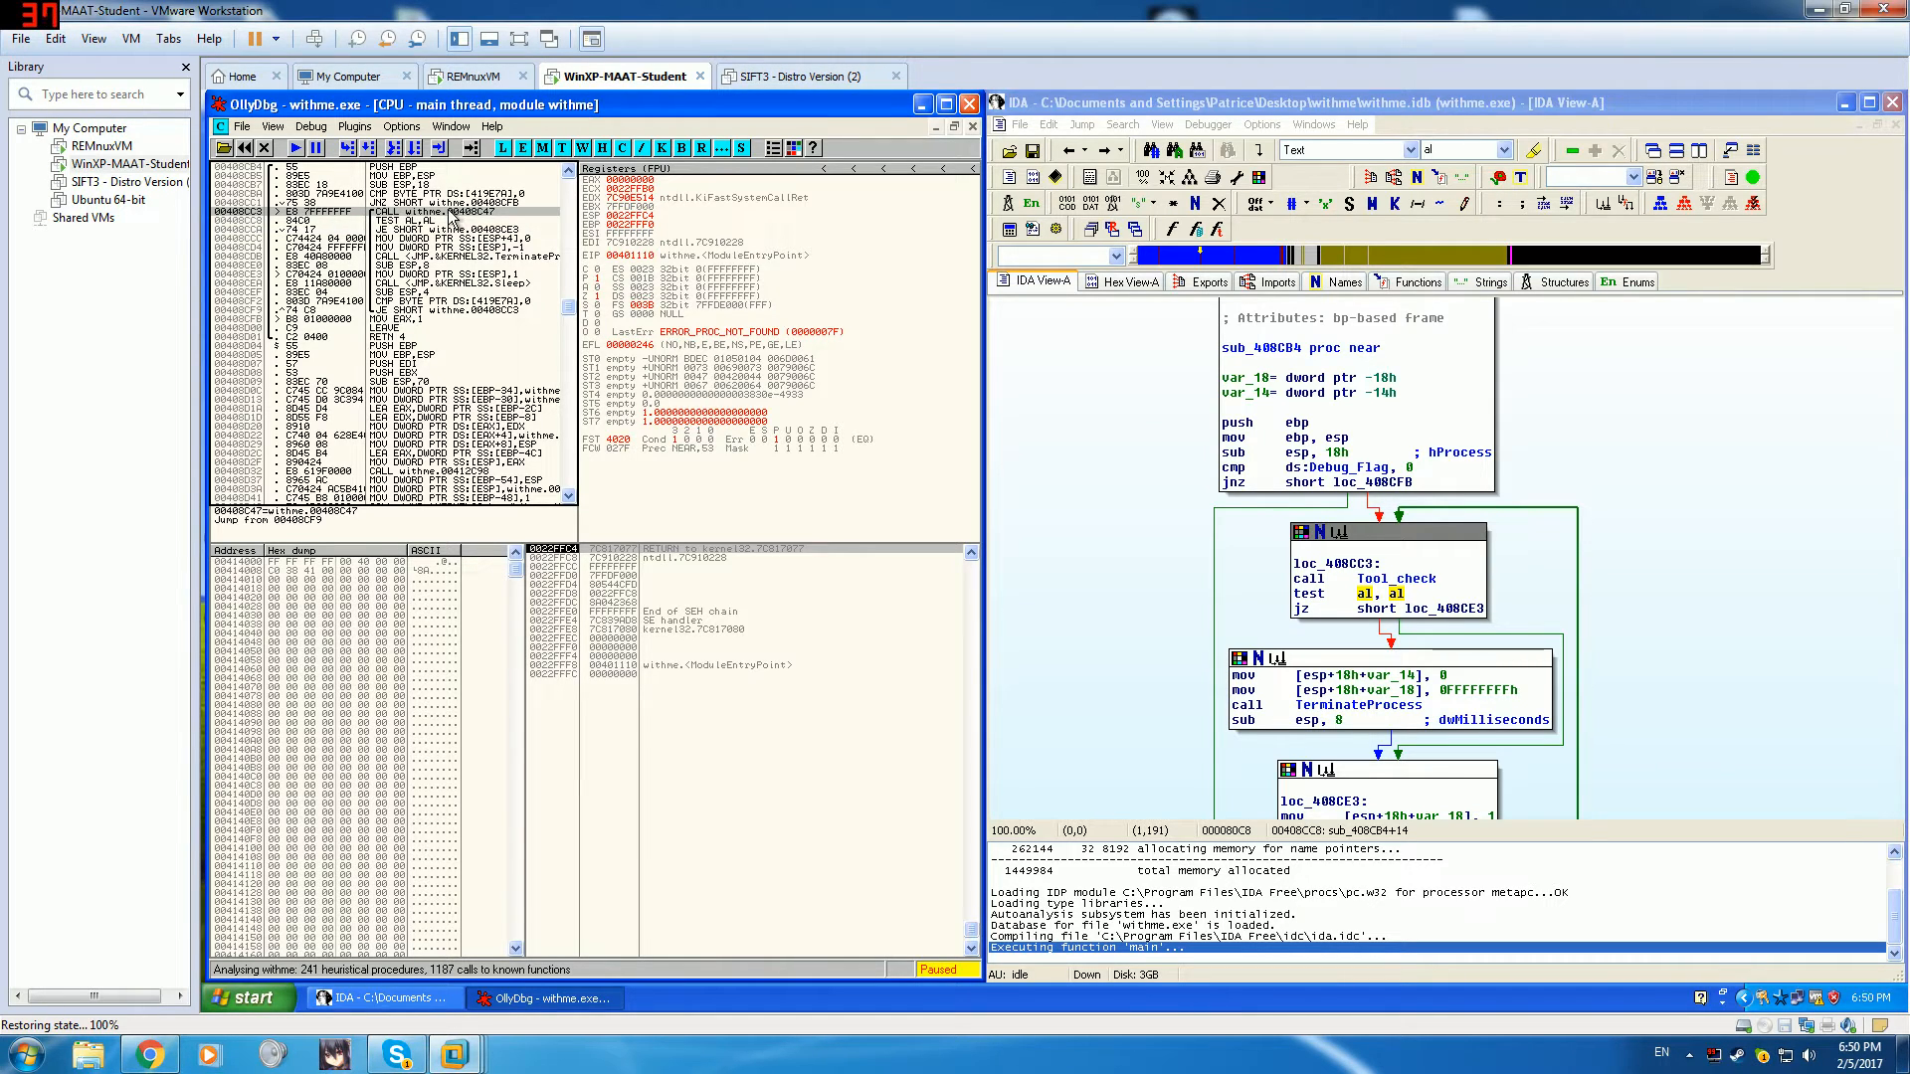
- Assemble MOV EAX,0 over the Tool_check CALL at 00408CC3
right_click(435, 211)
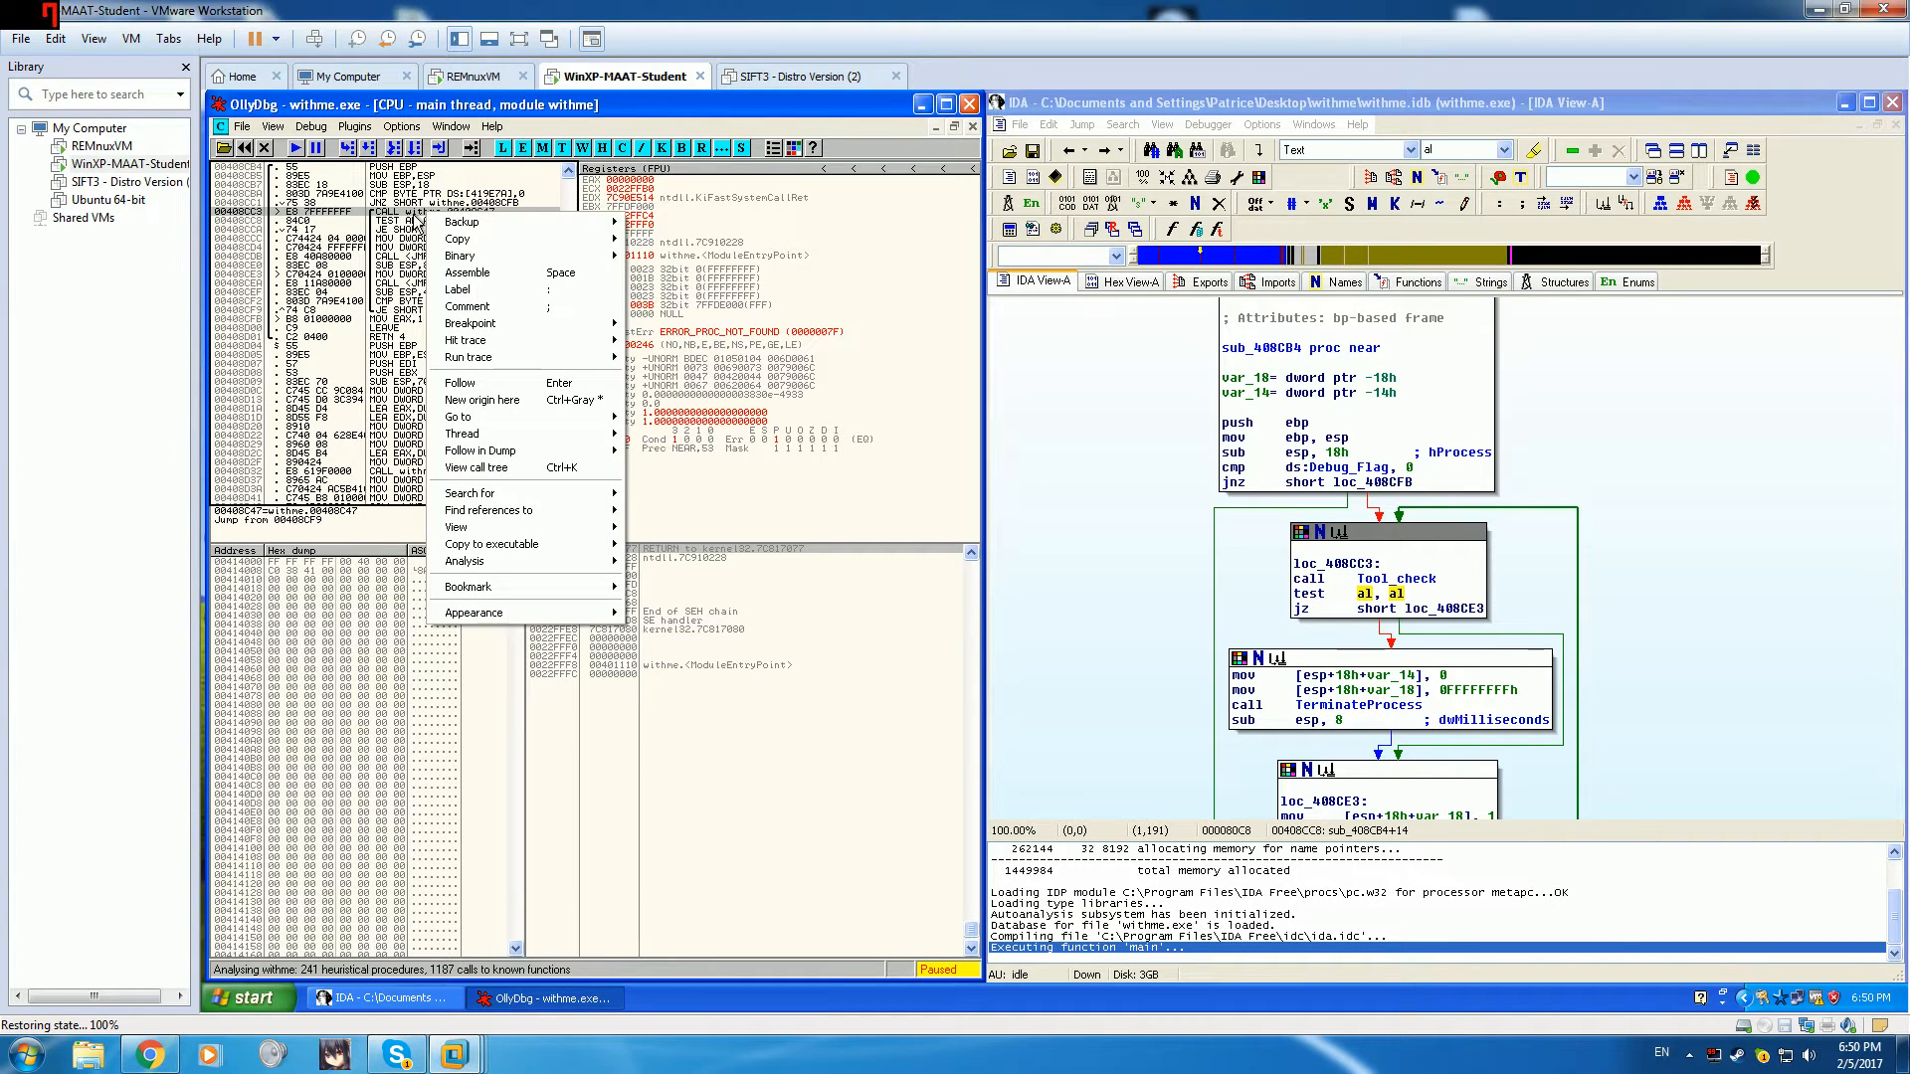
left_click(466, 271)
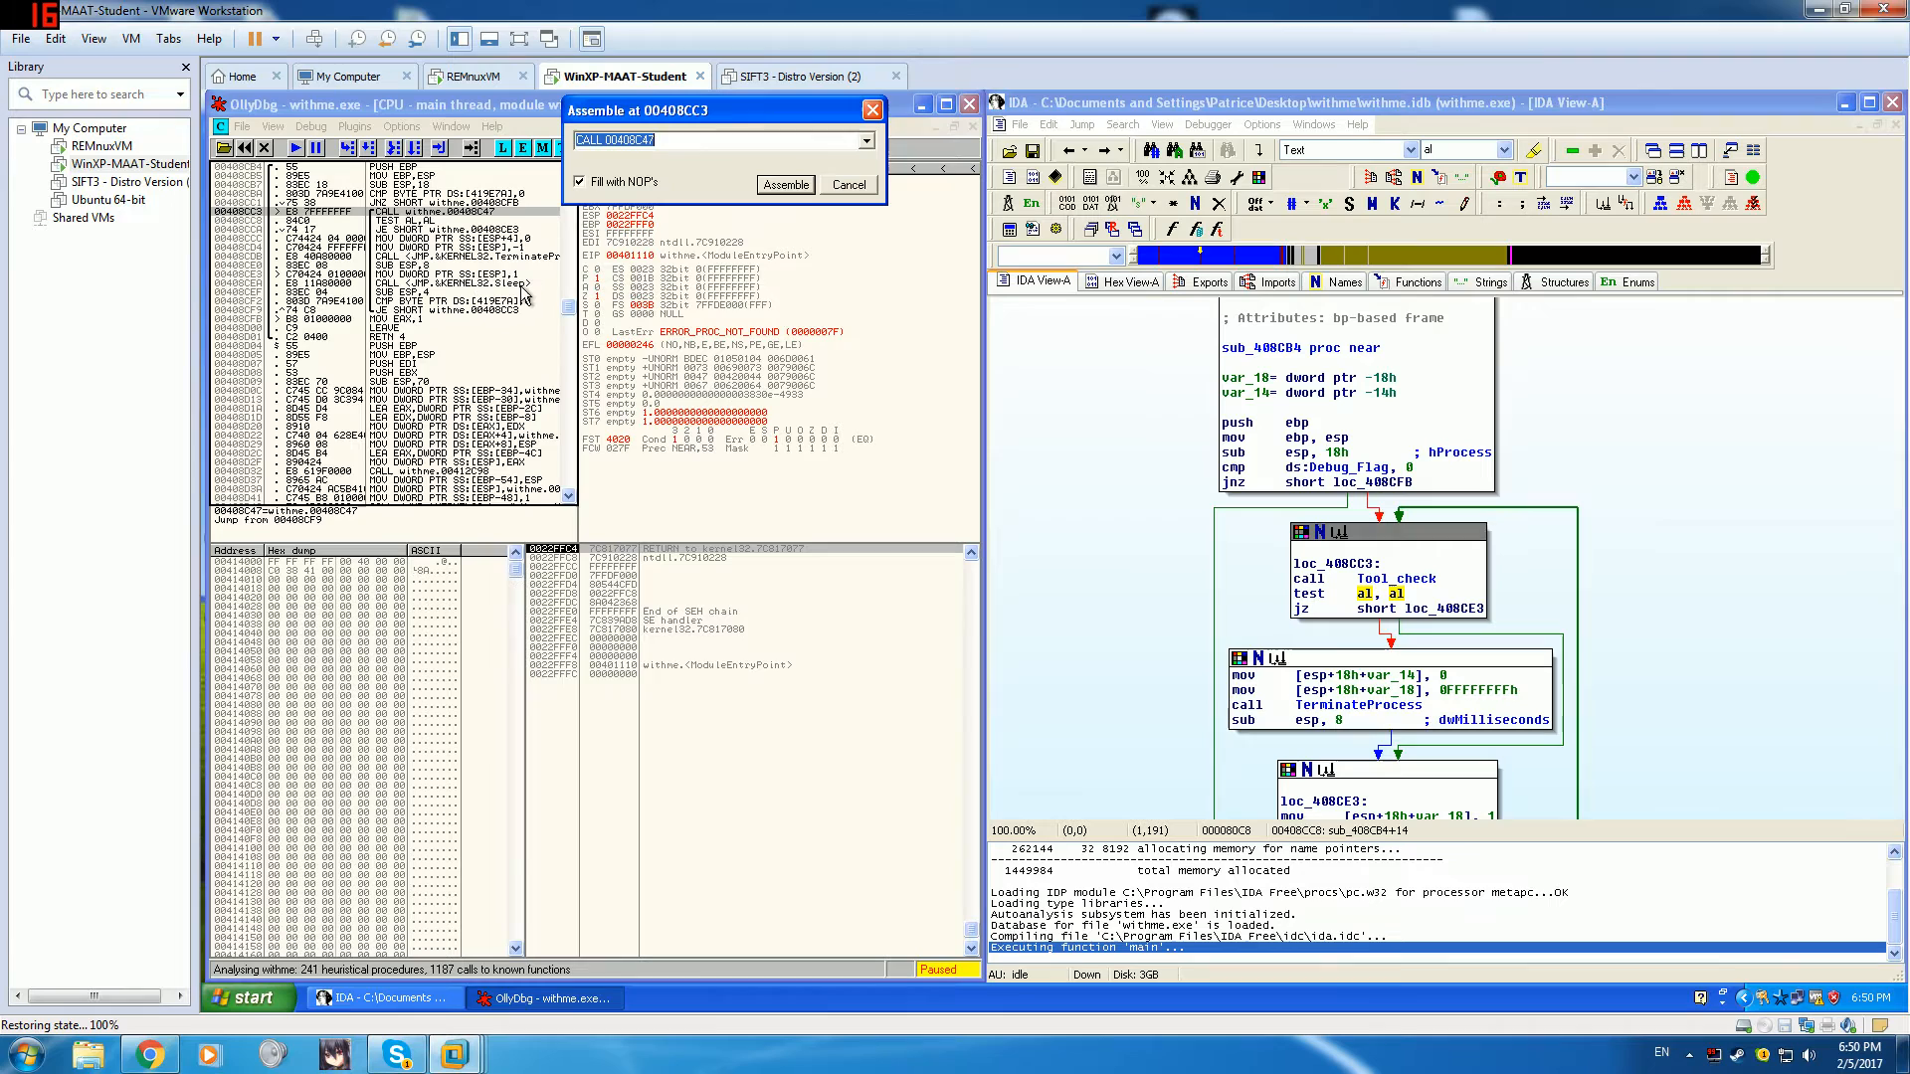
type("M")
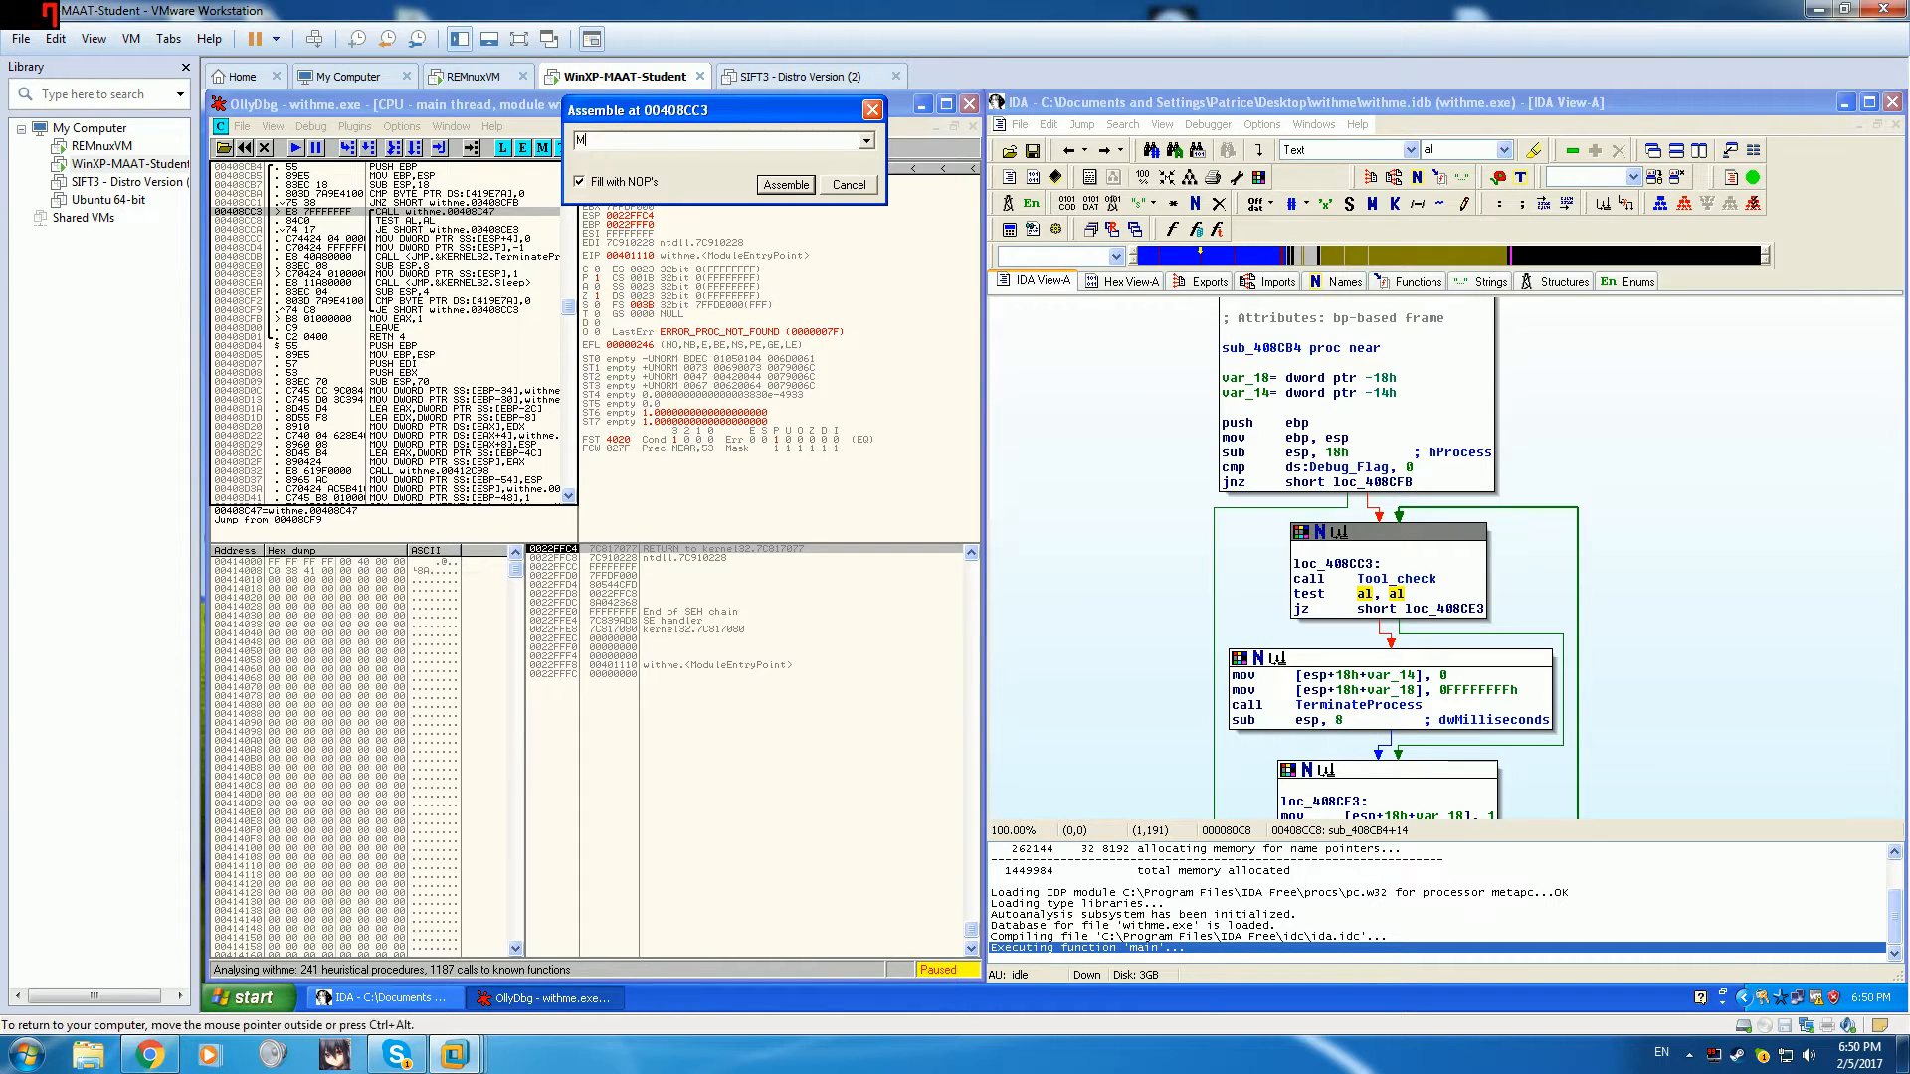
type("ov")
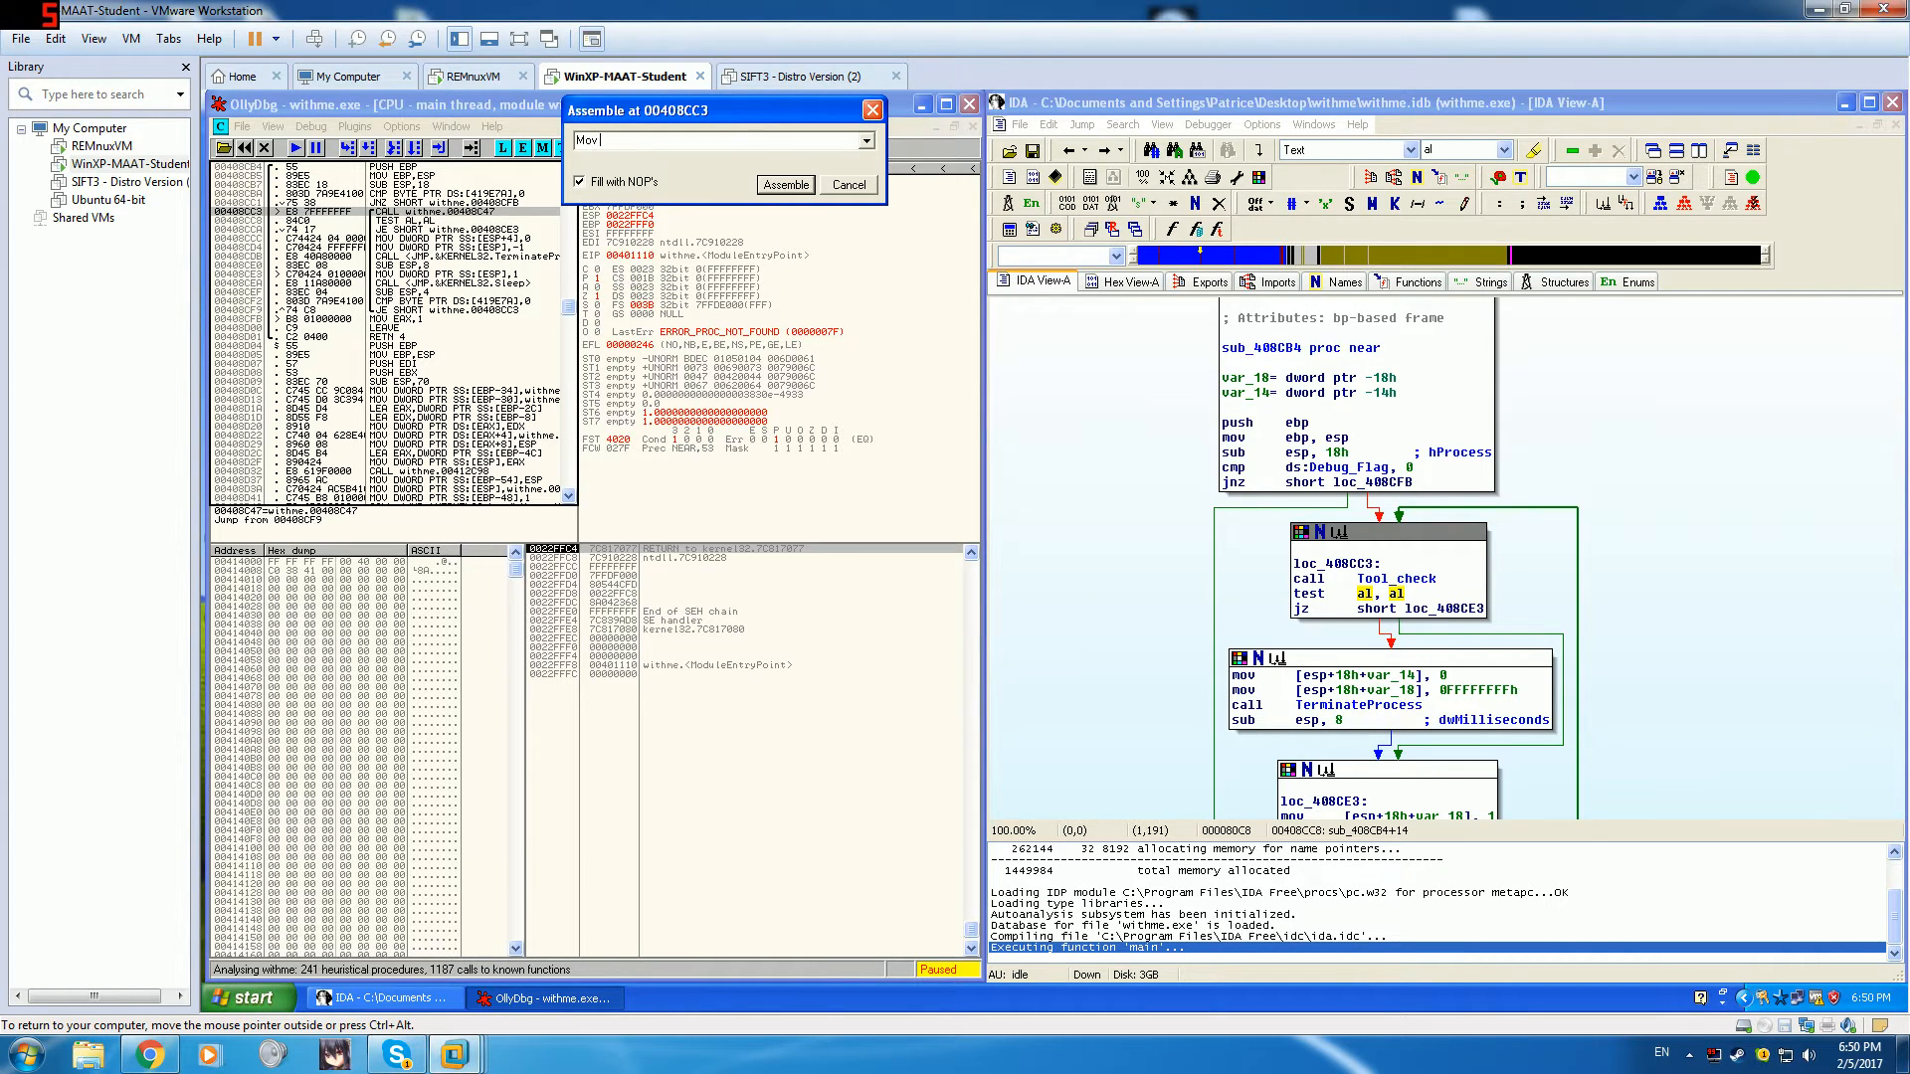
type("EAX, 0")
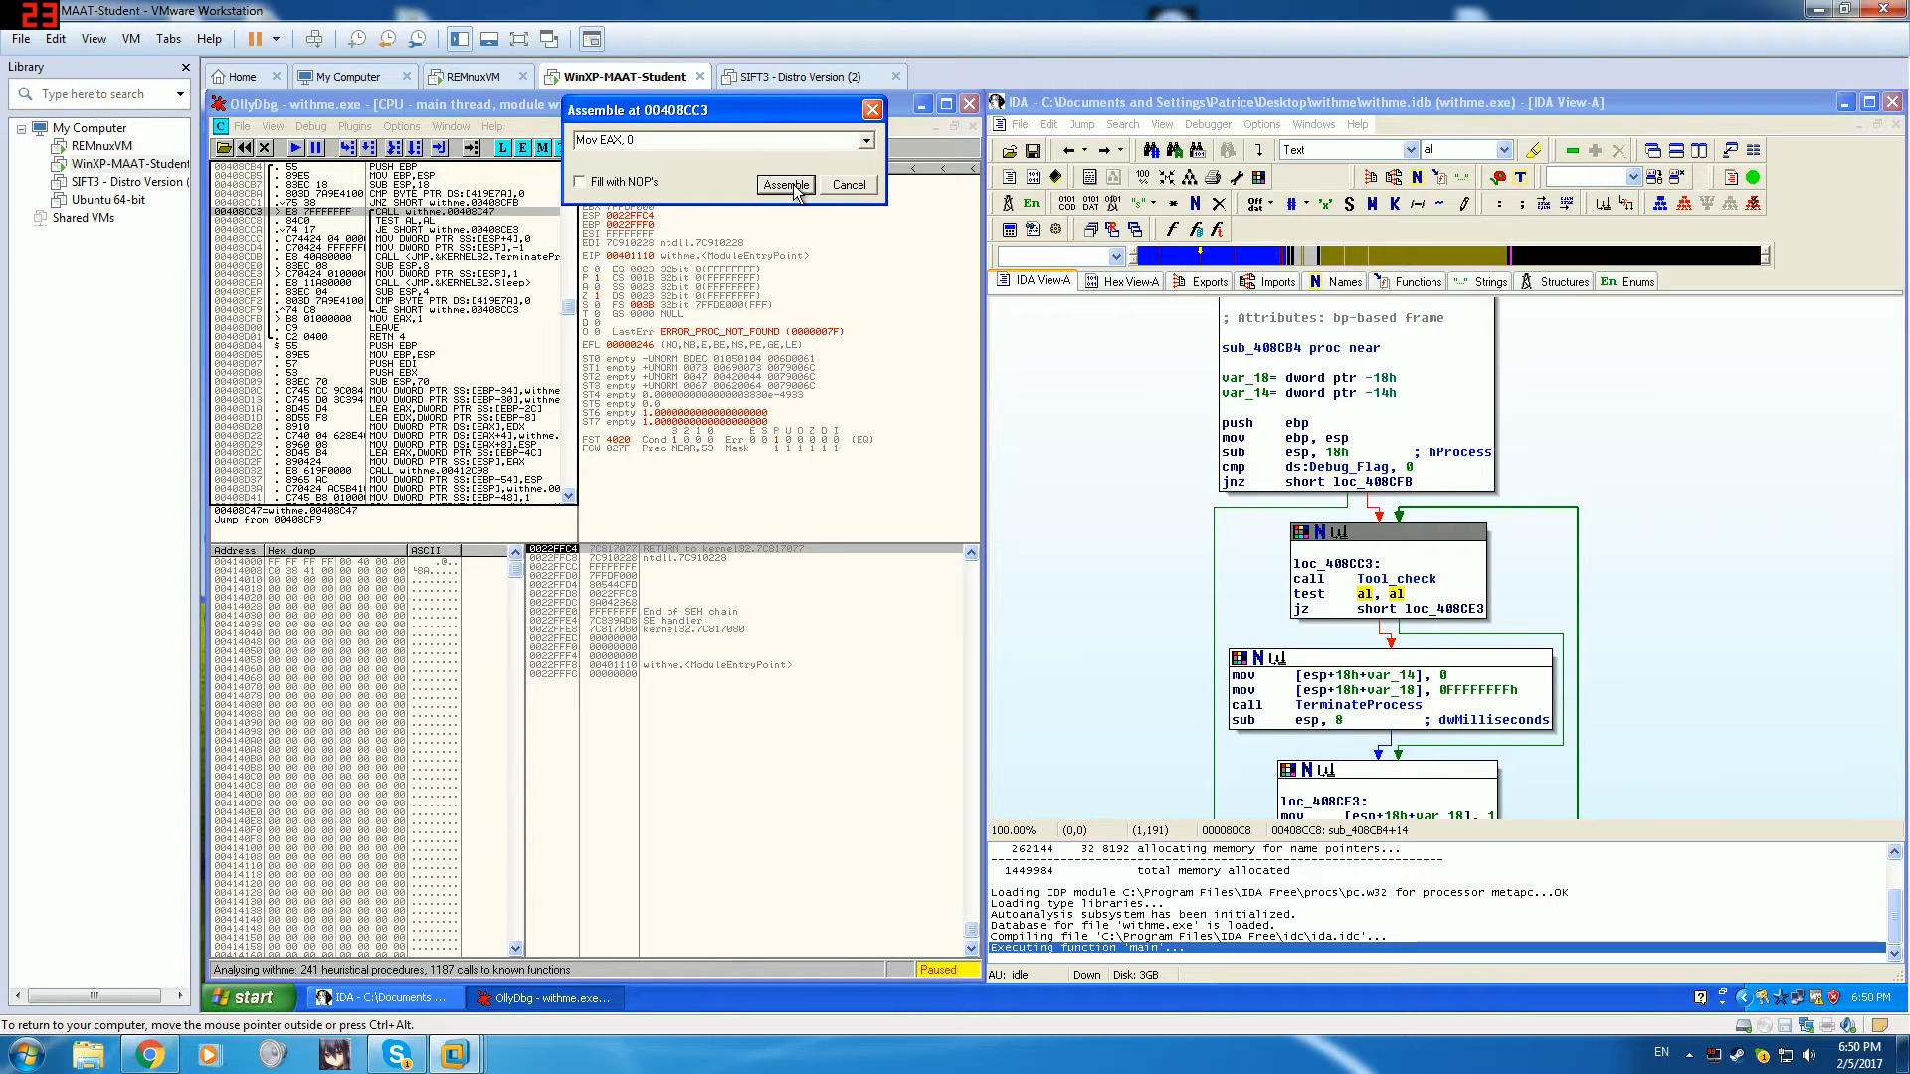
left_click(785, 184)
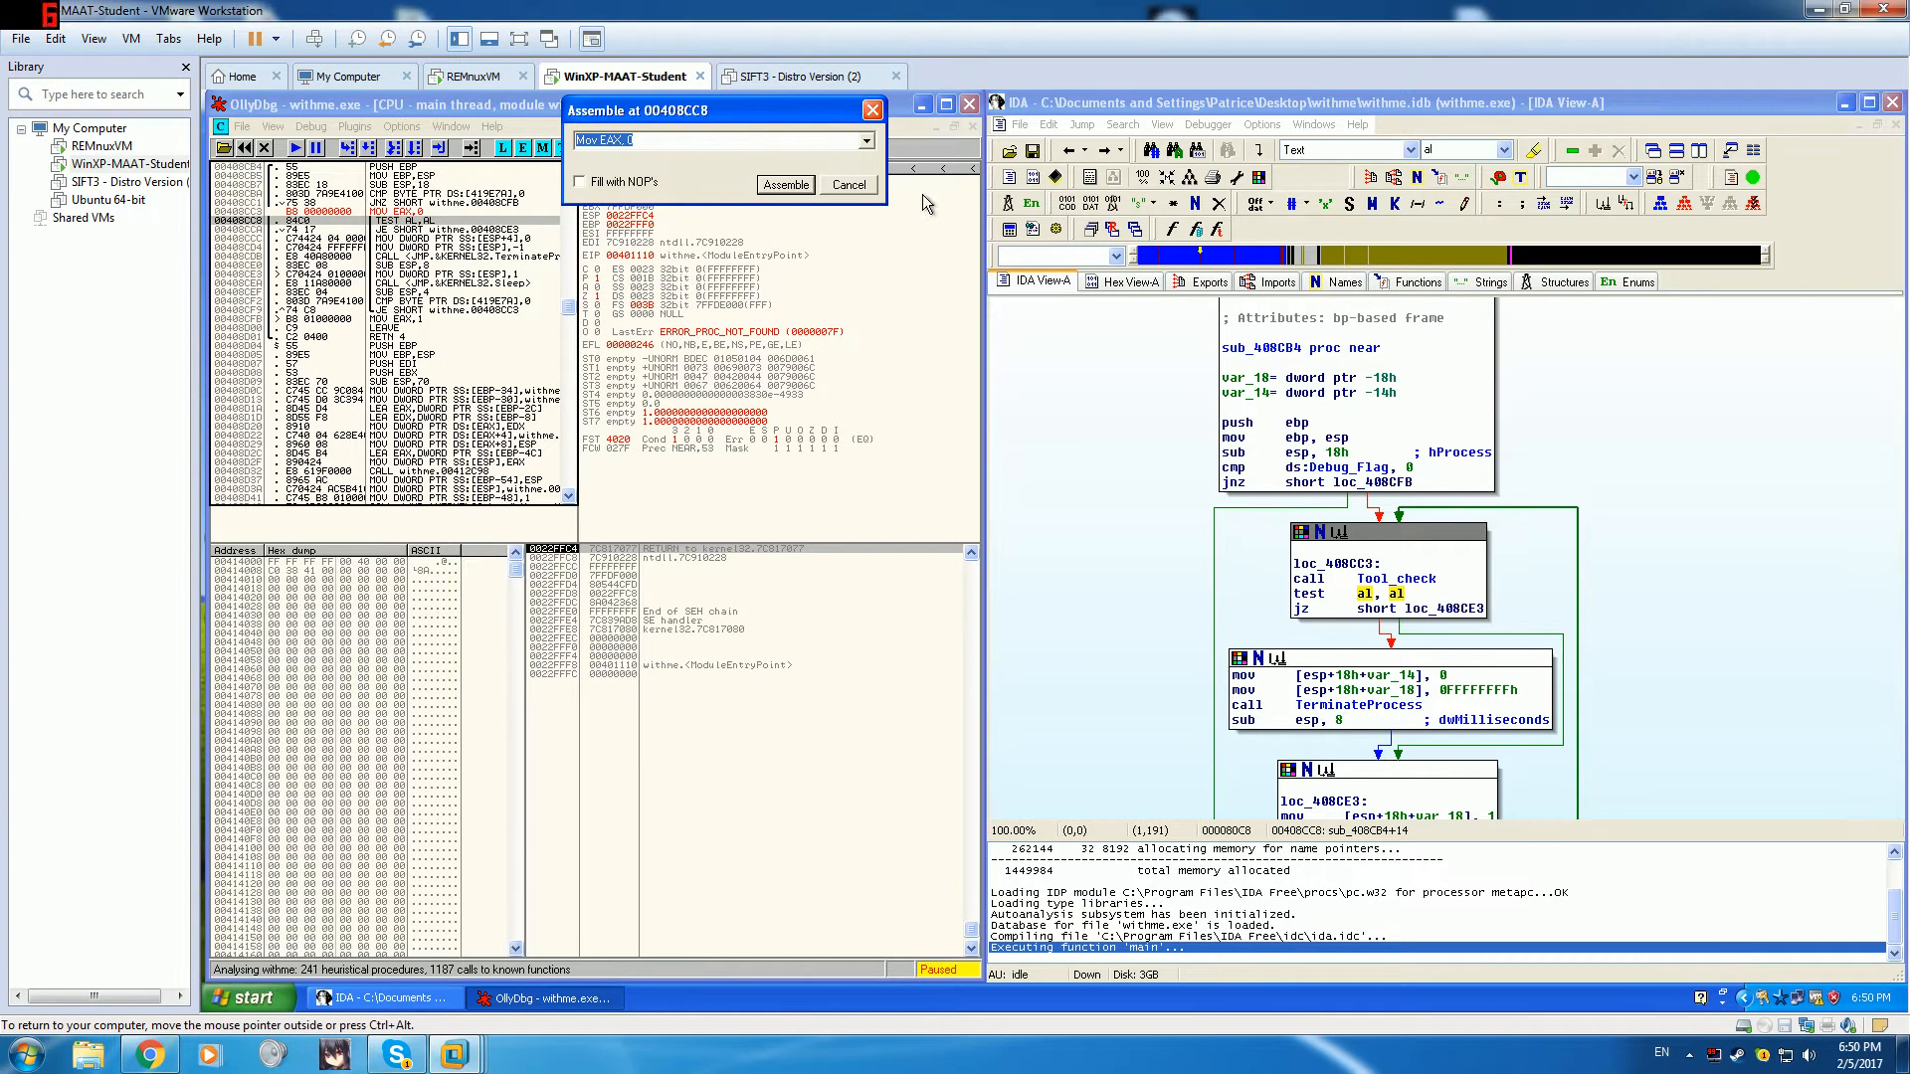
left_click(847, 184)
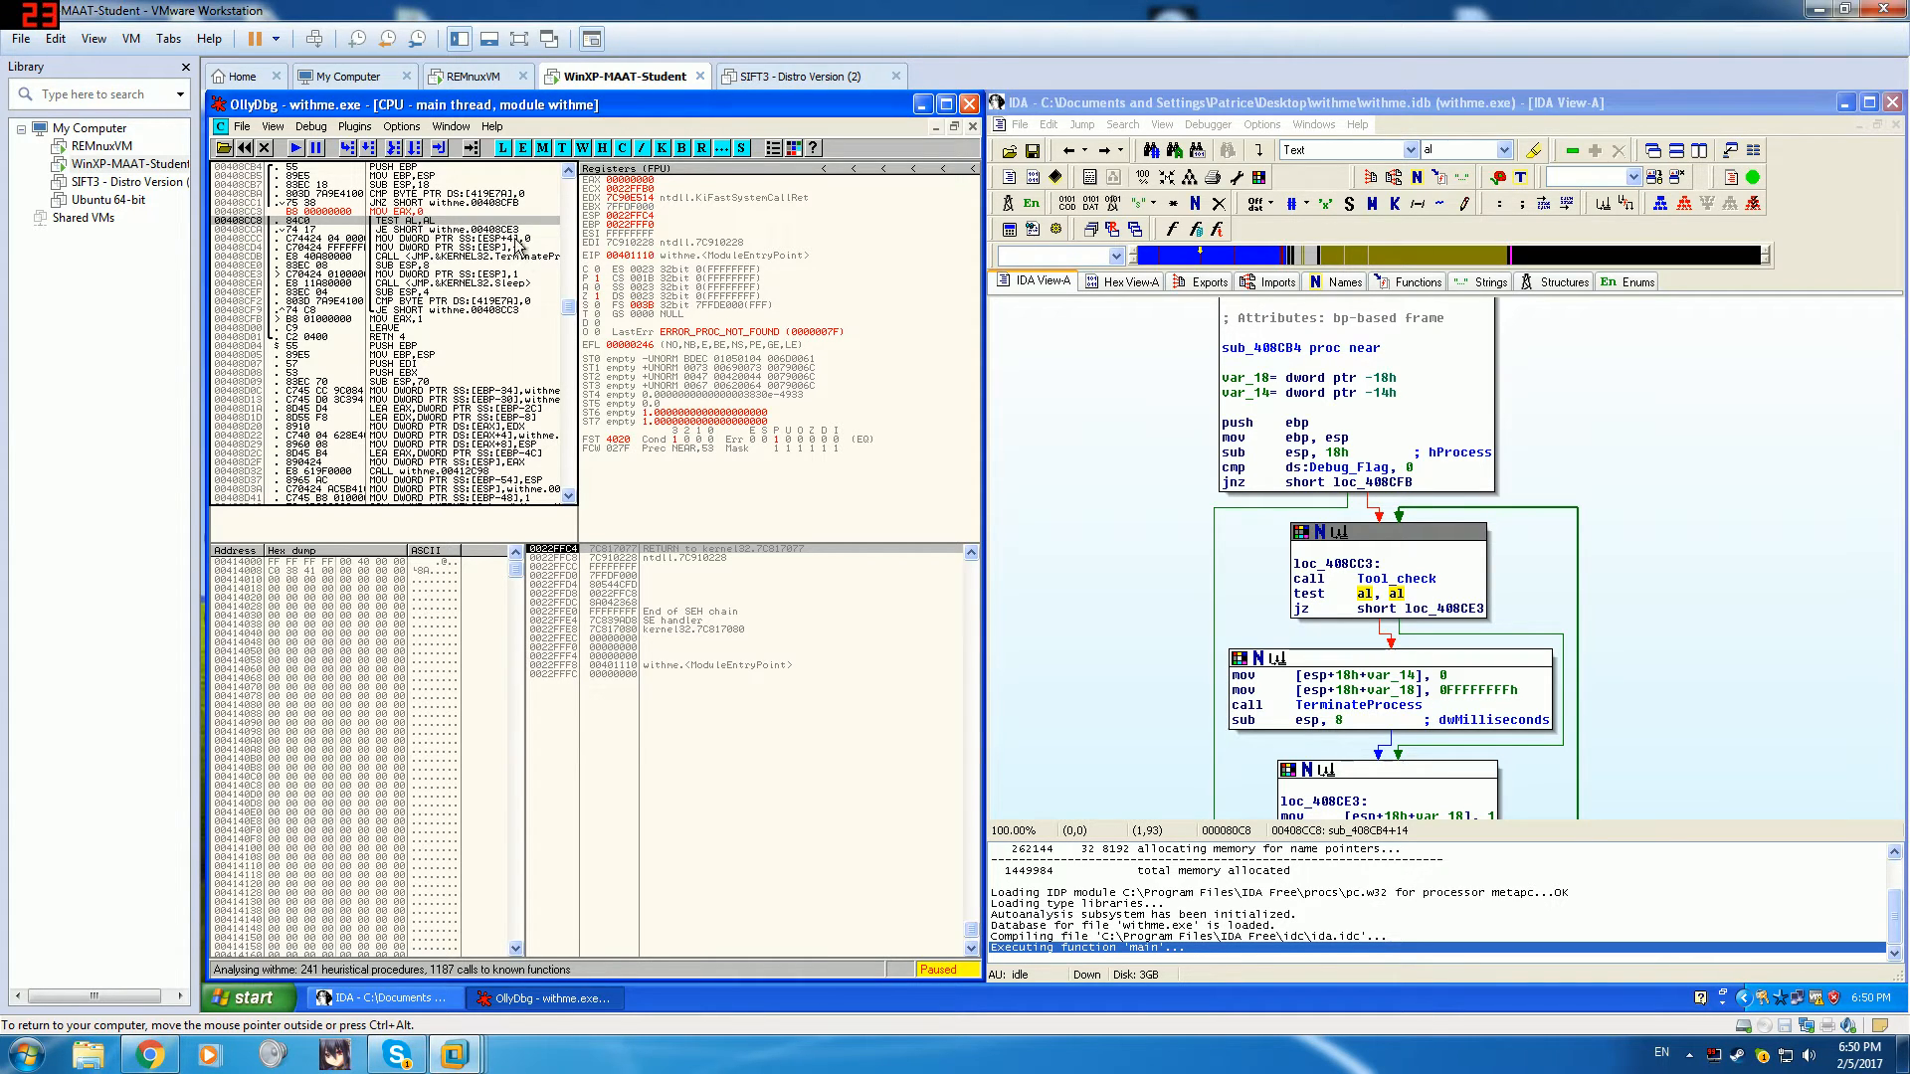
mouse_move(1574, 591)
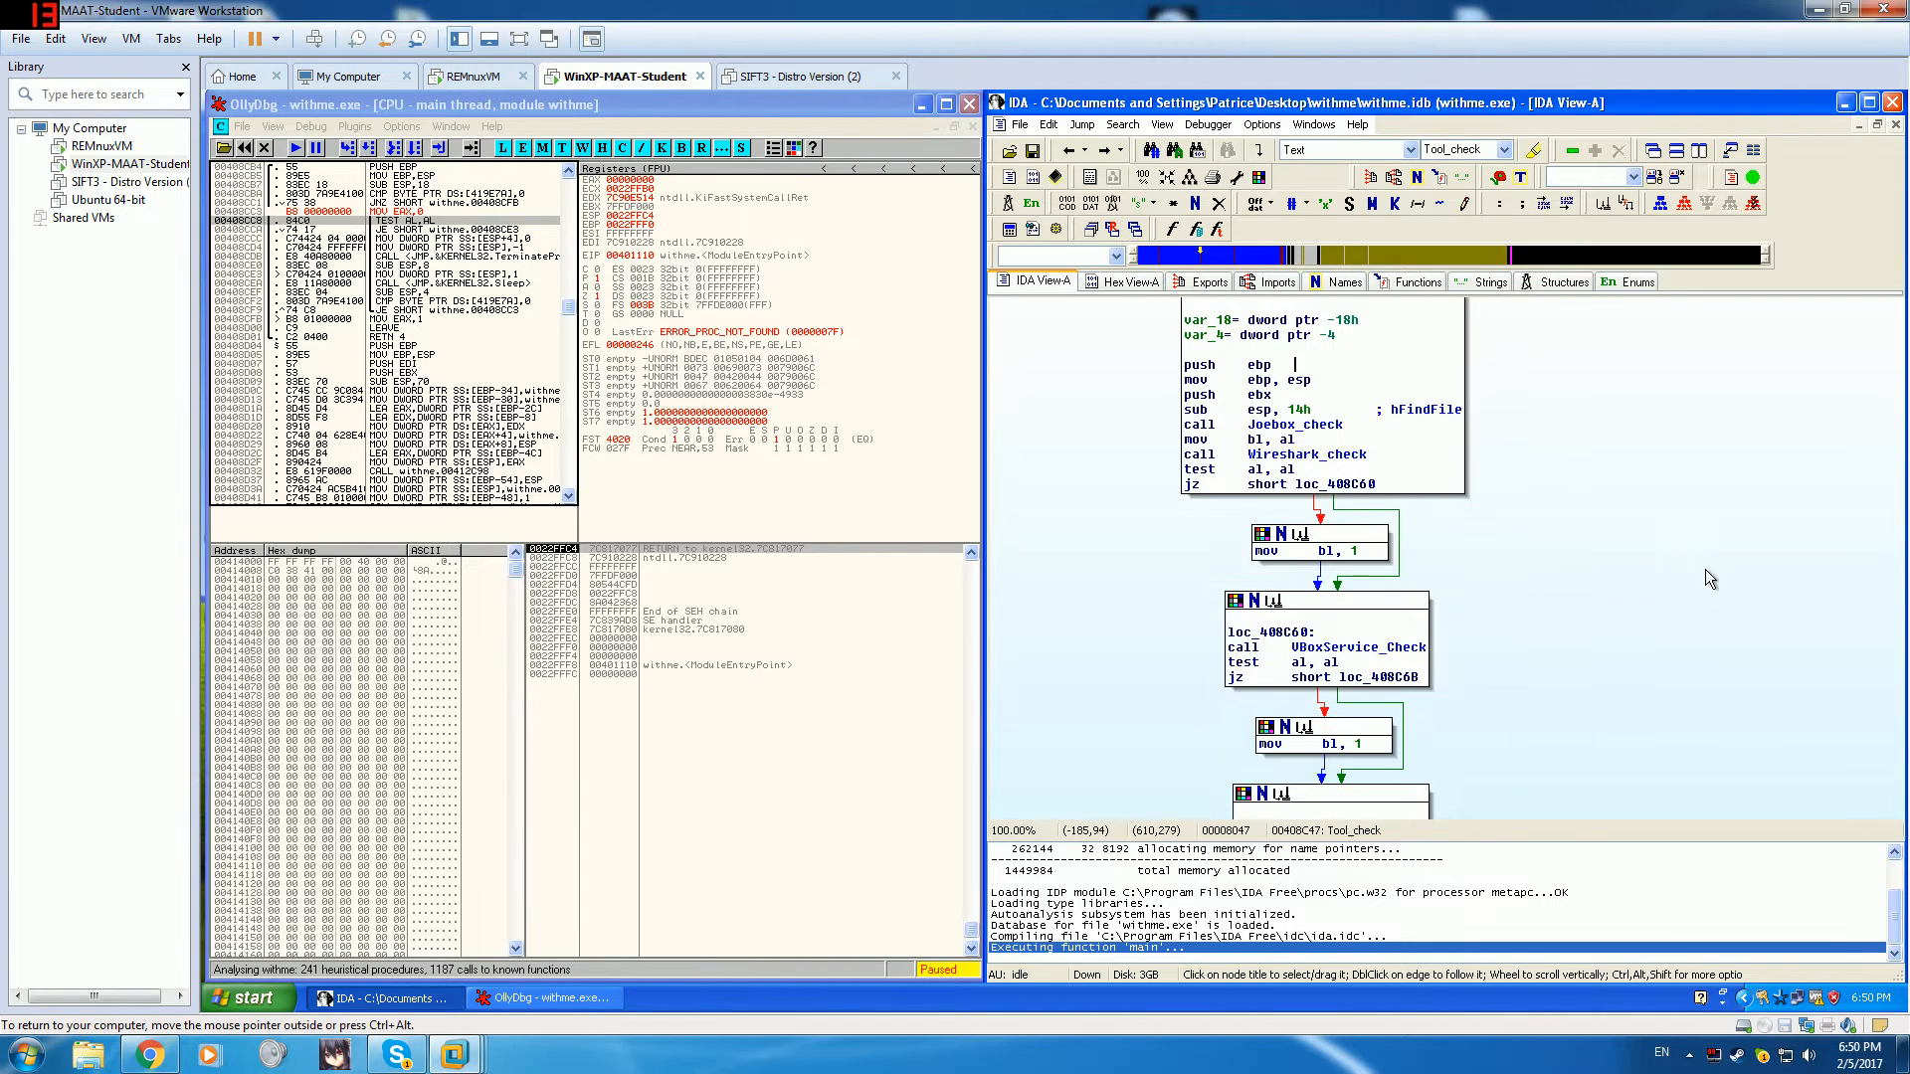
- Scroll through Tool_check's blocks to review Wireshark_check, Olly_check and IsDebuggerPresent
scroll("down", 3)
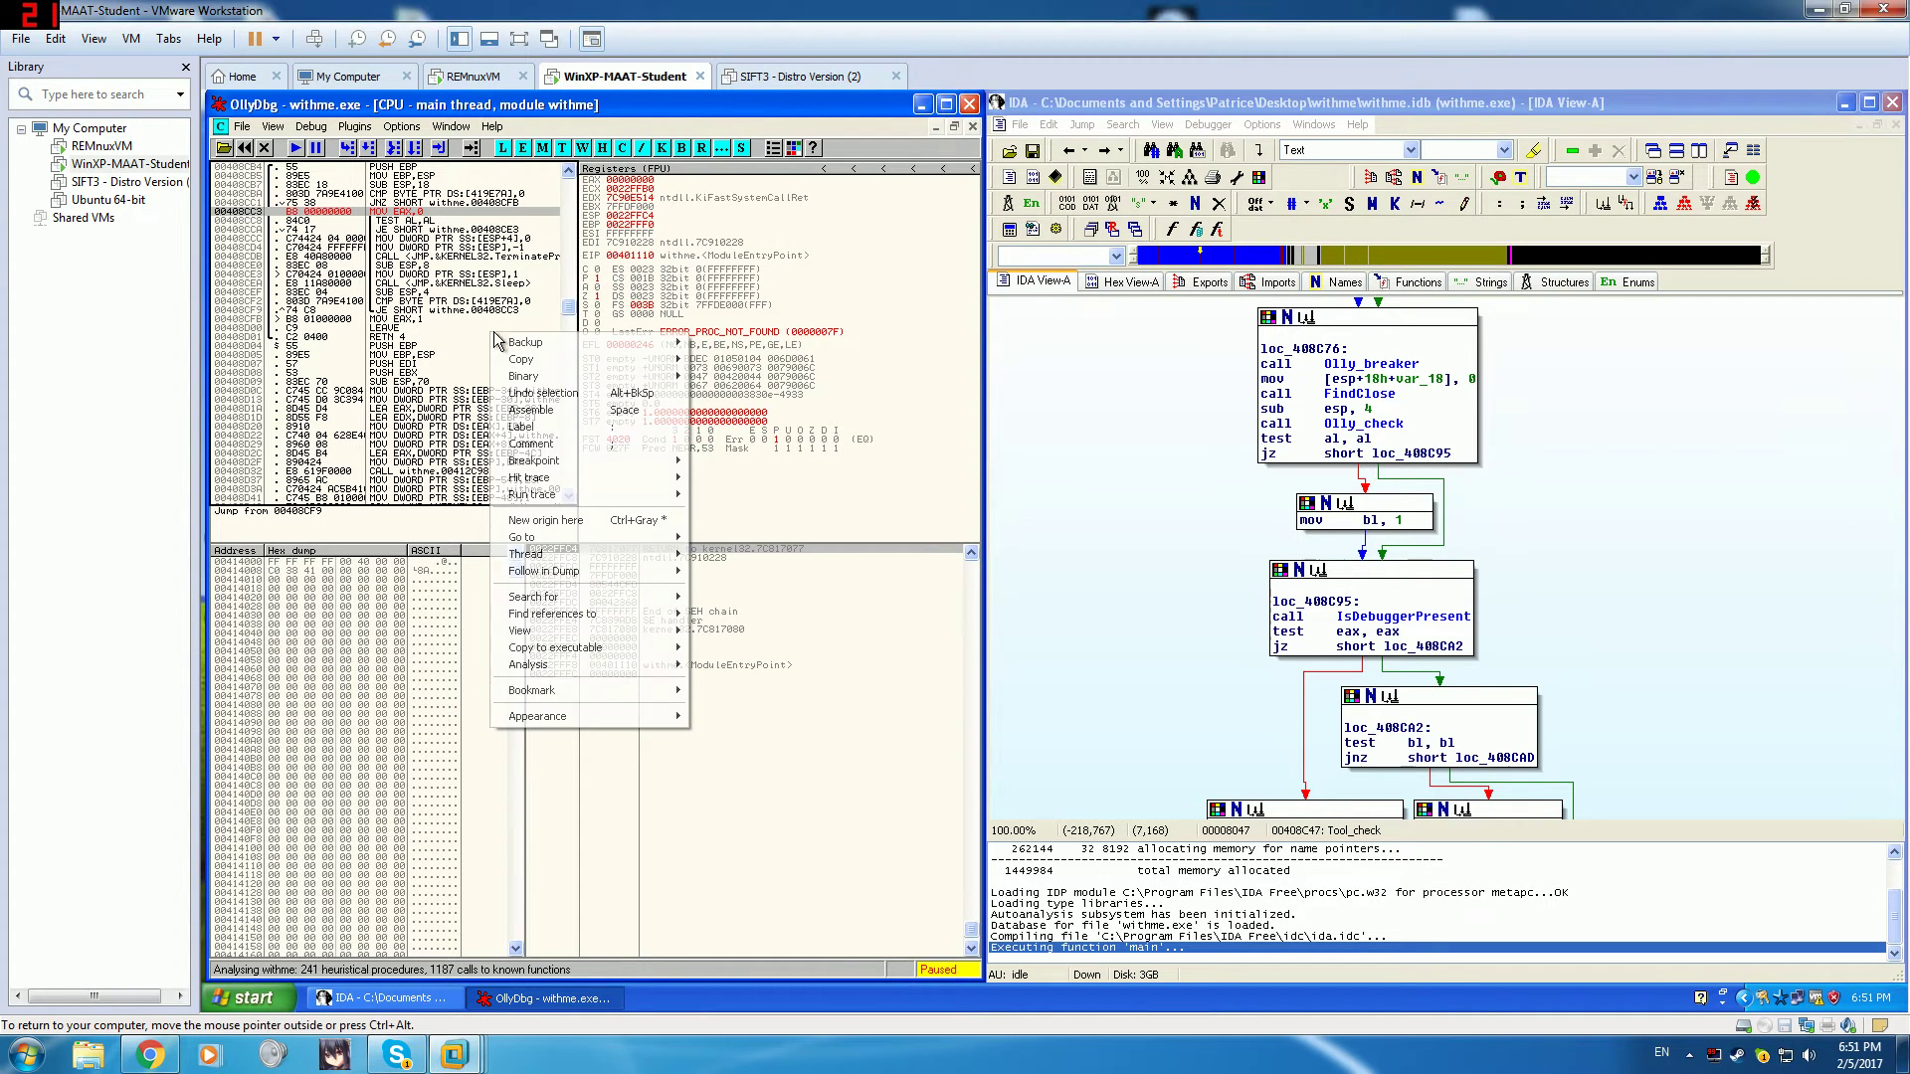
mouse_move(528, 477)
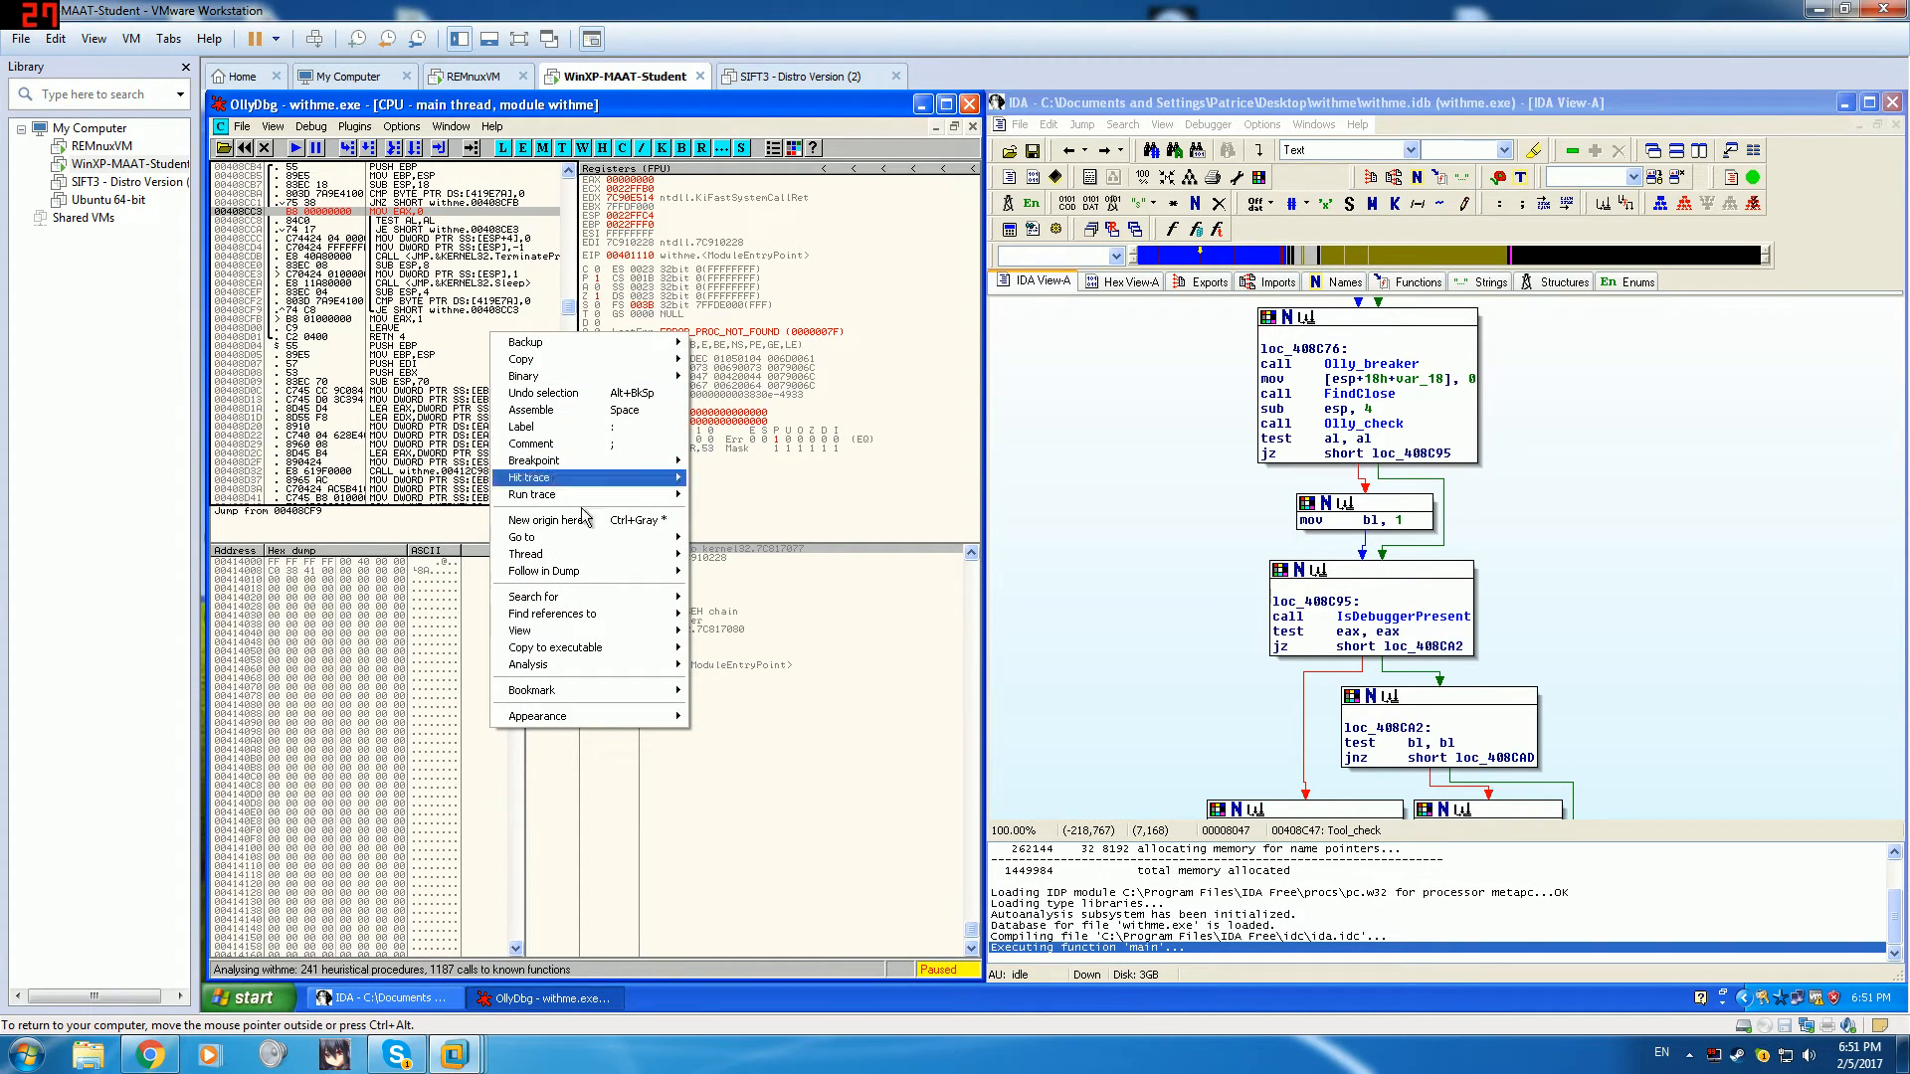
mouse_move(607, 654)
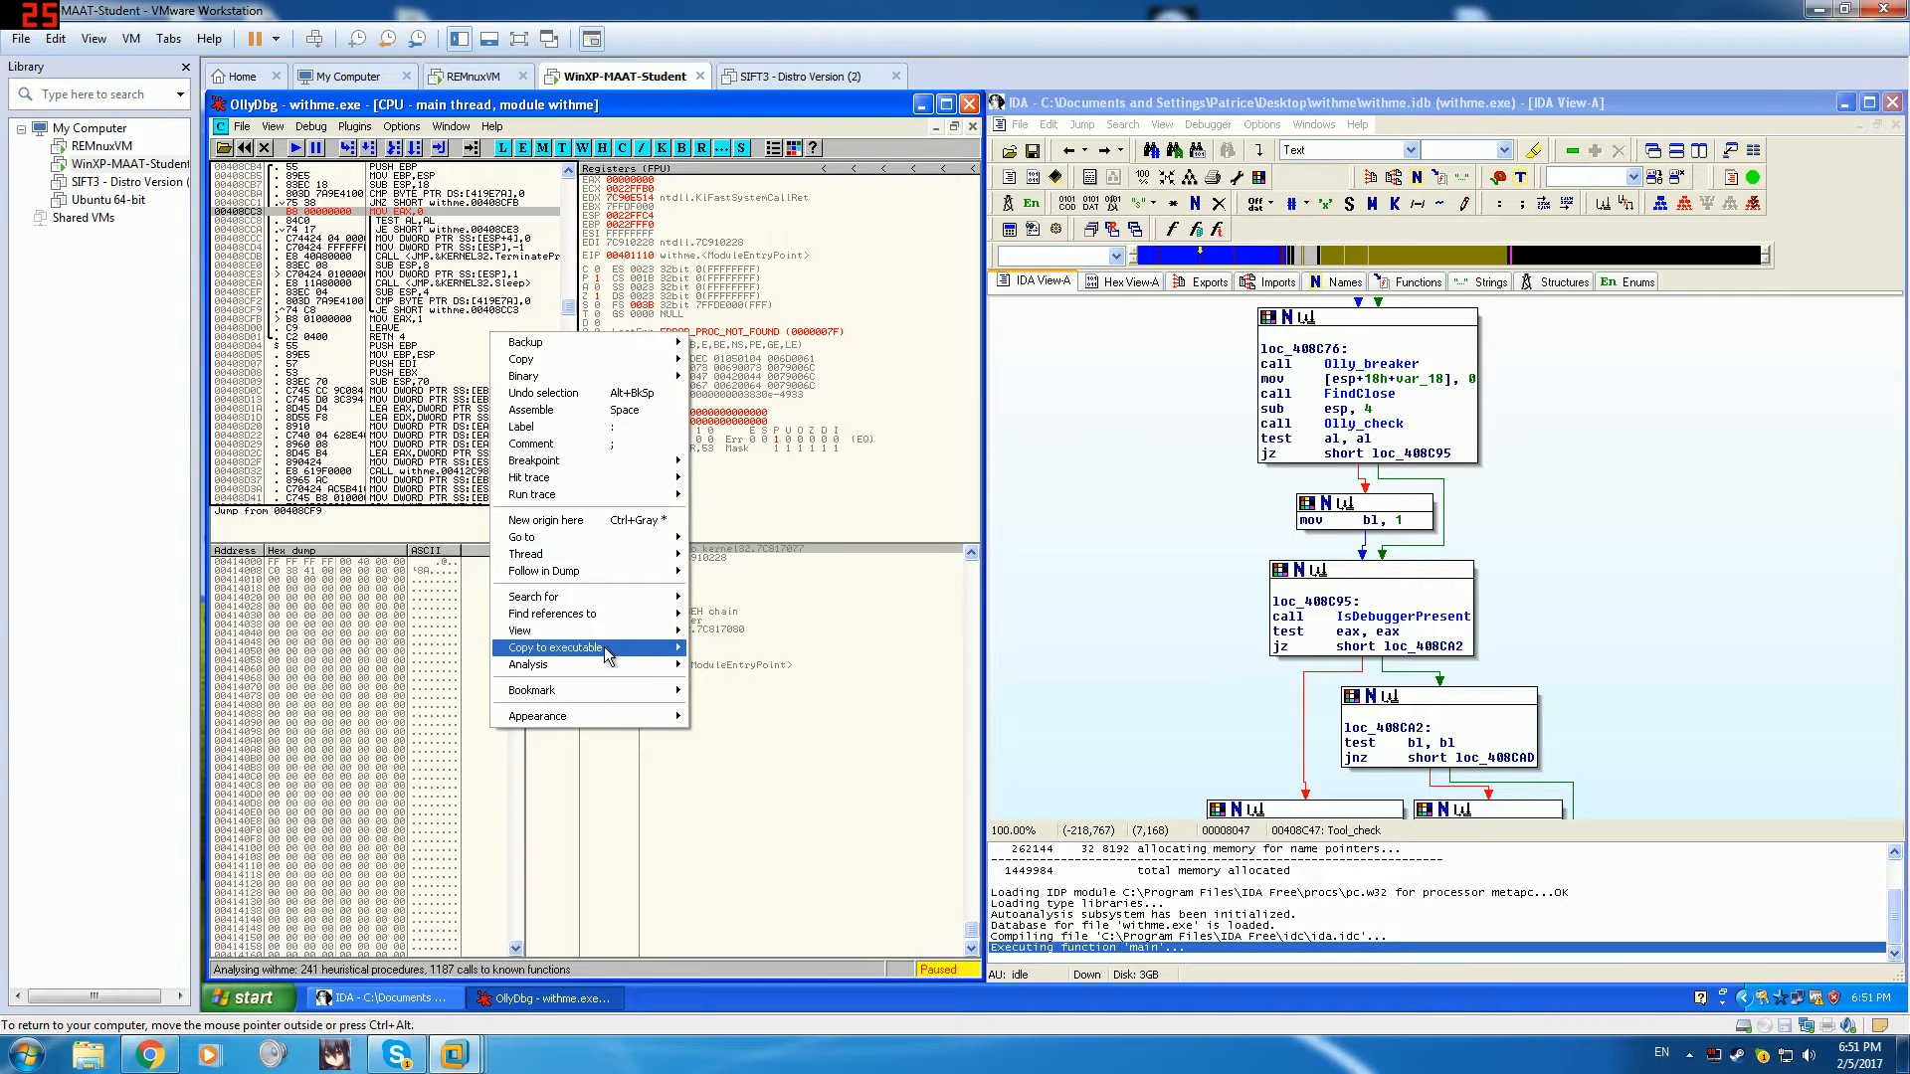
- Copy all modifications to an executable, save as withme_patched.exe, and close OllyDbg and IDA
left_click(554, 647)
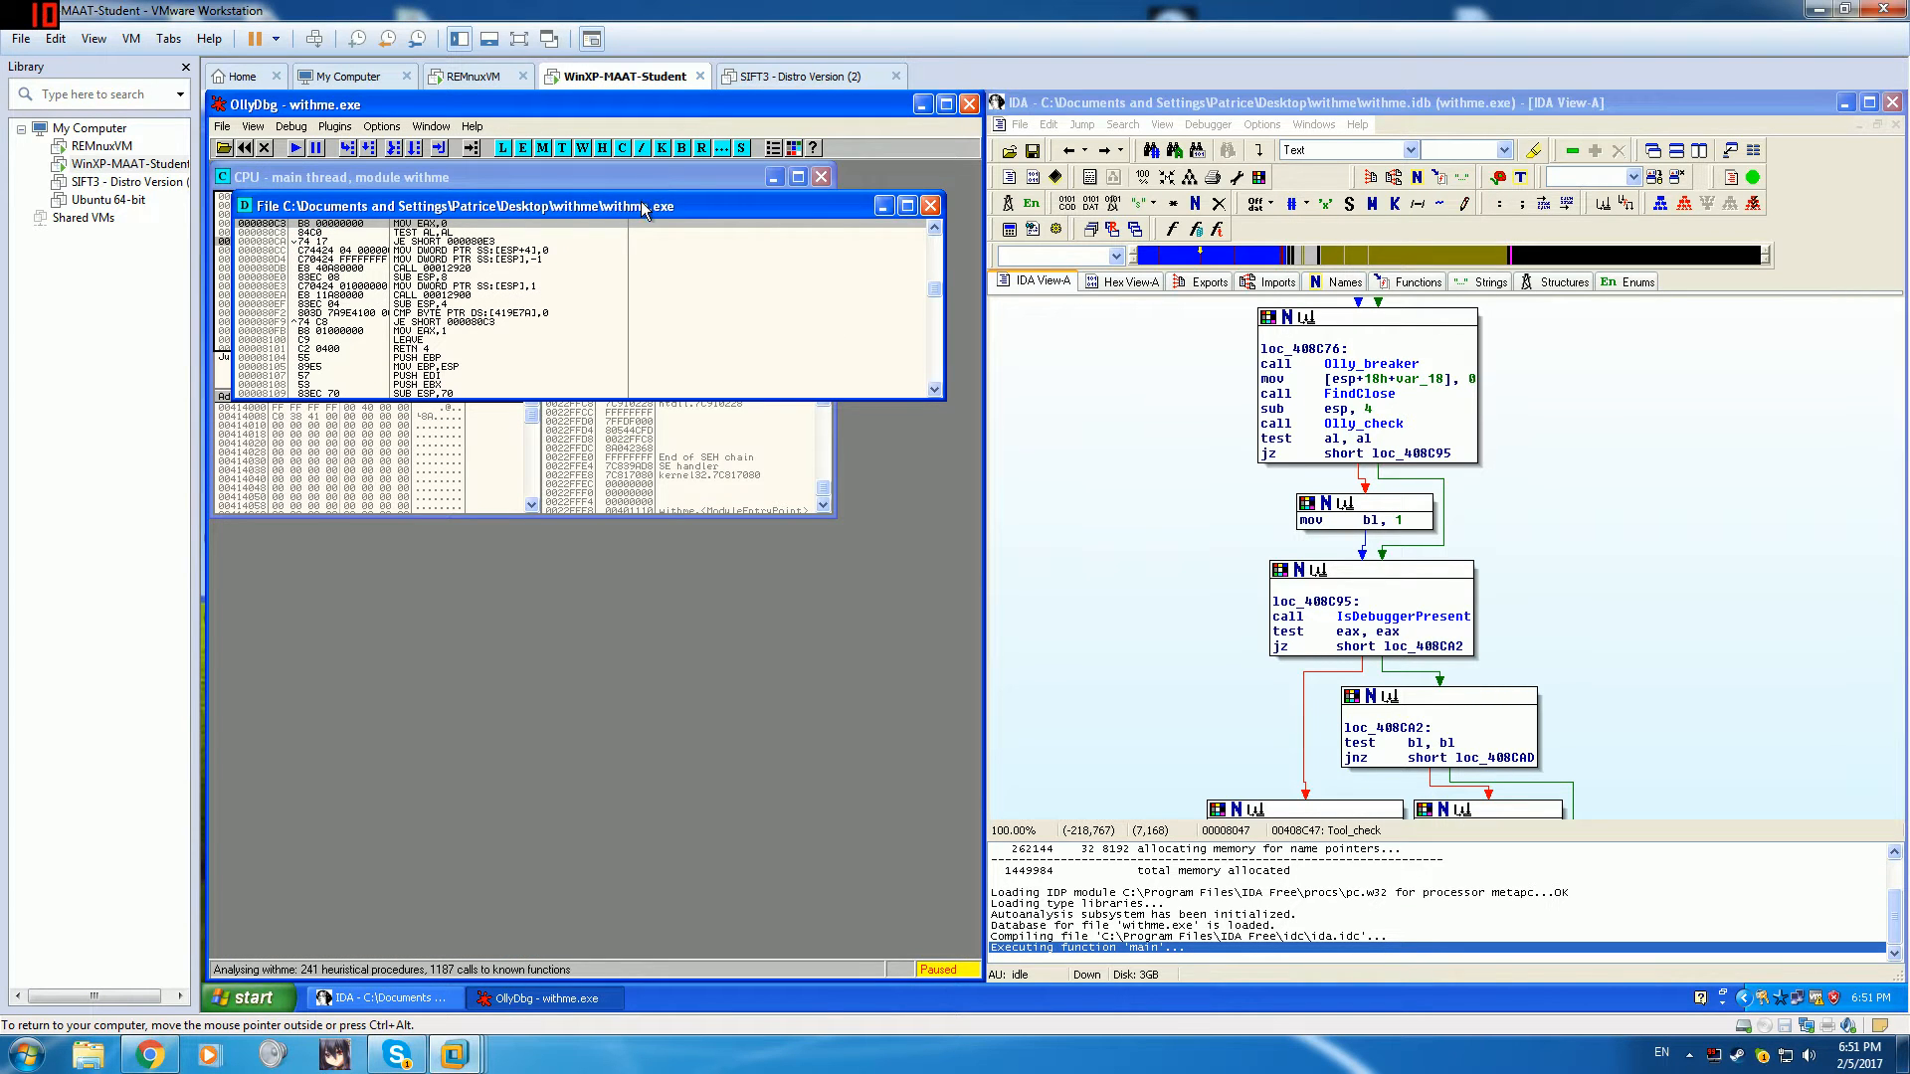
right_click(702, 552)
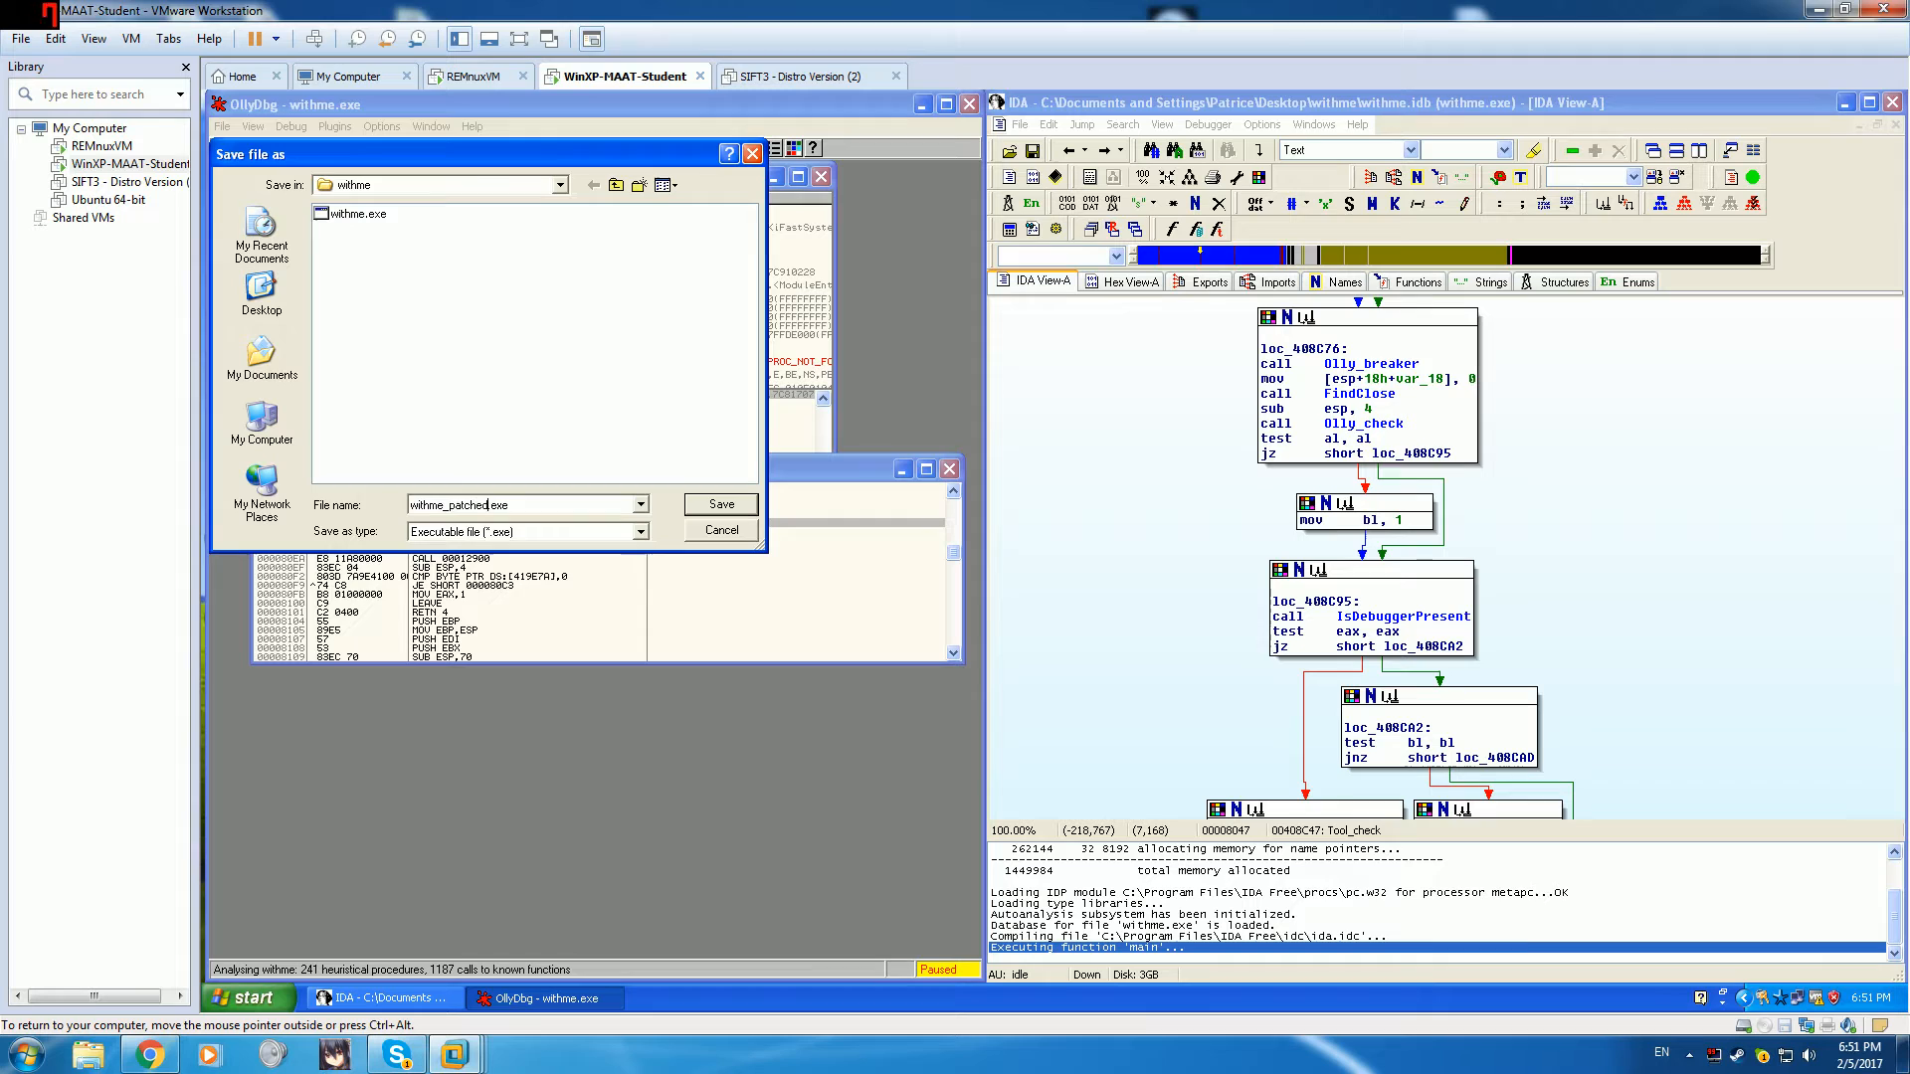
left_click(720, 504)
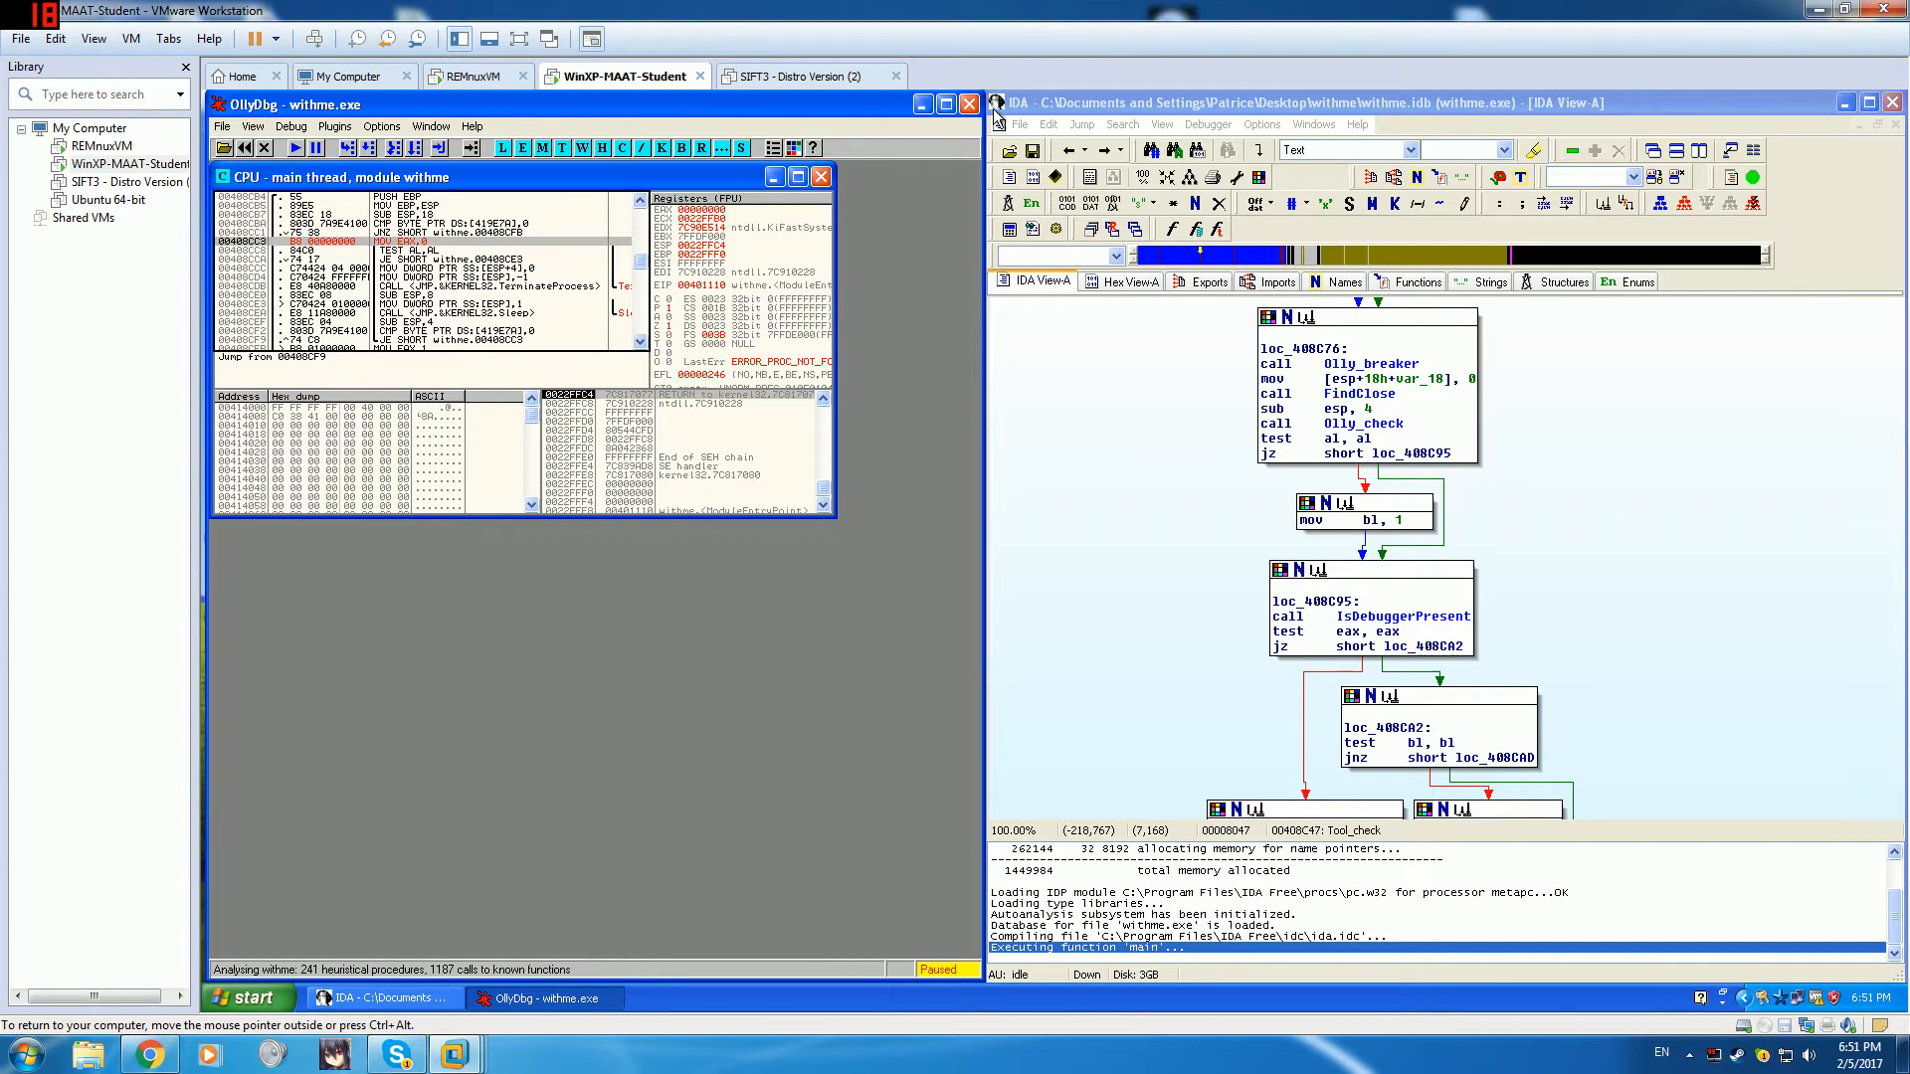
left_click(961, 103)
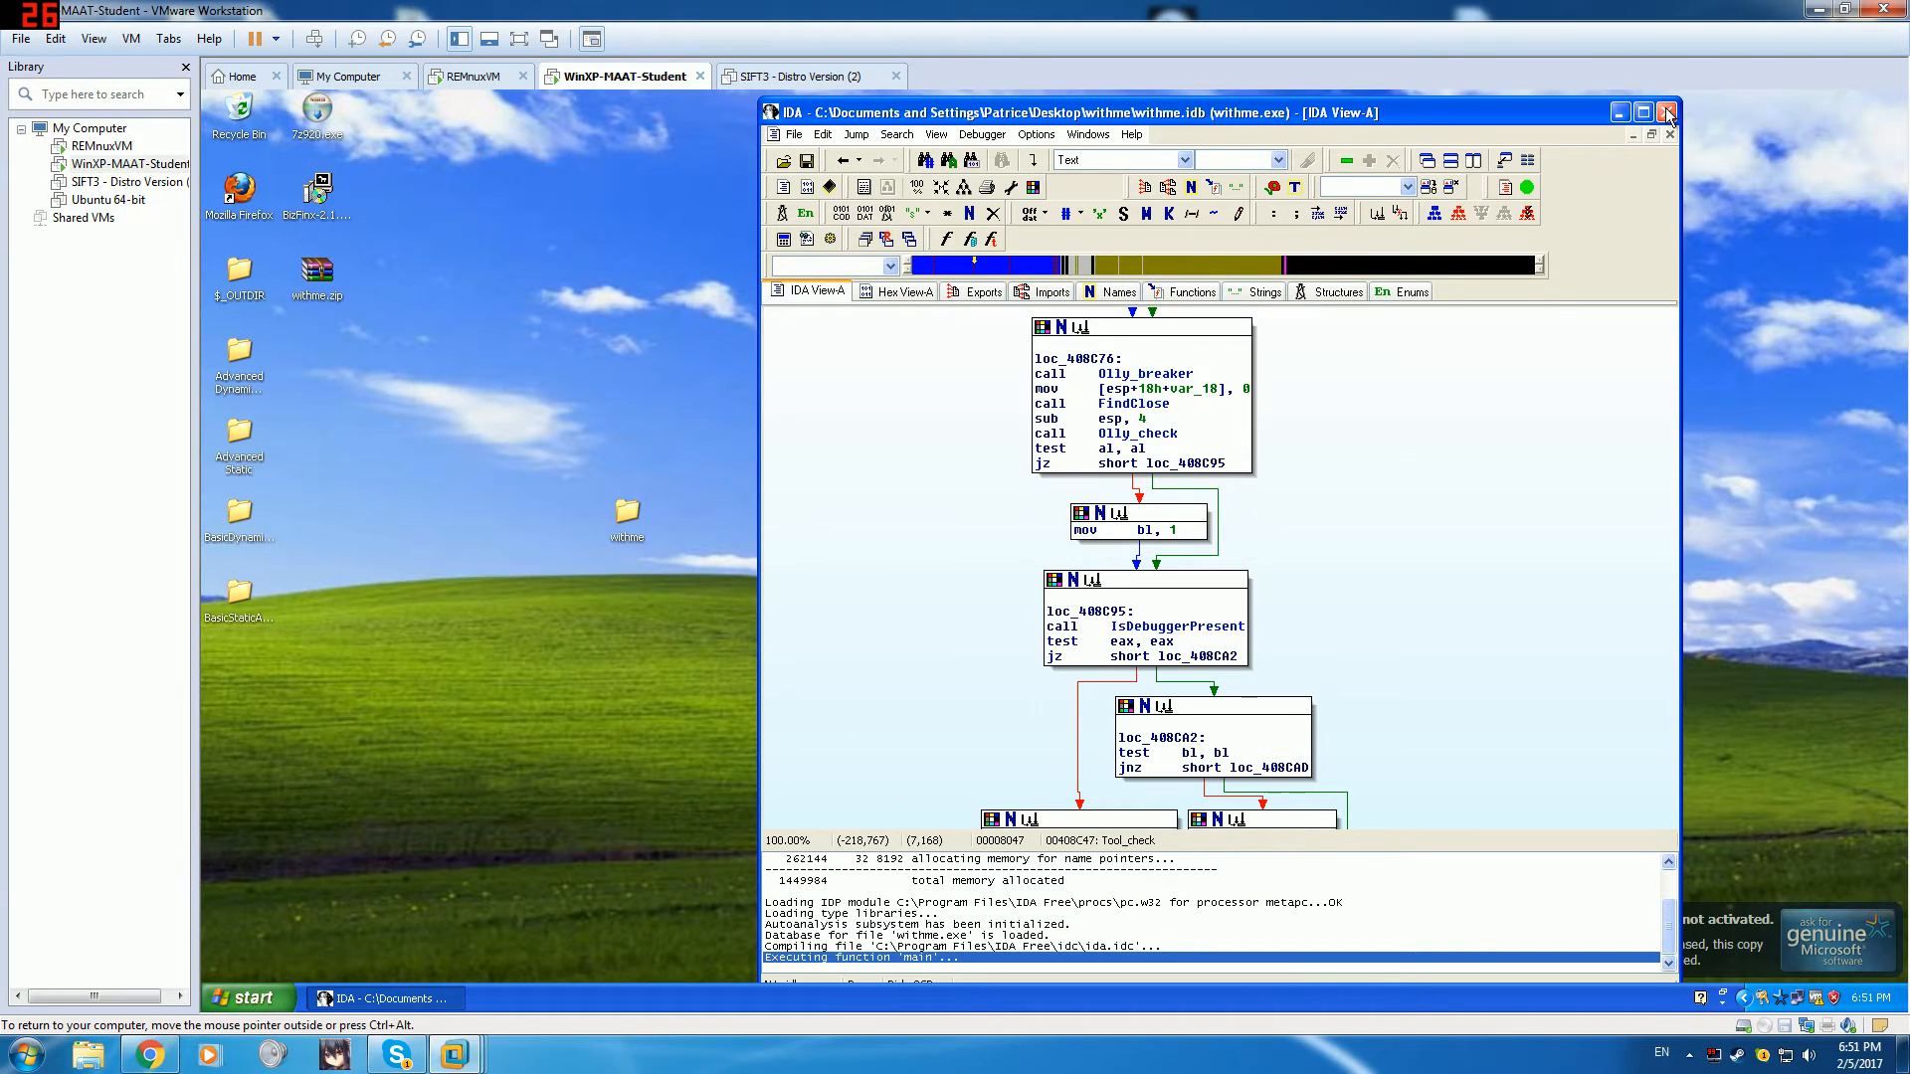
left_click(1665, 109)
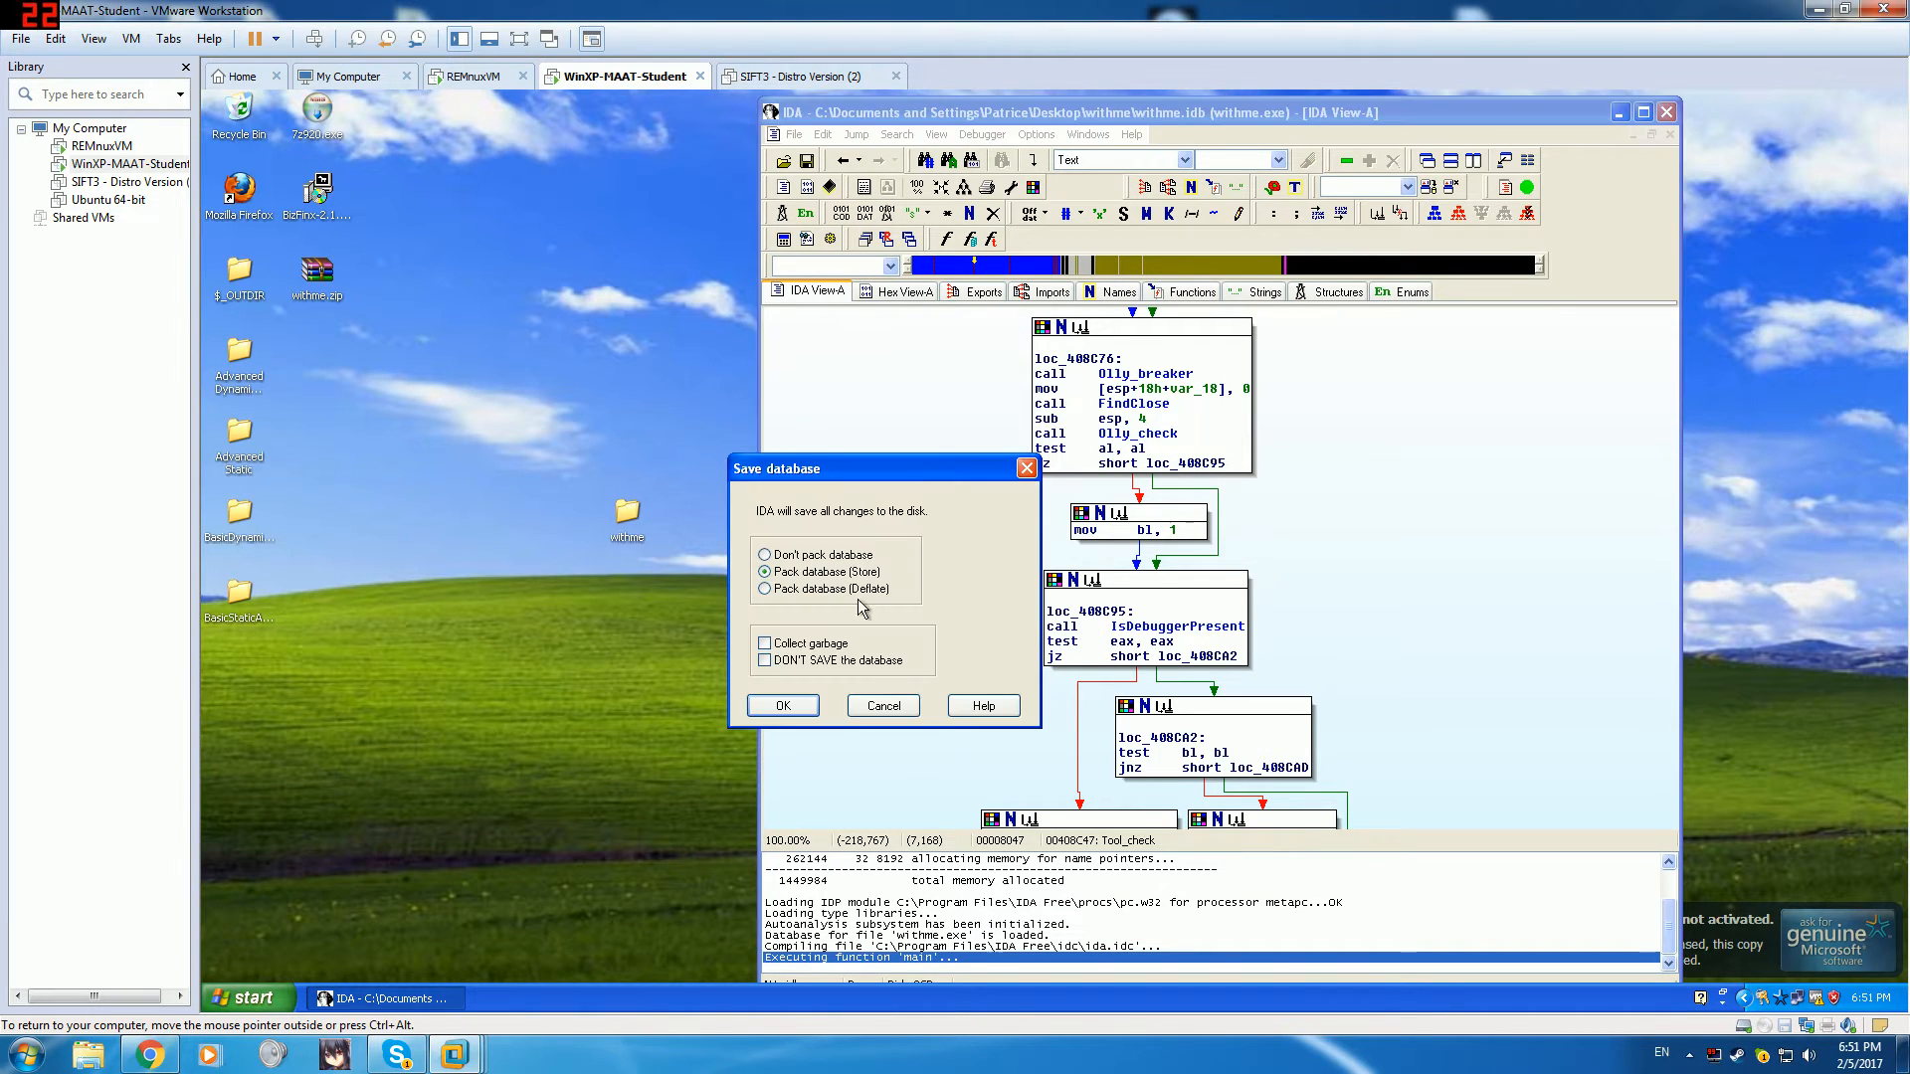
- Launch OllyDbg from Advanced Dynamic Analysis and open the withme desktop folder holding withme_patched.exe
left_click(782, 705)
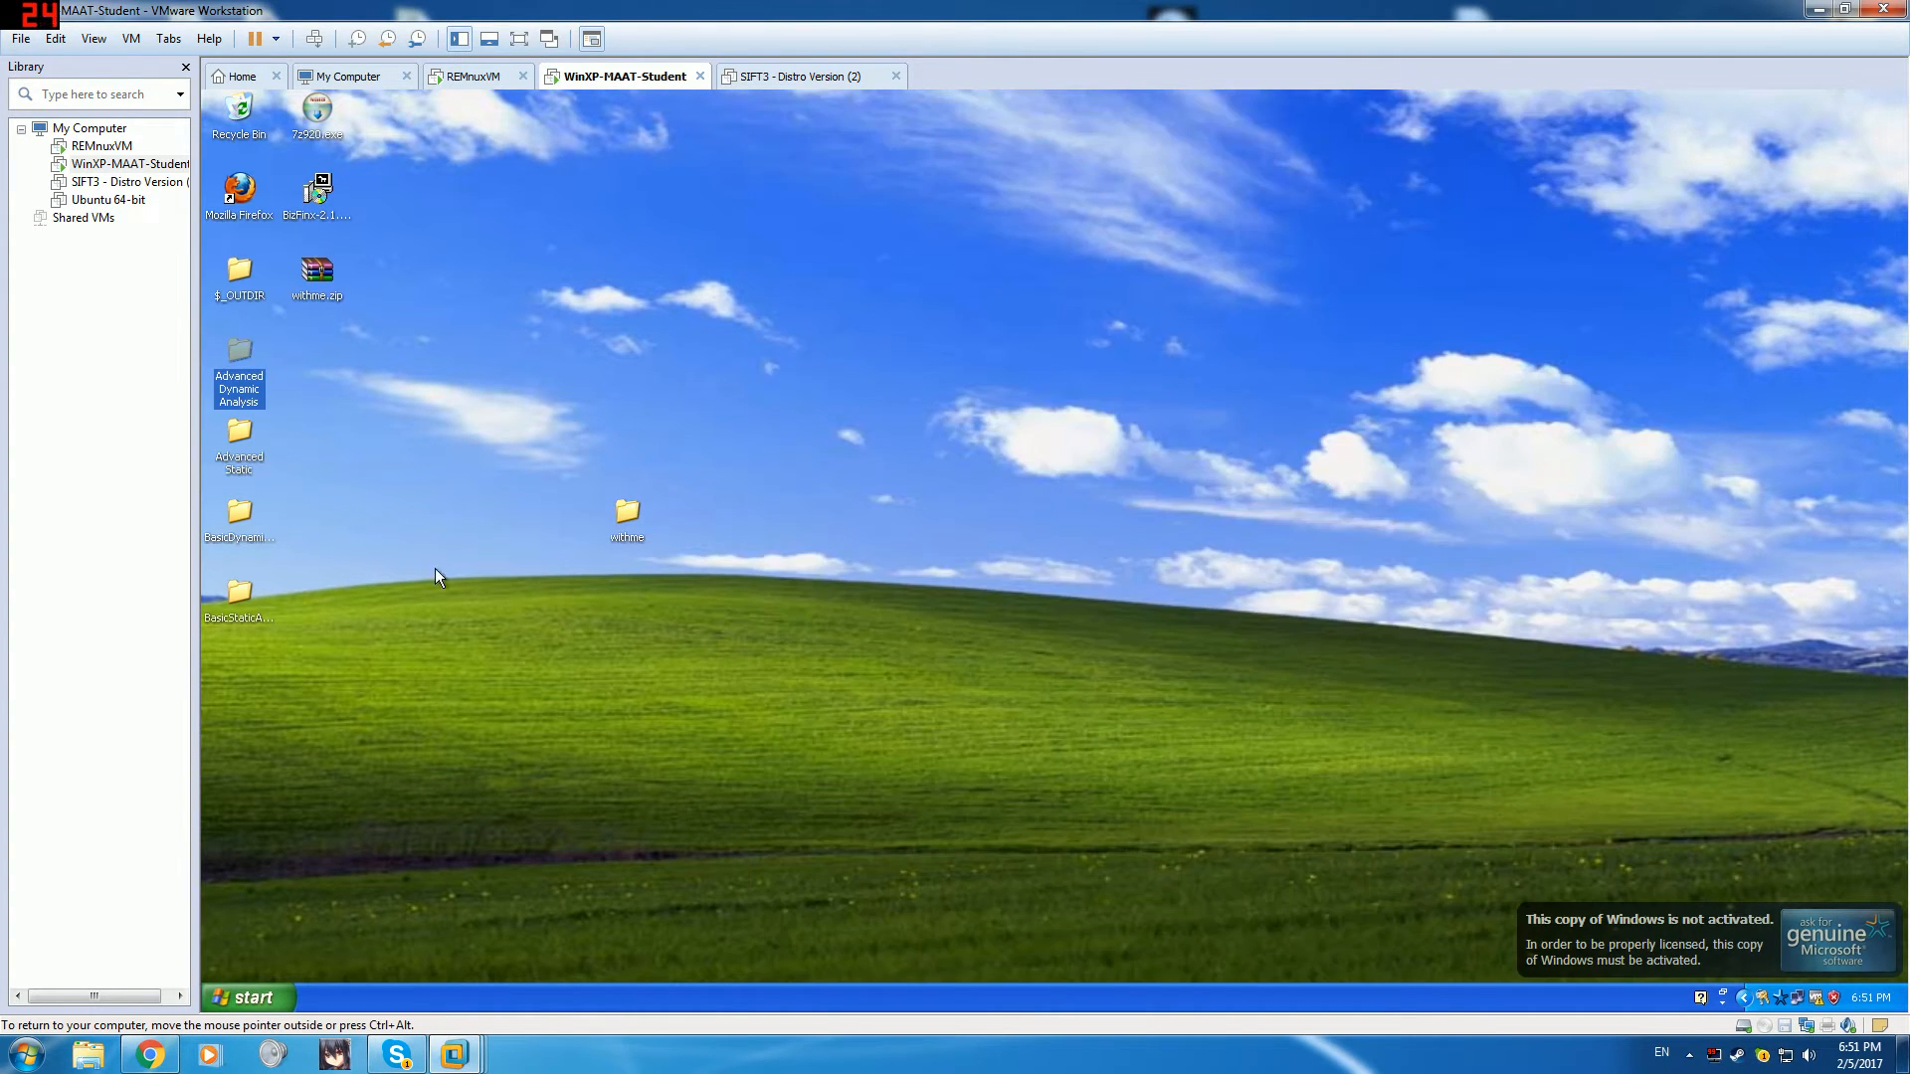
double_click(239, 360)
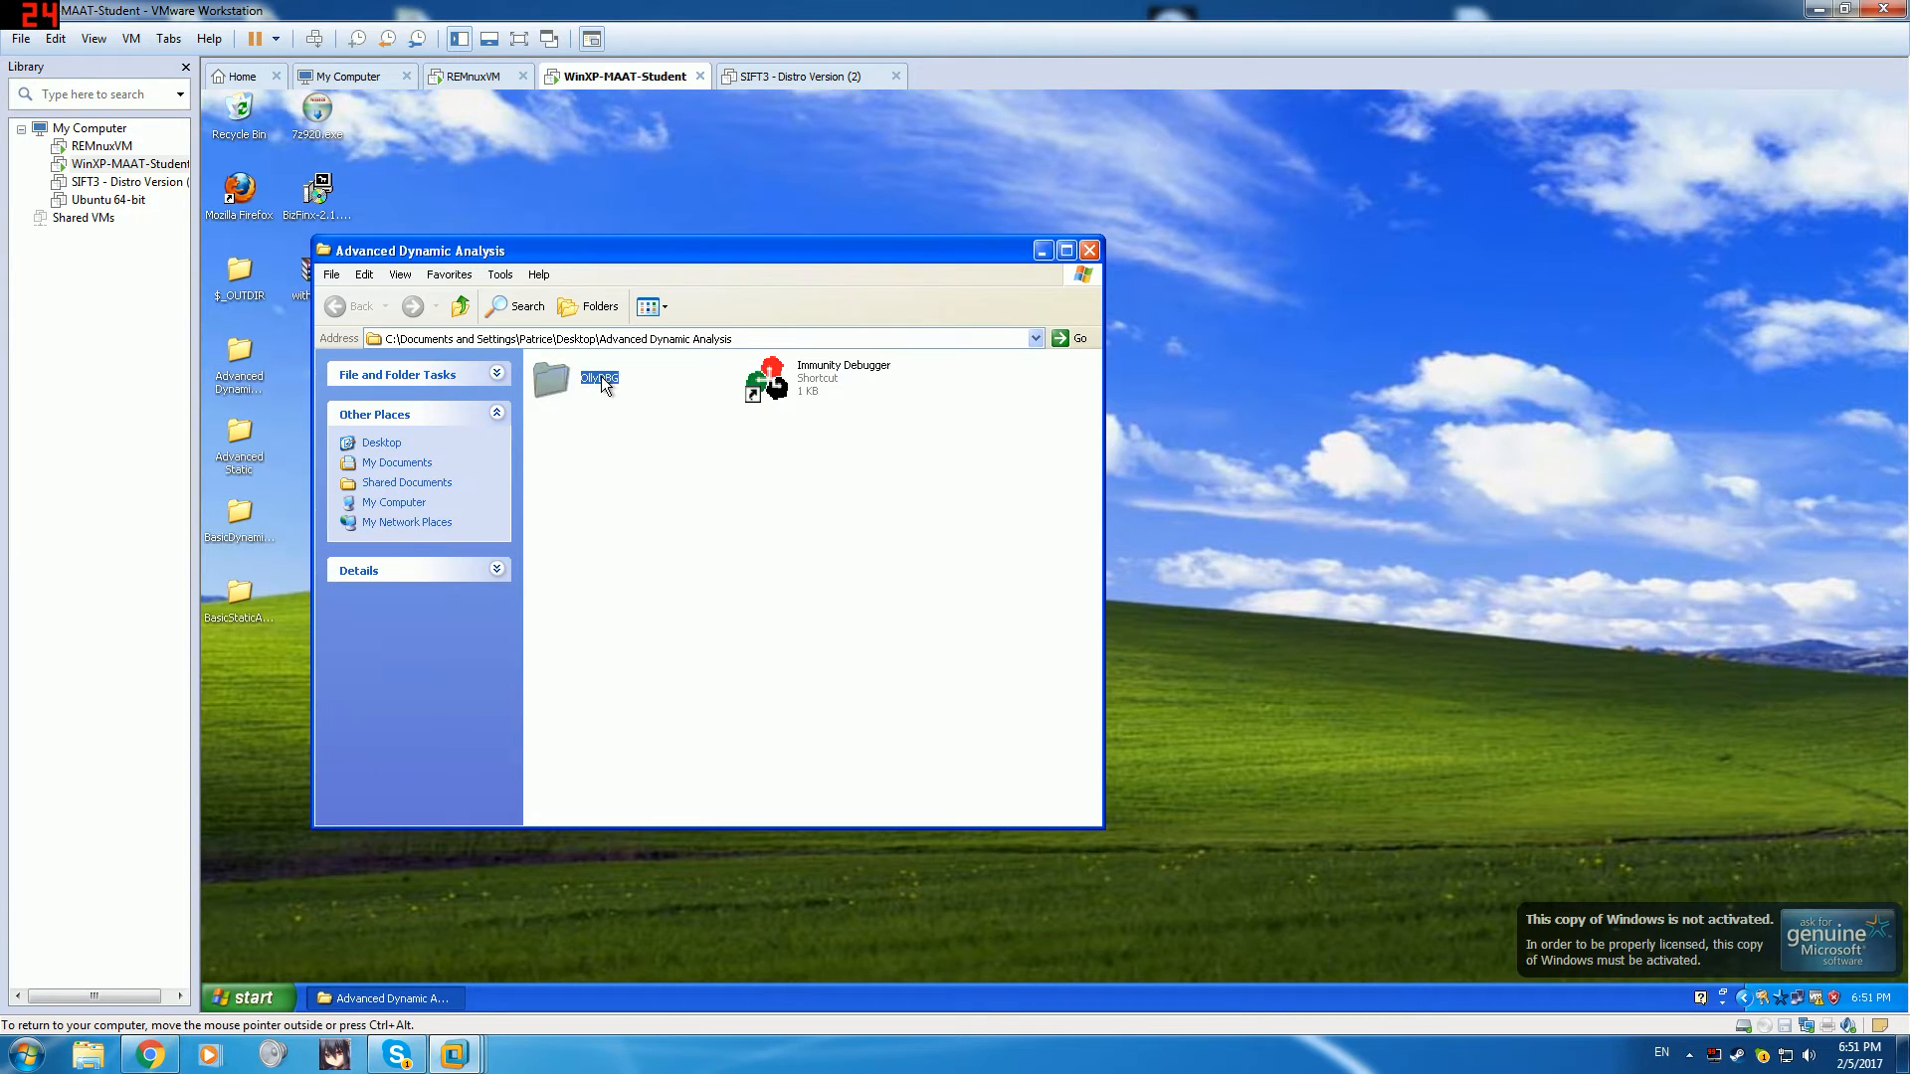
double_click(550, 379)
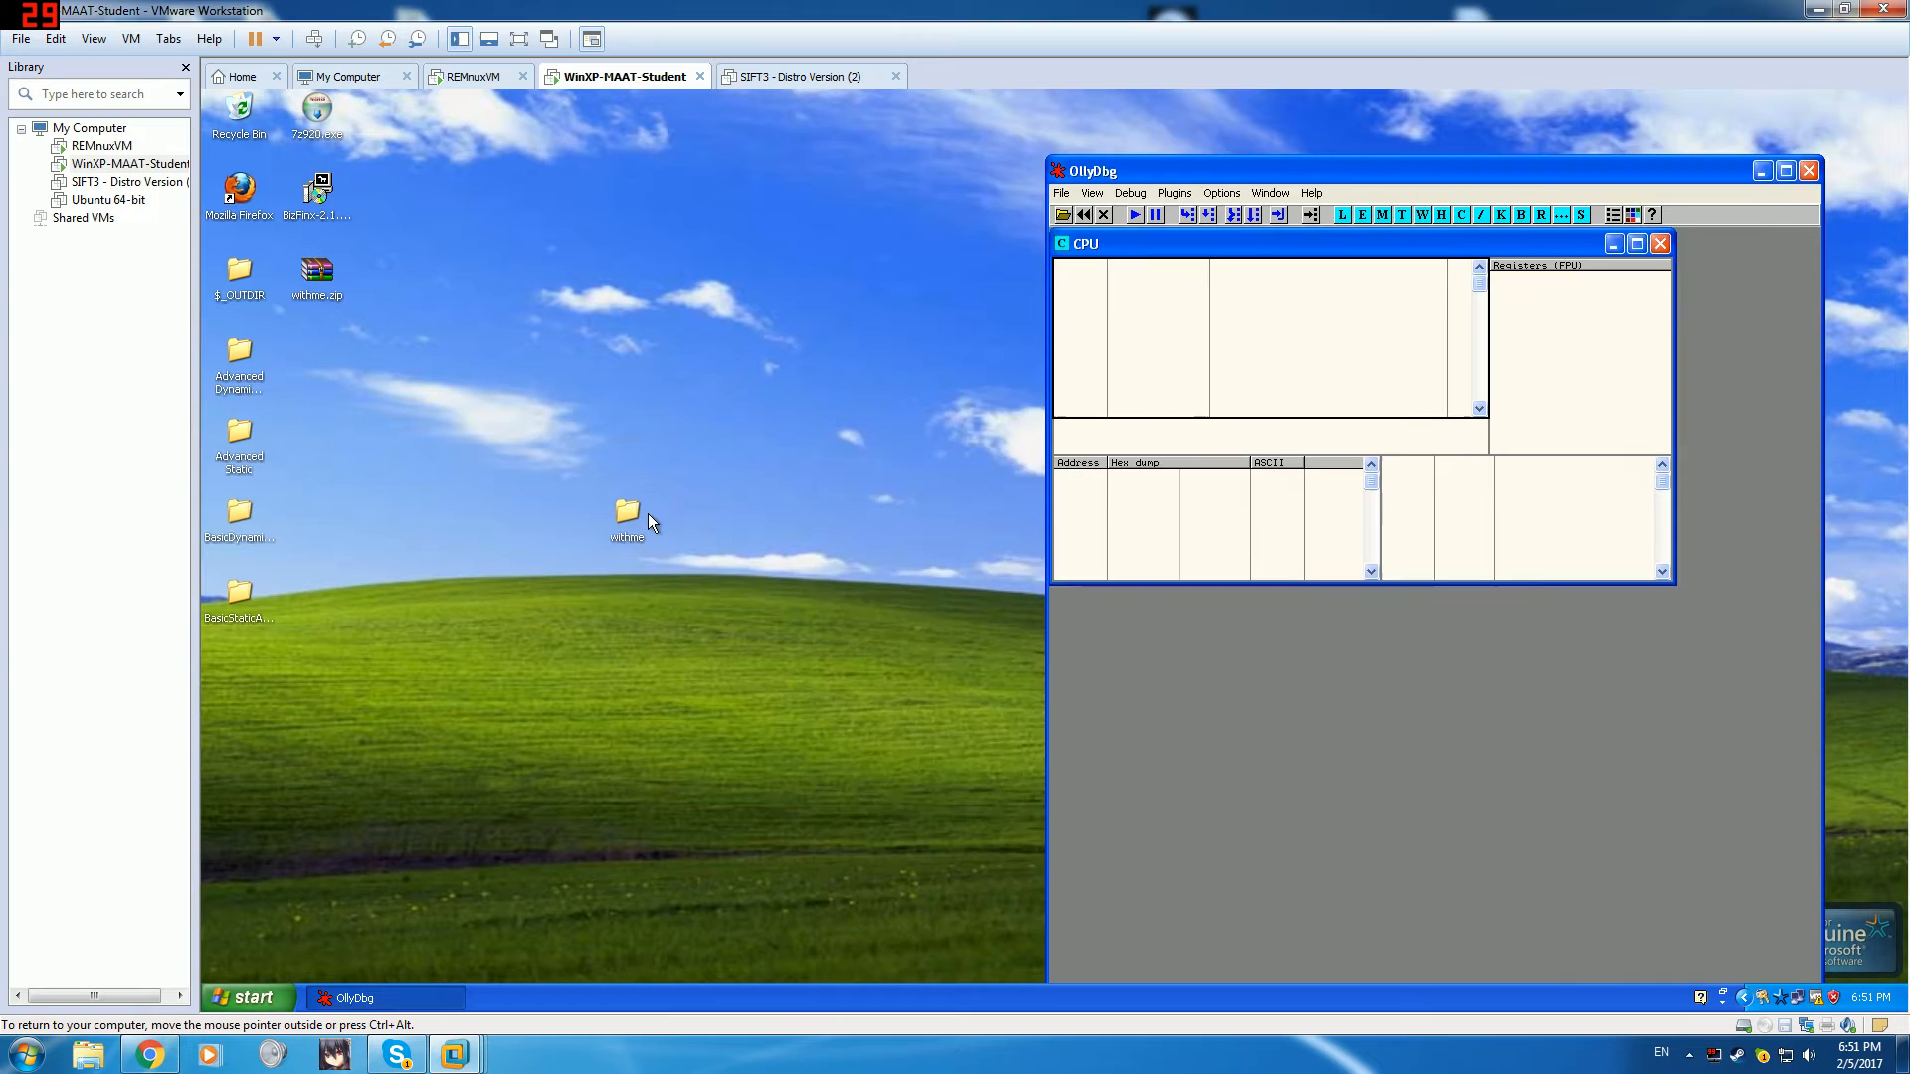
double_click(626, 514)
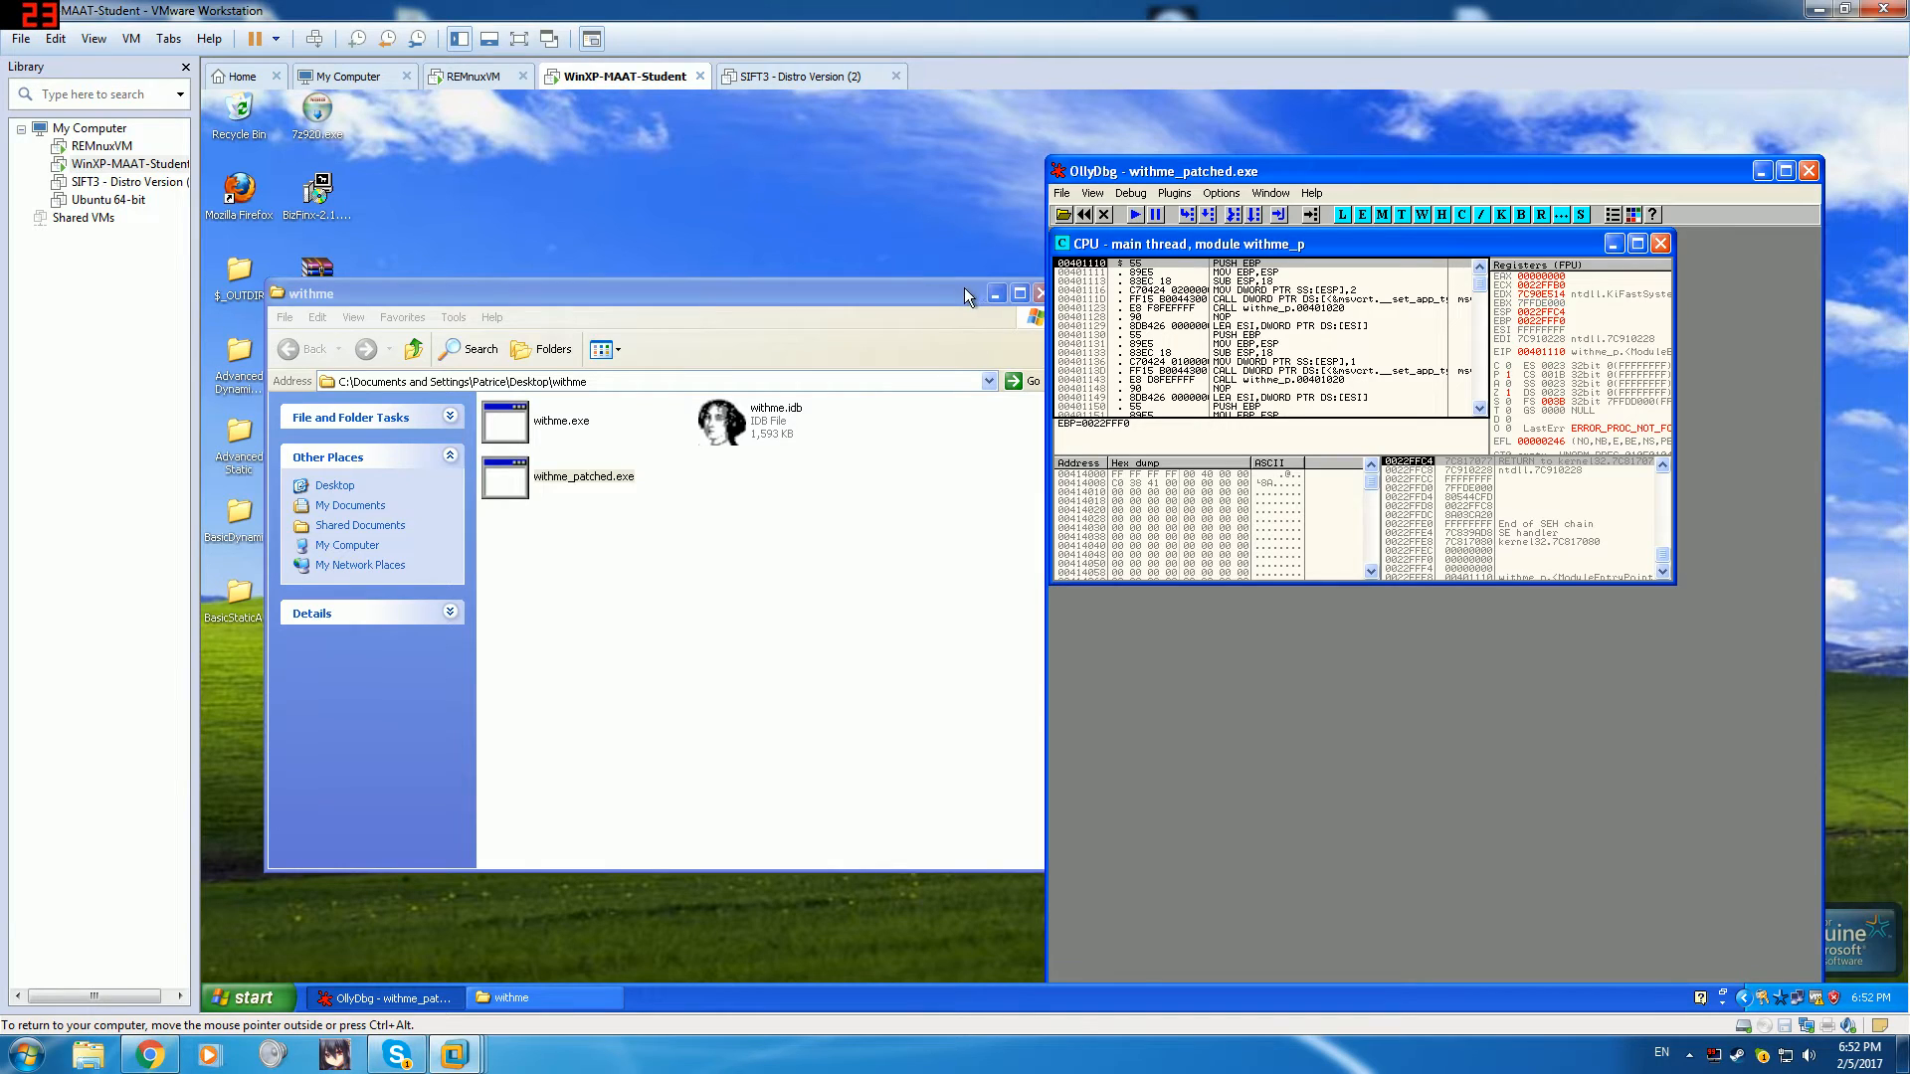
- Close the withme folder and run withme_patched.exe under OllyDbg with F9
left_click(1040, 294)
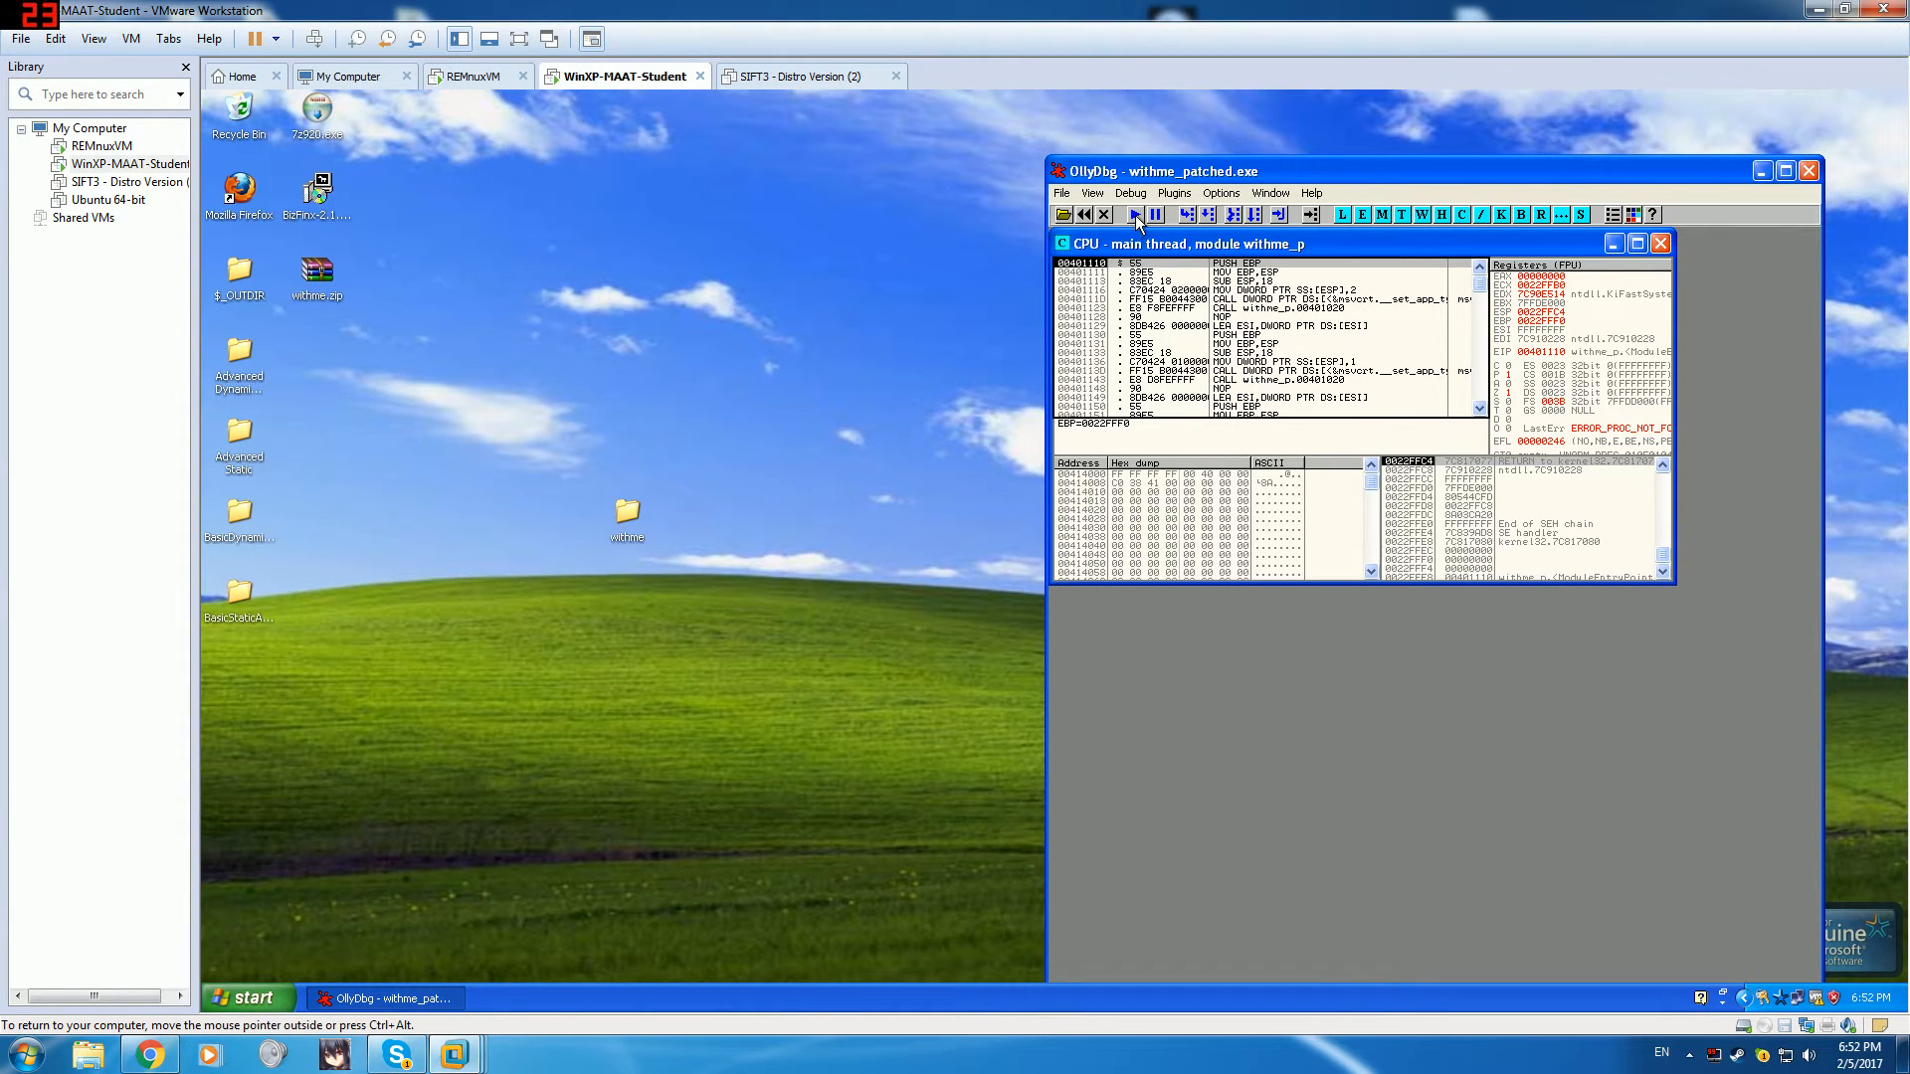
left_click(1136, 214)
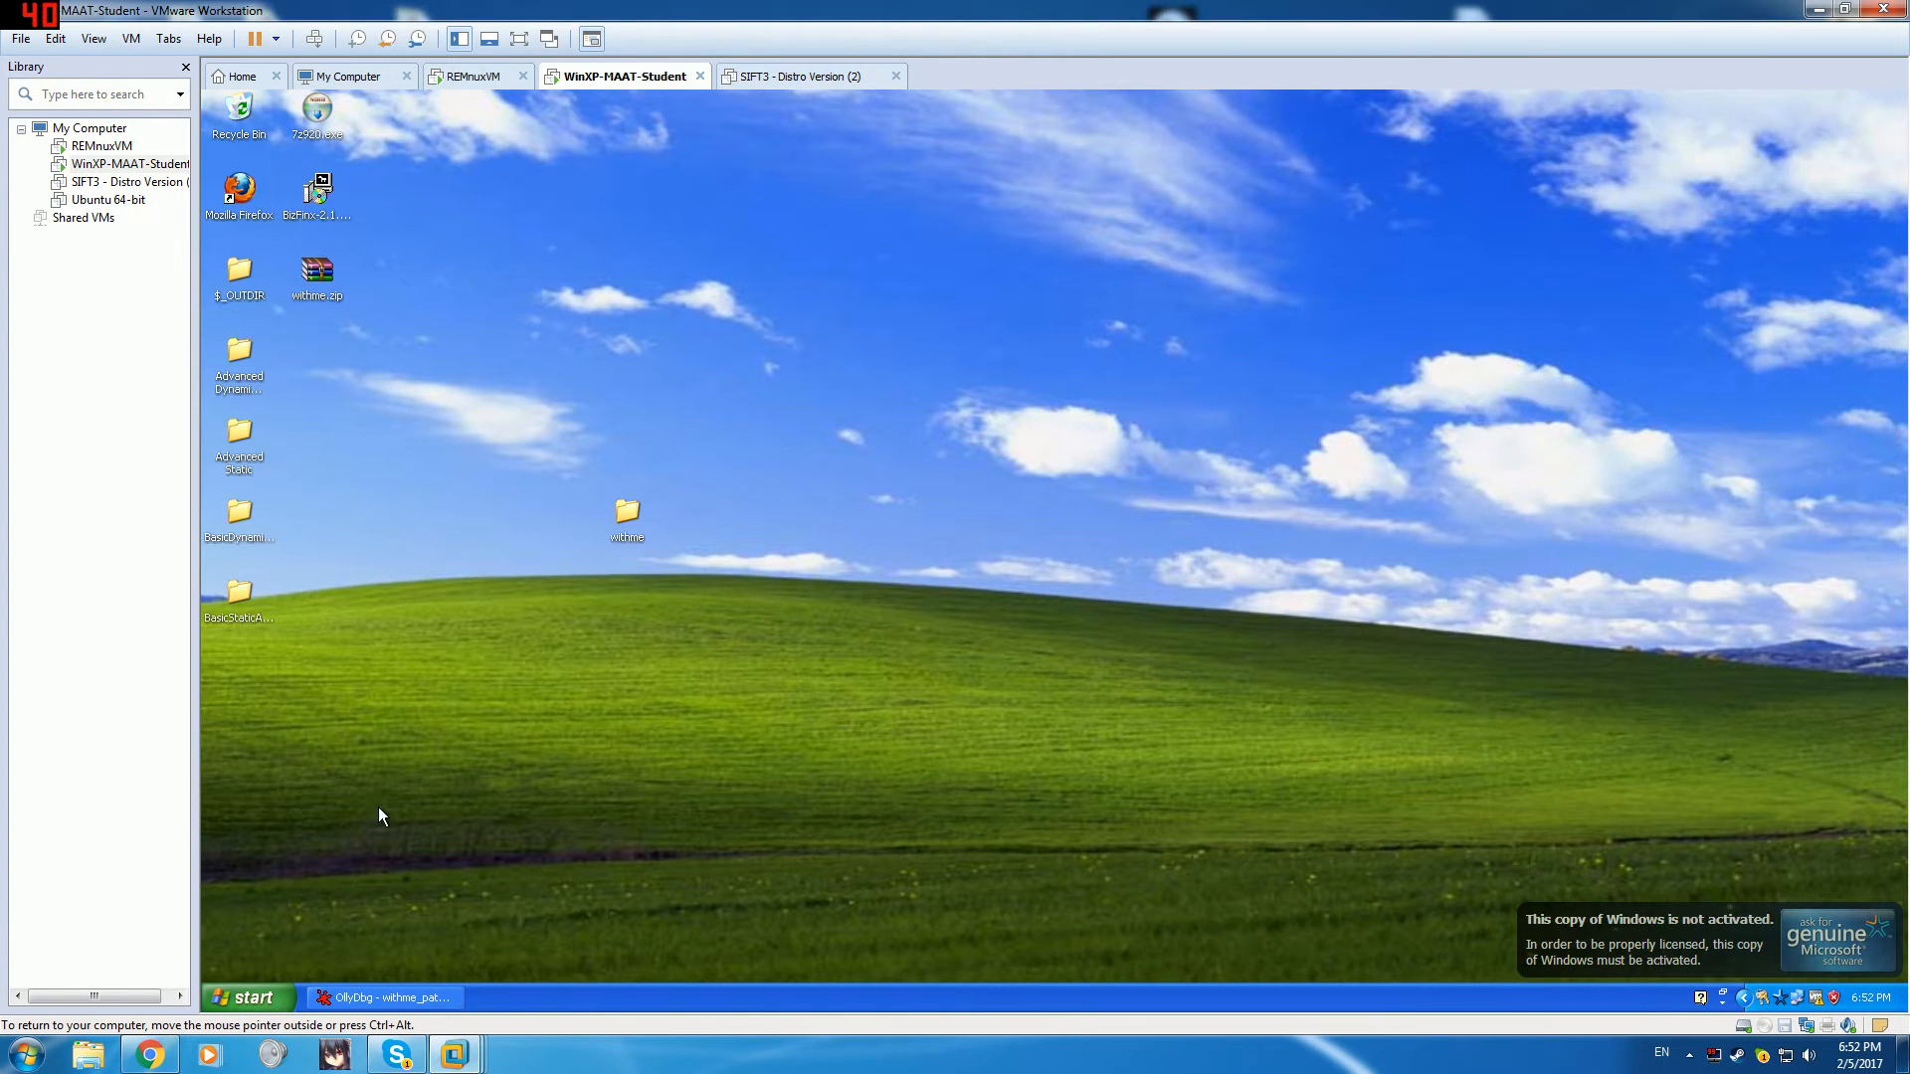
- Start Process Explorer from the folder list to view withme_patched.exe and its child process
left_click(238, 444)
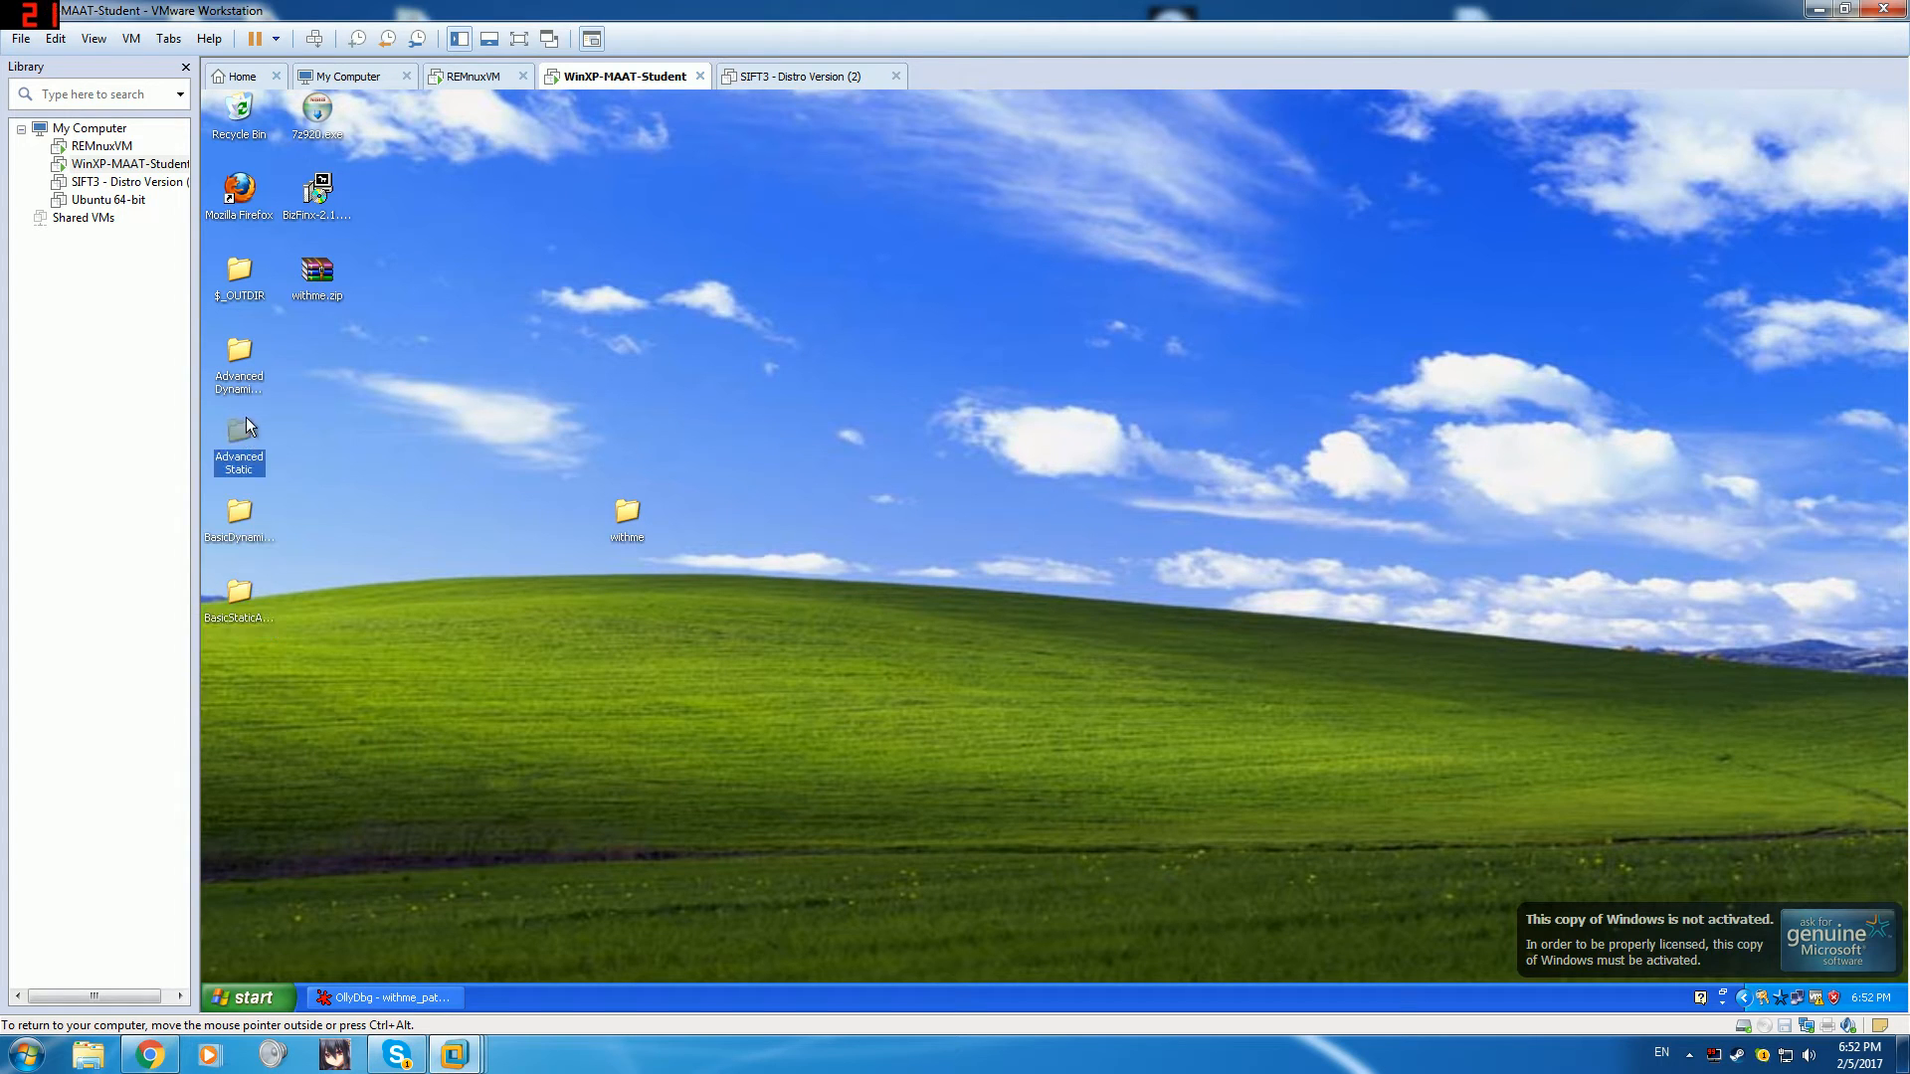
left_click(238, 439)
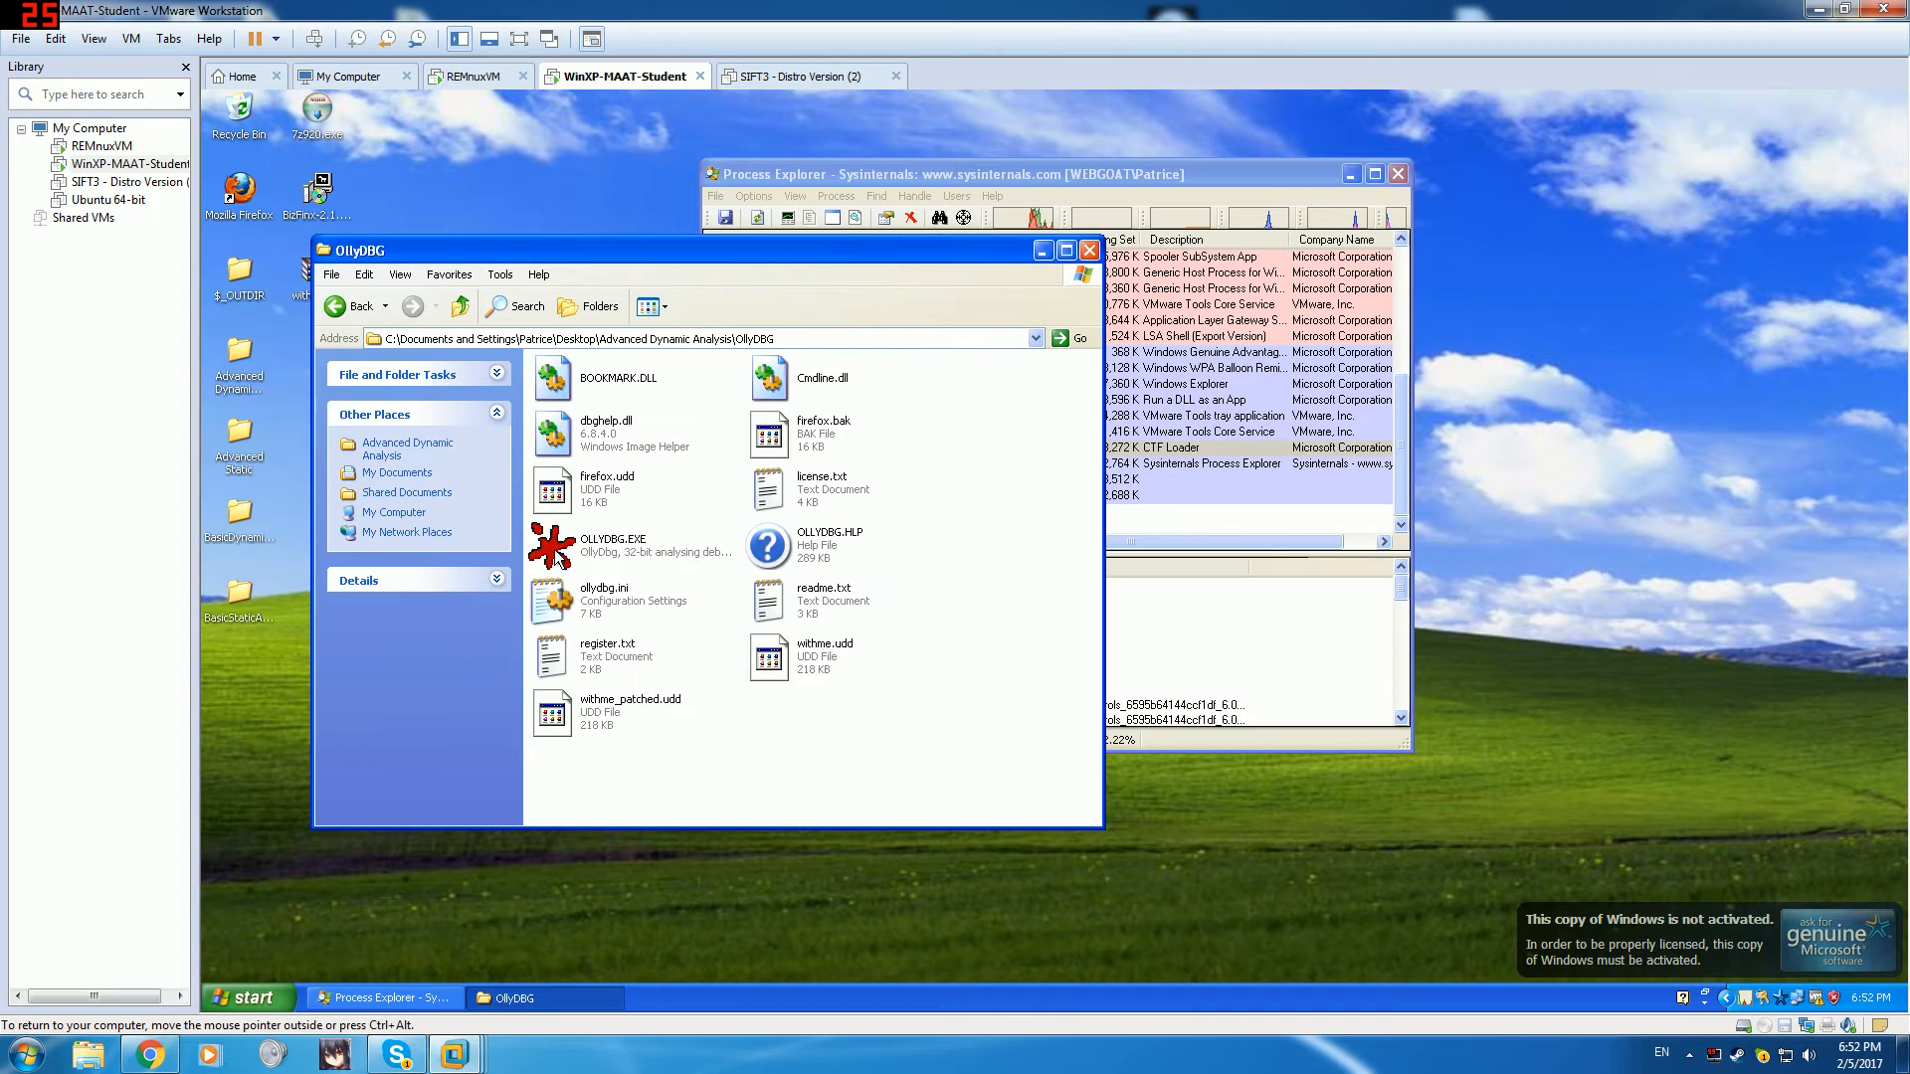
double_click(552, 545)
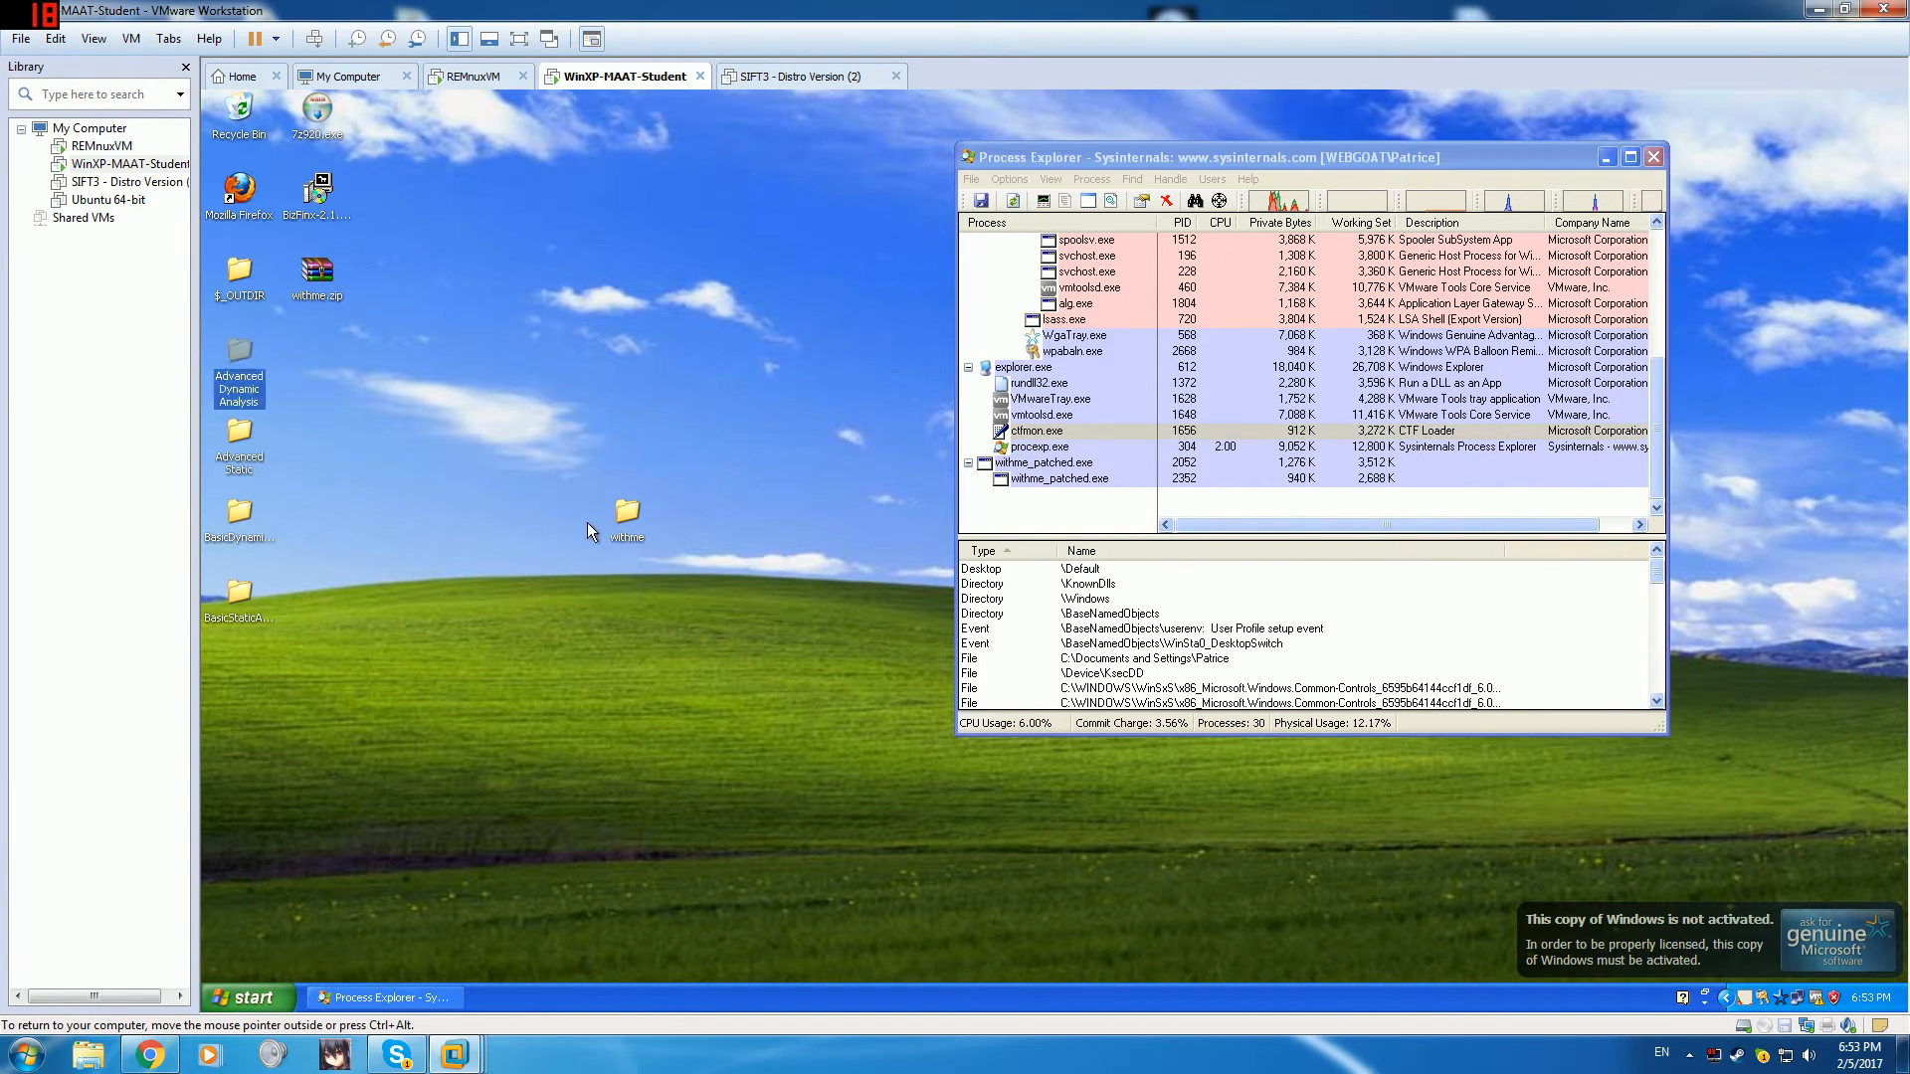
mouse_move(615, 807)
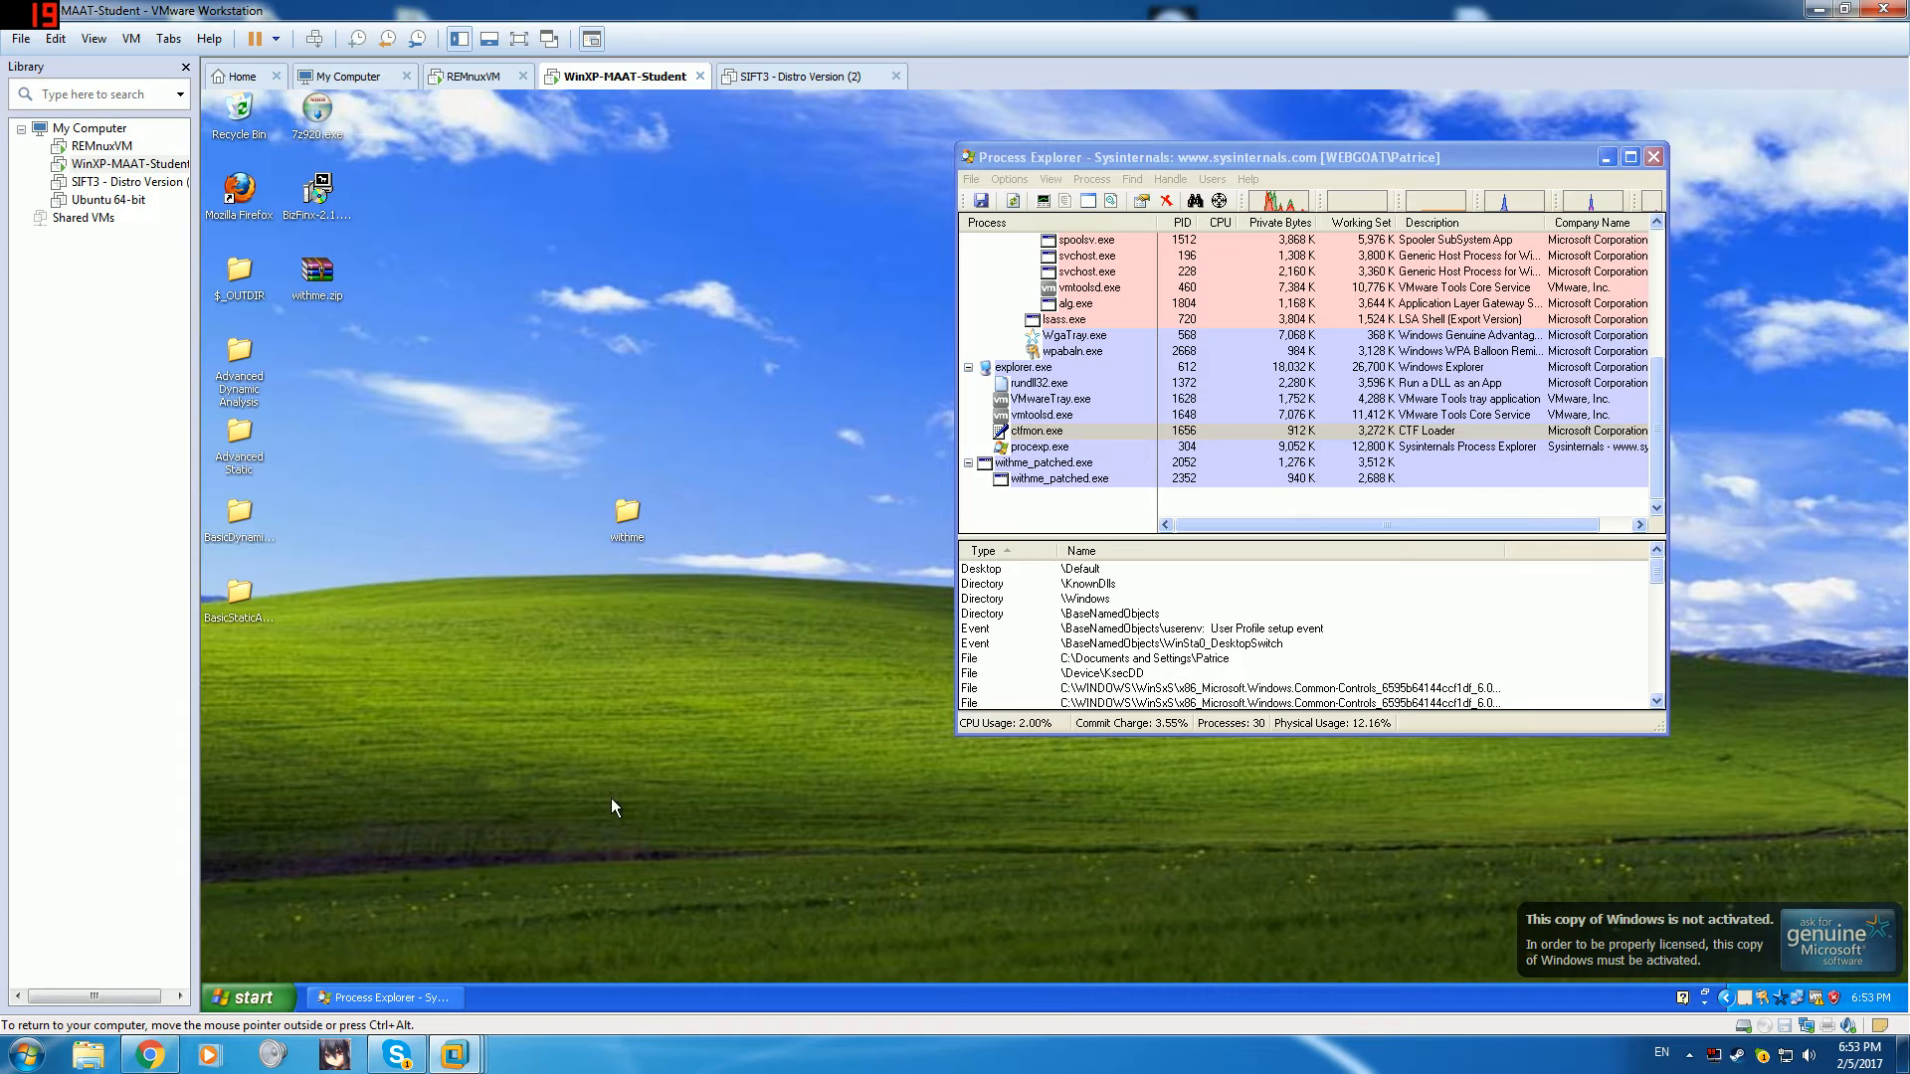
mouse_move(700, 516)
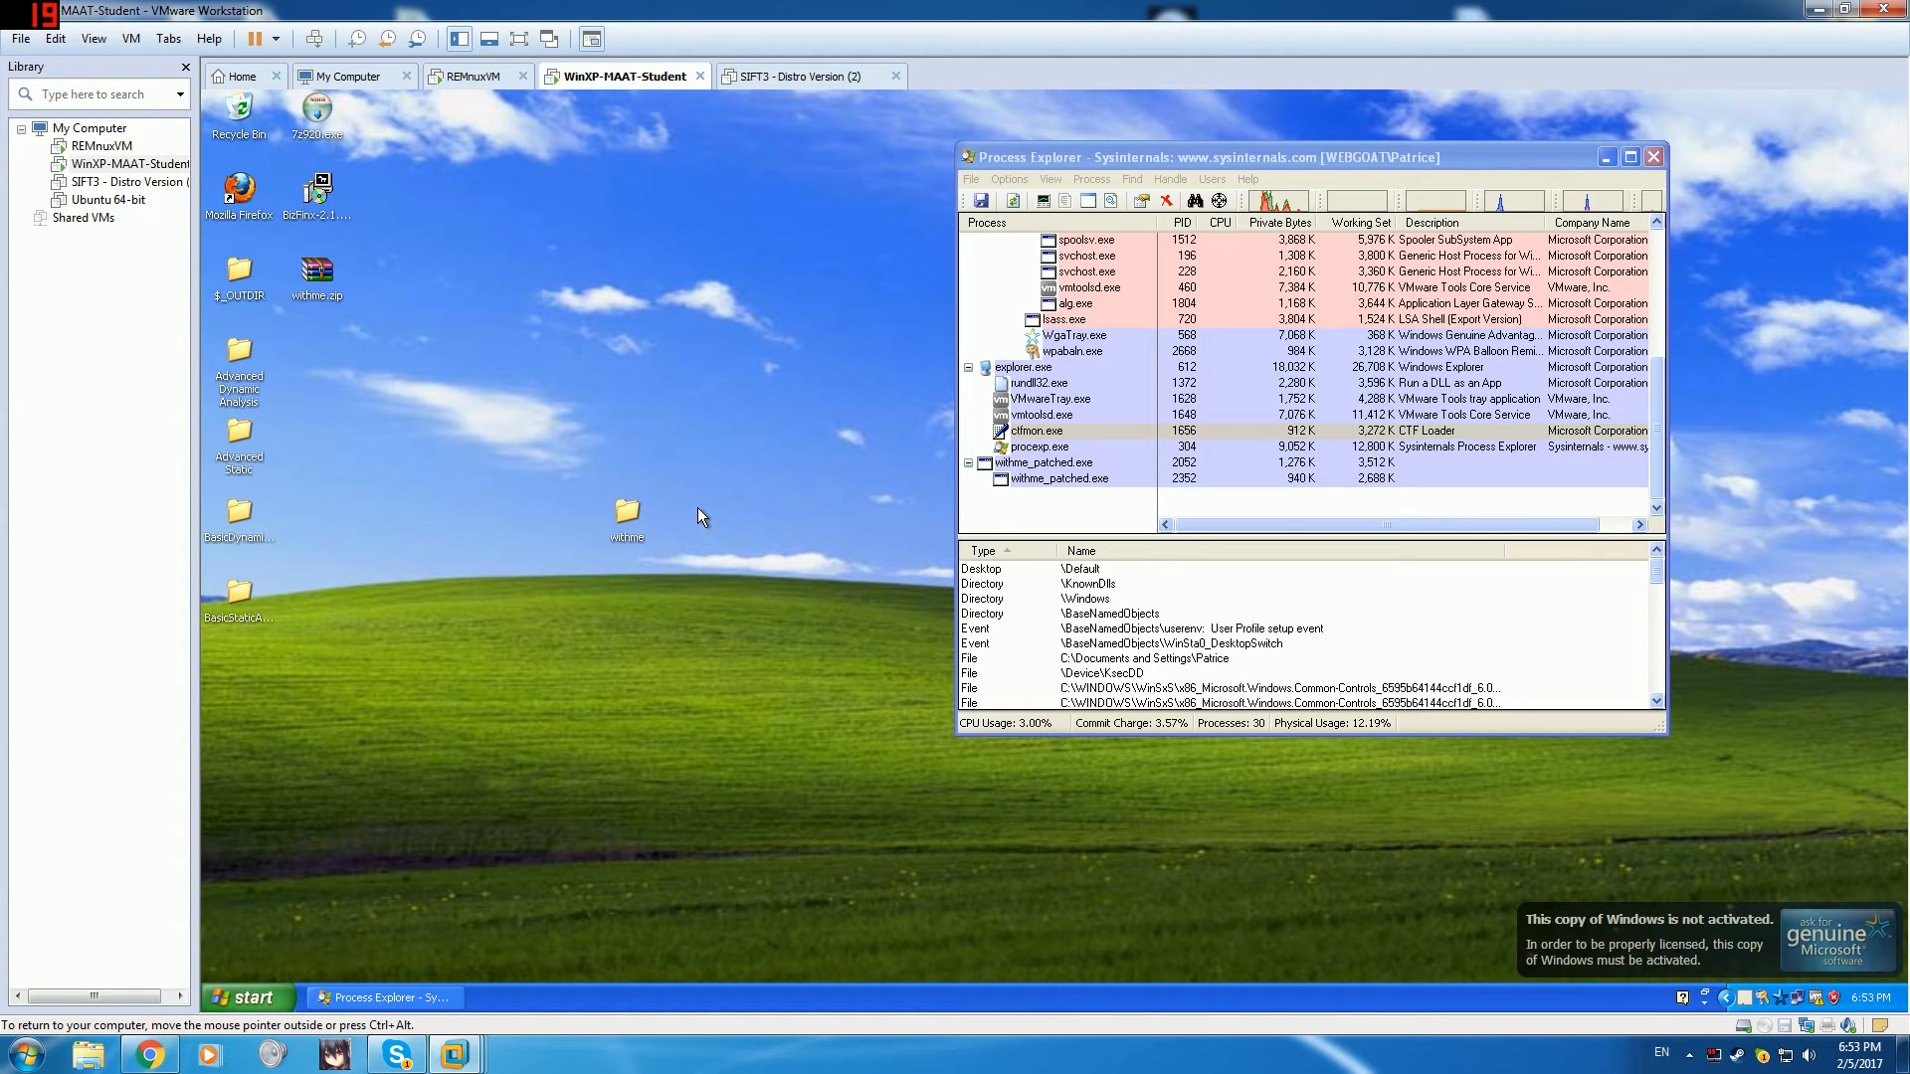
- Kill the withme_patched.exe process tree in Process Explorer and confirm
left_click(249, 996)
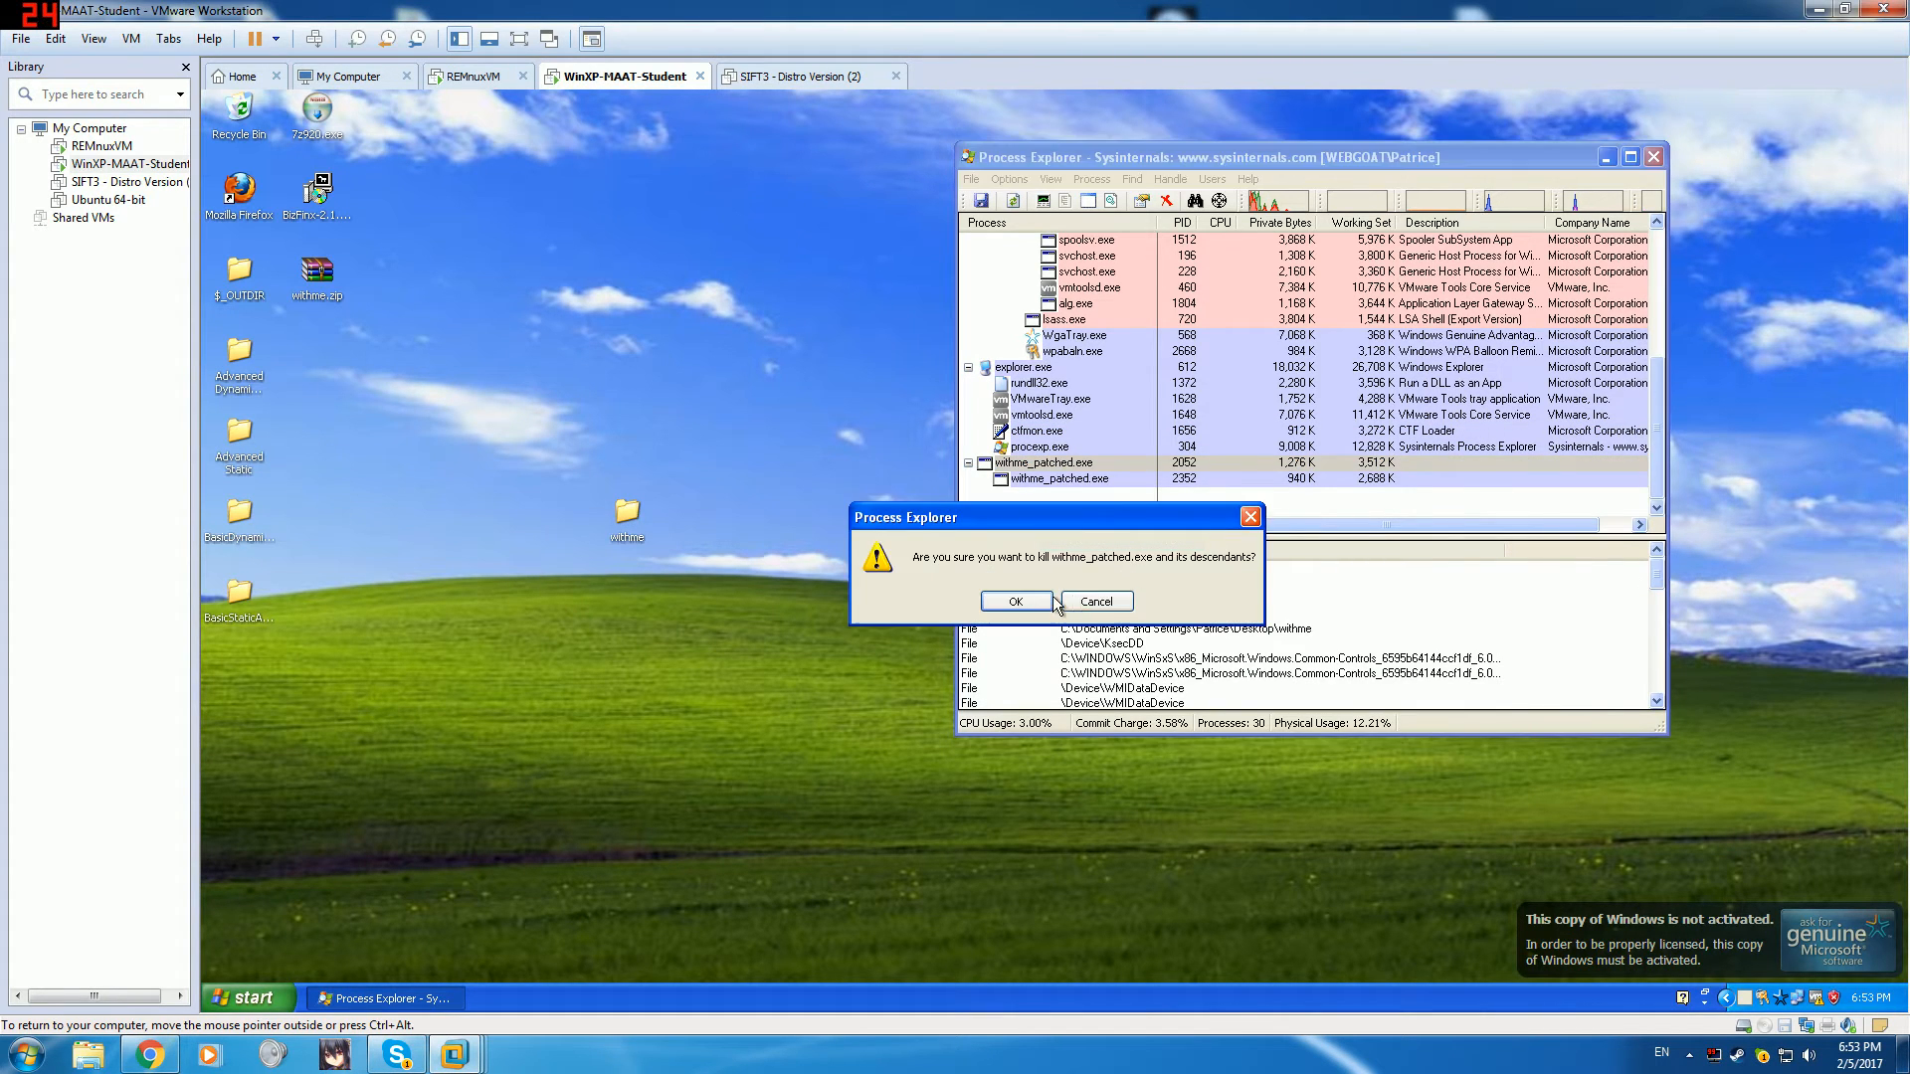
left_click(1015, 601)
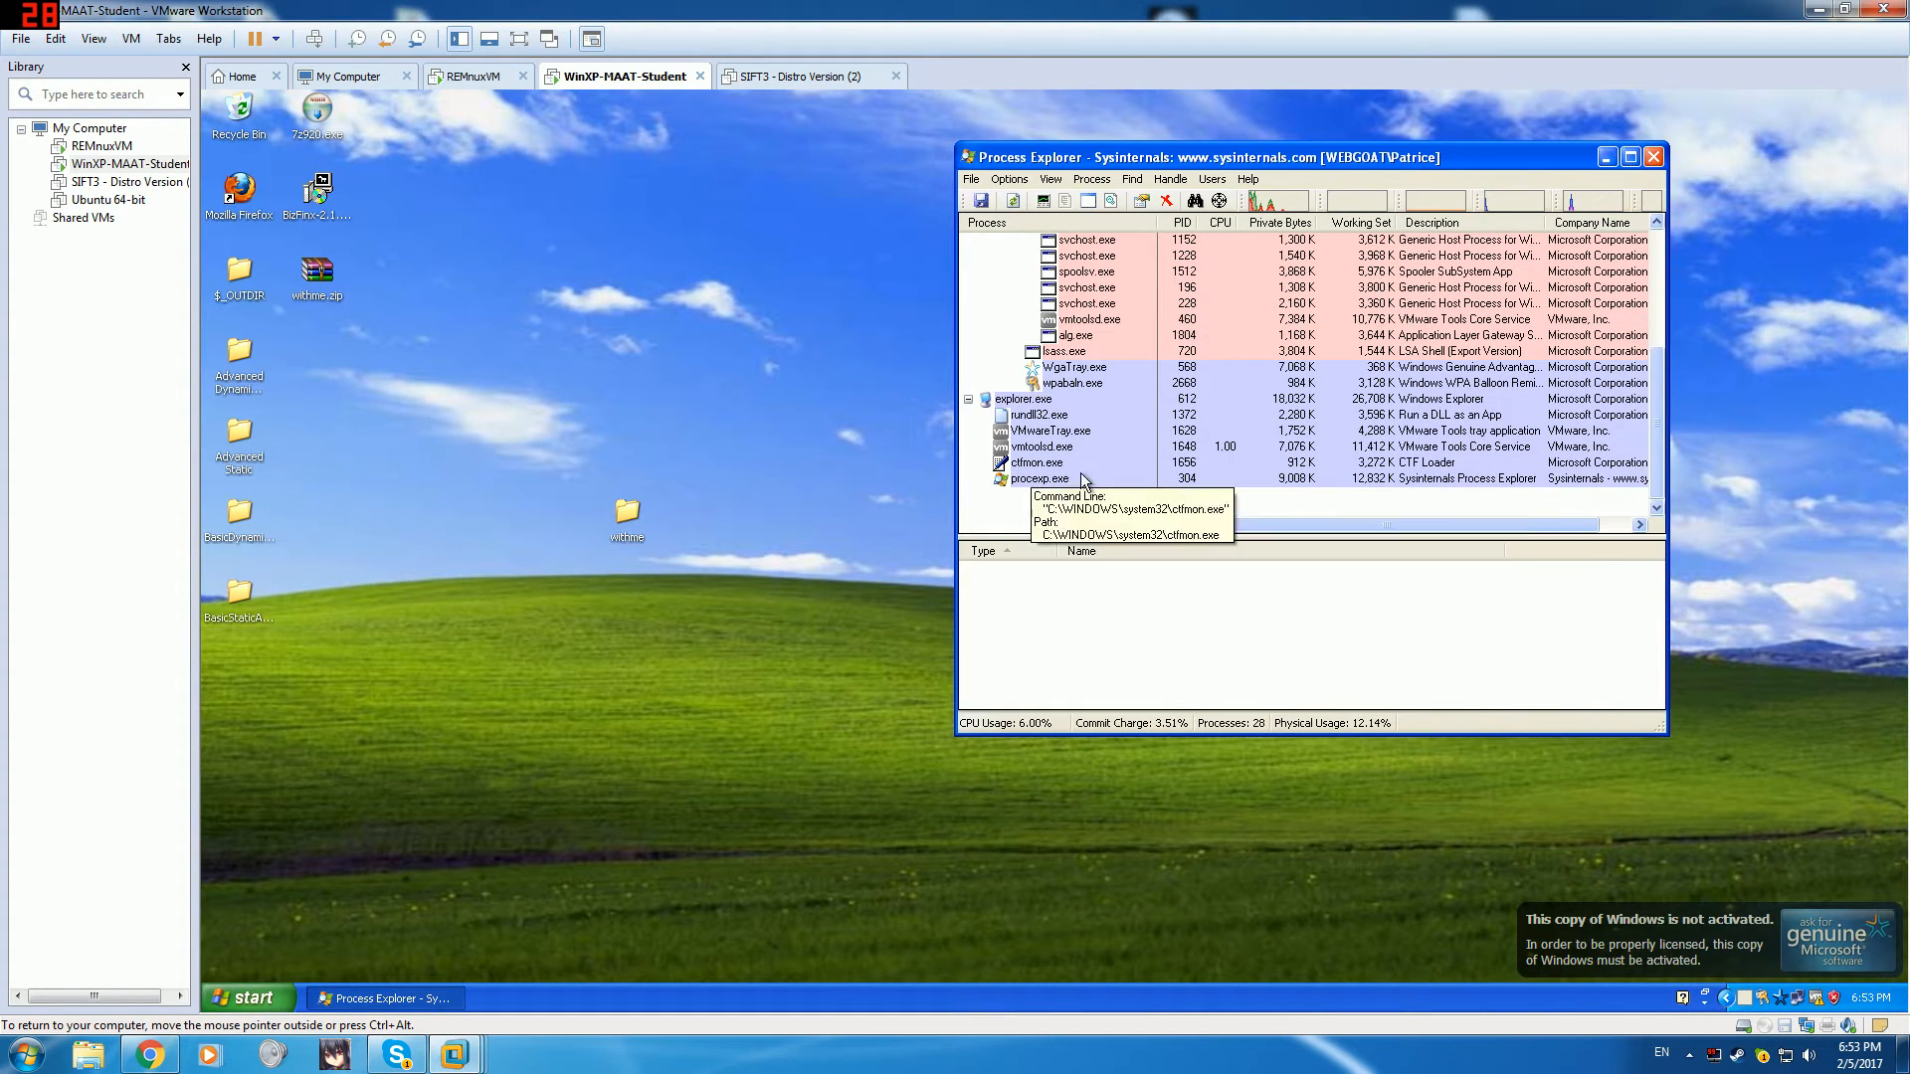
left_click(248, 996)
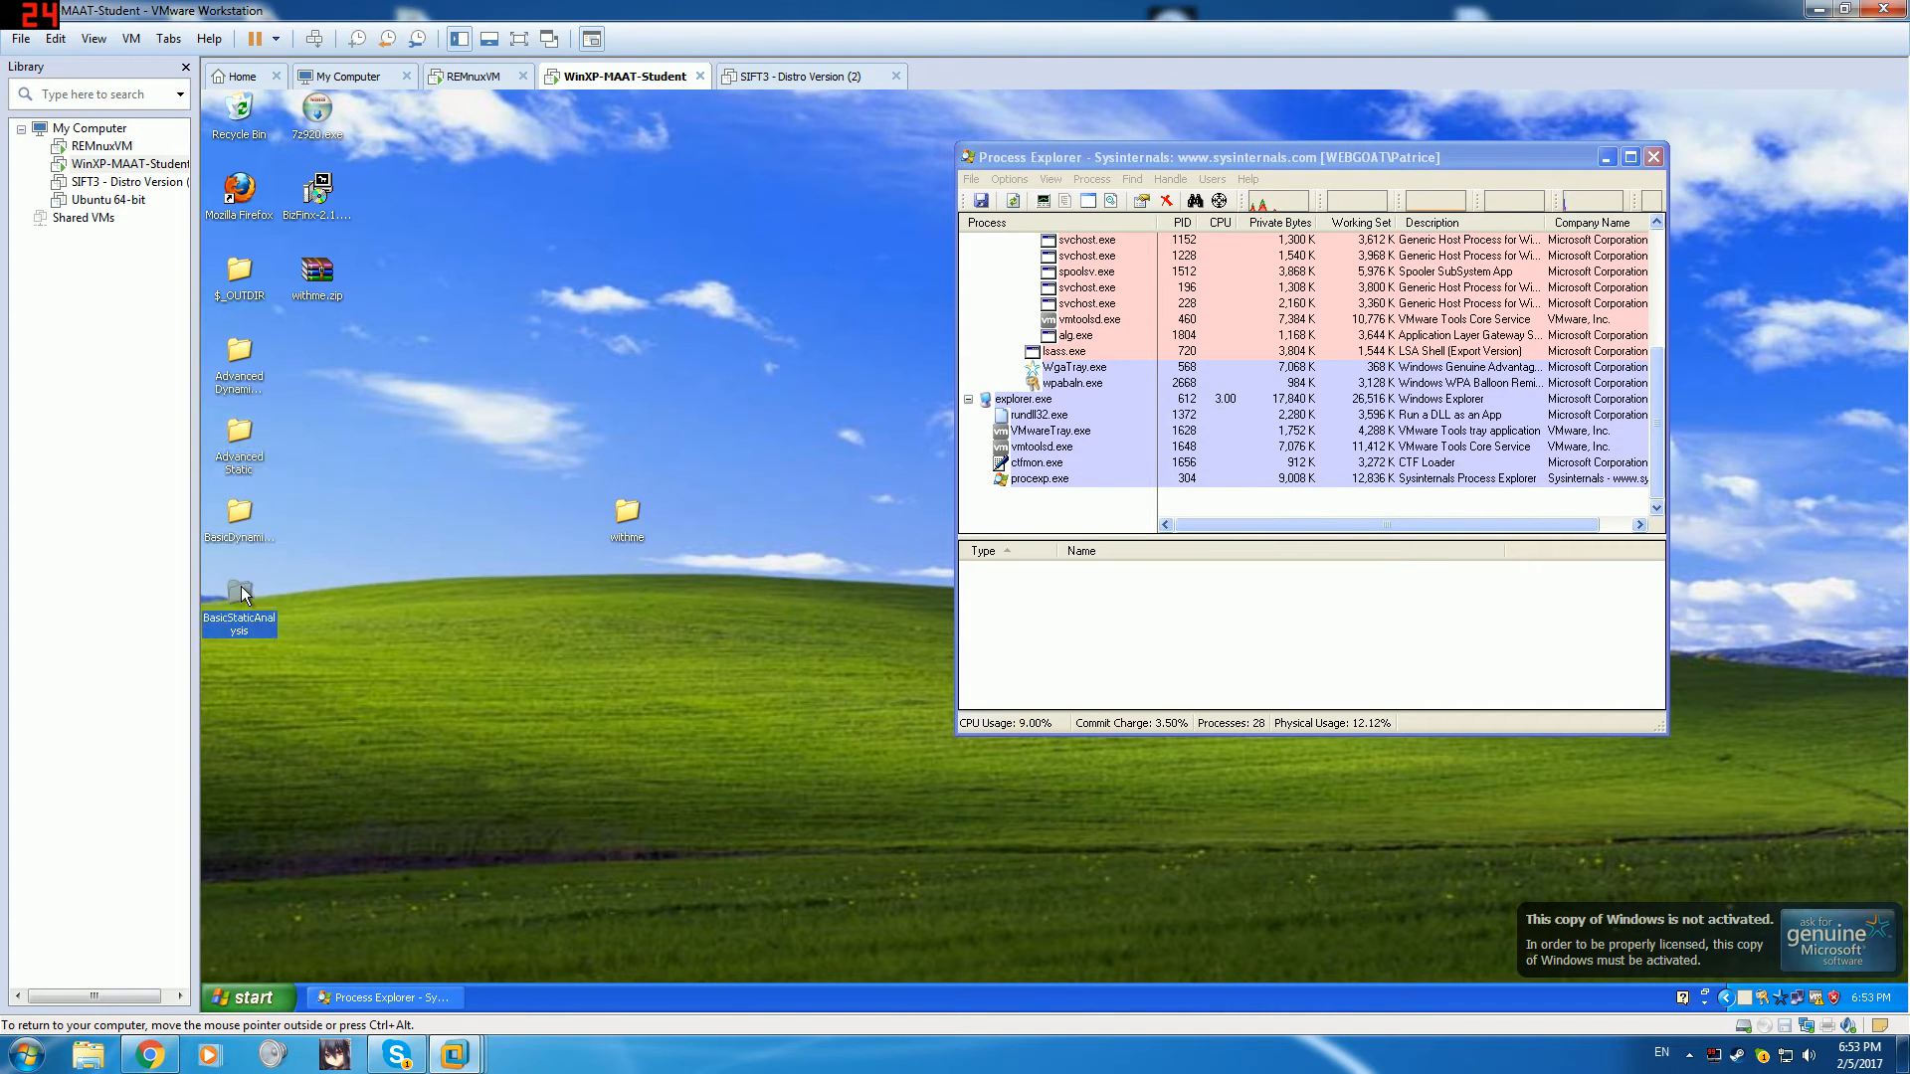
mouse_move(670, 82)
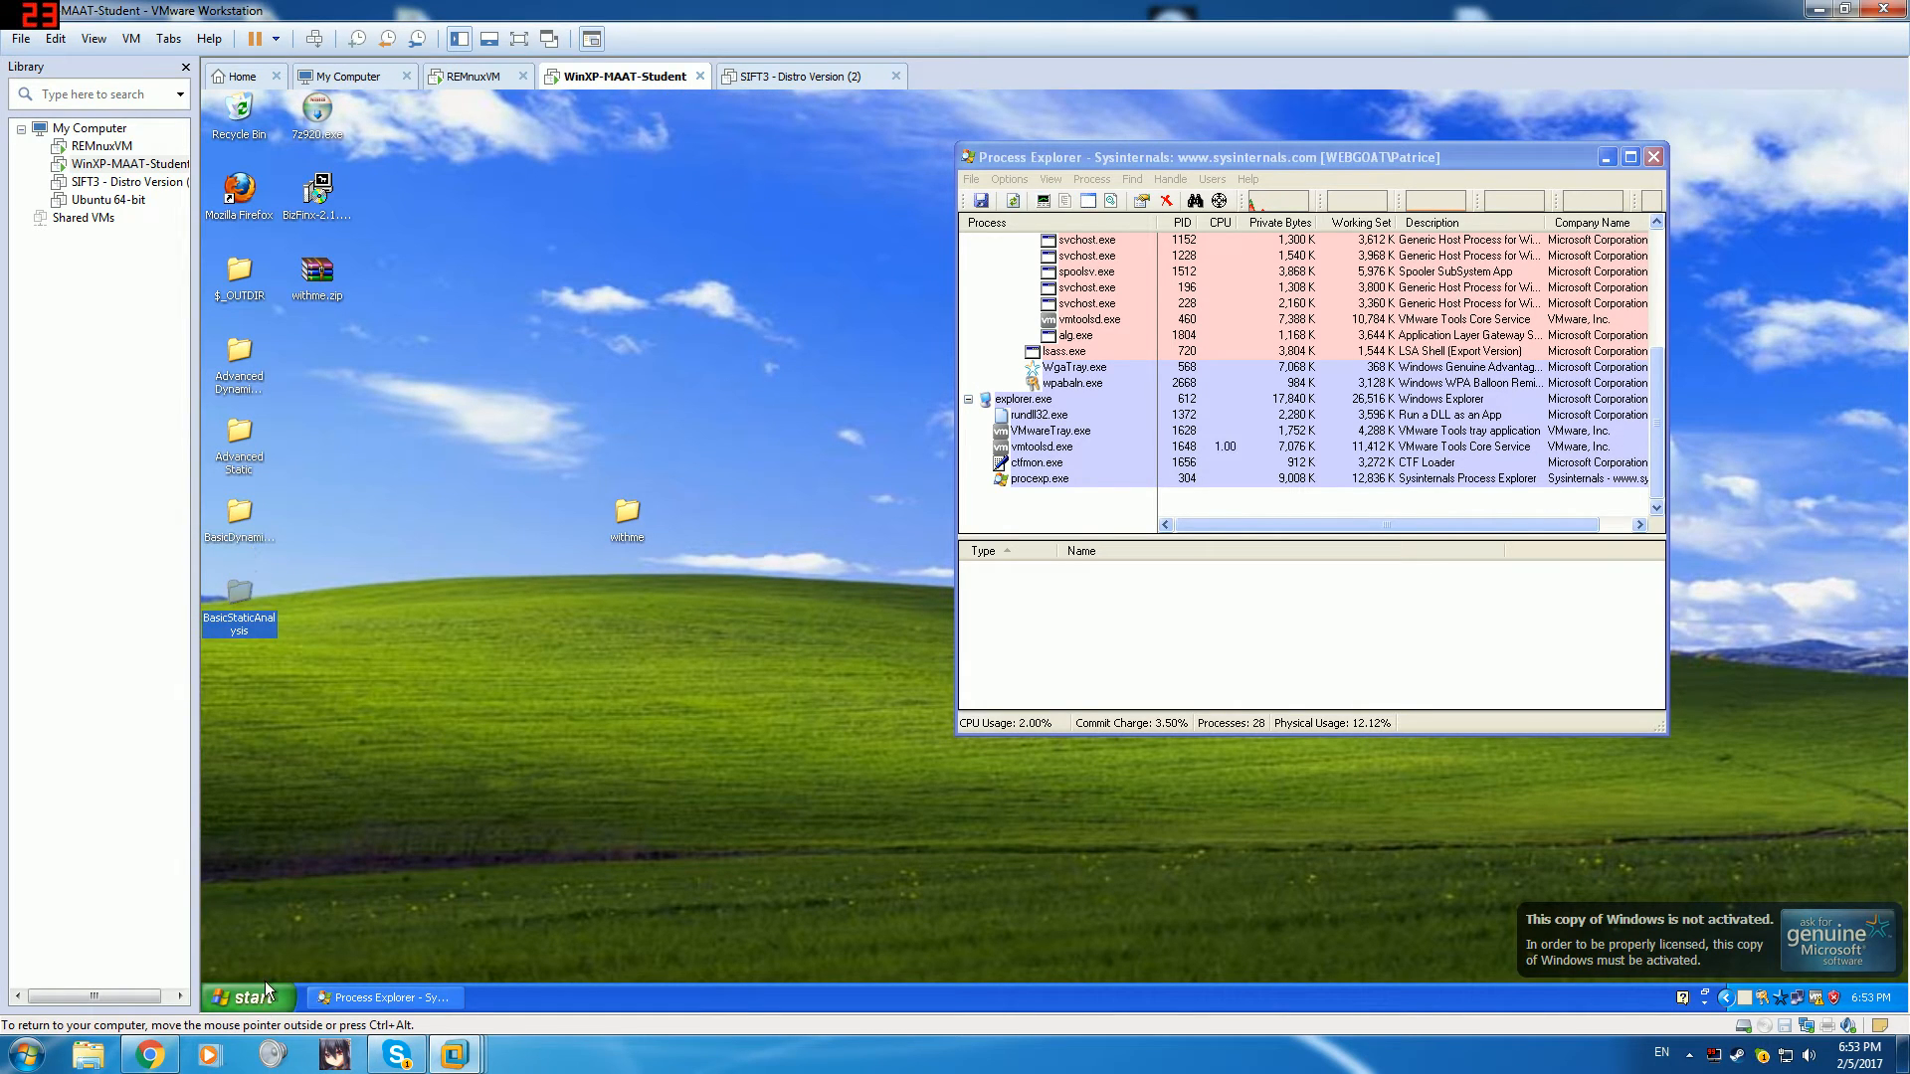
- Launch Wireshark from the Start menu's program list
left_click(245, 996)
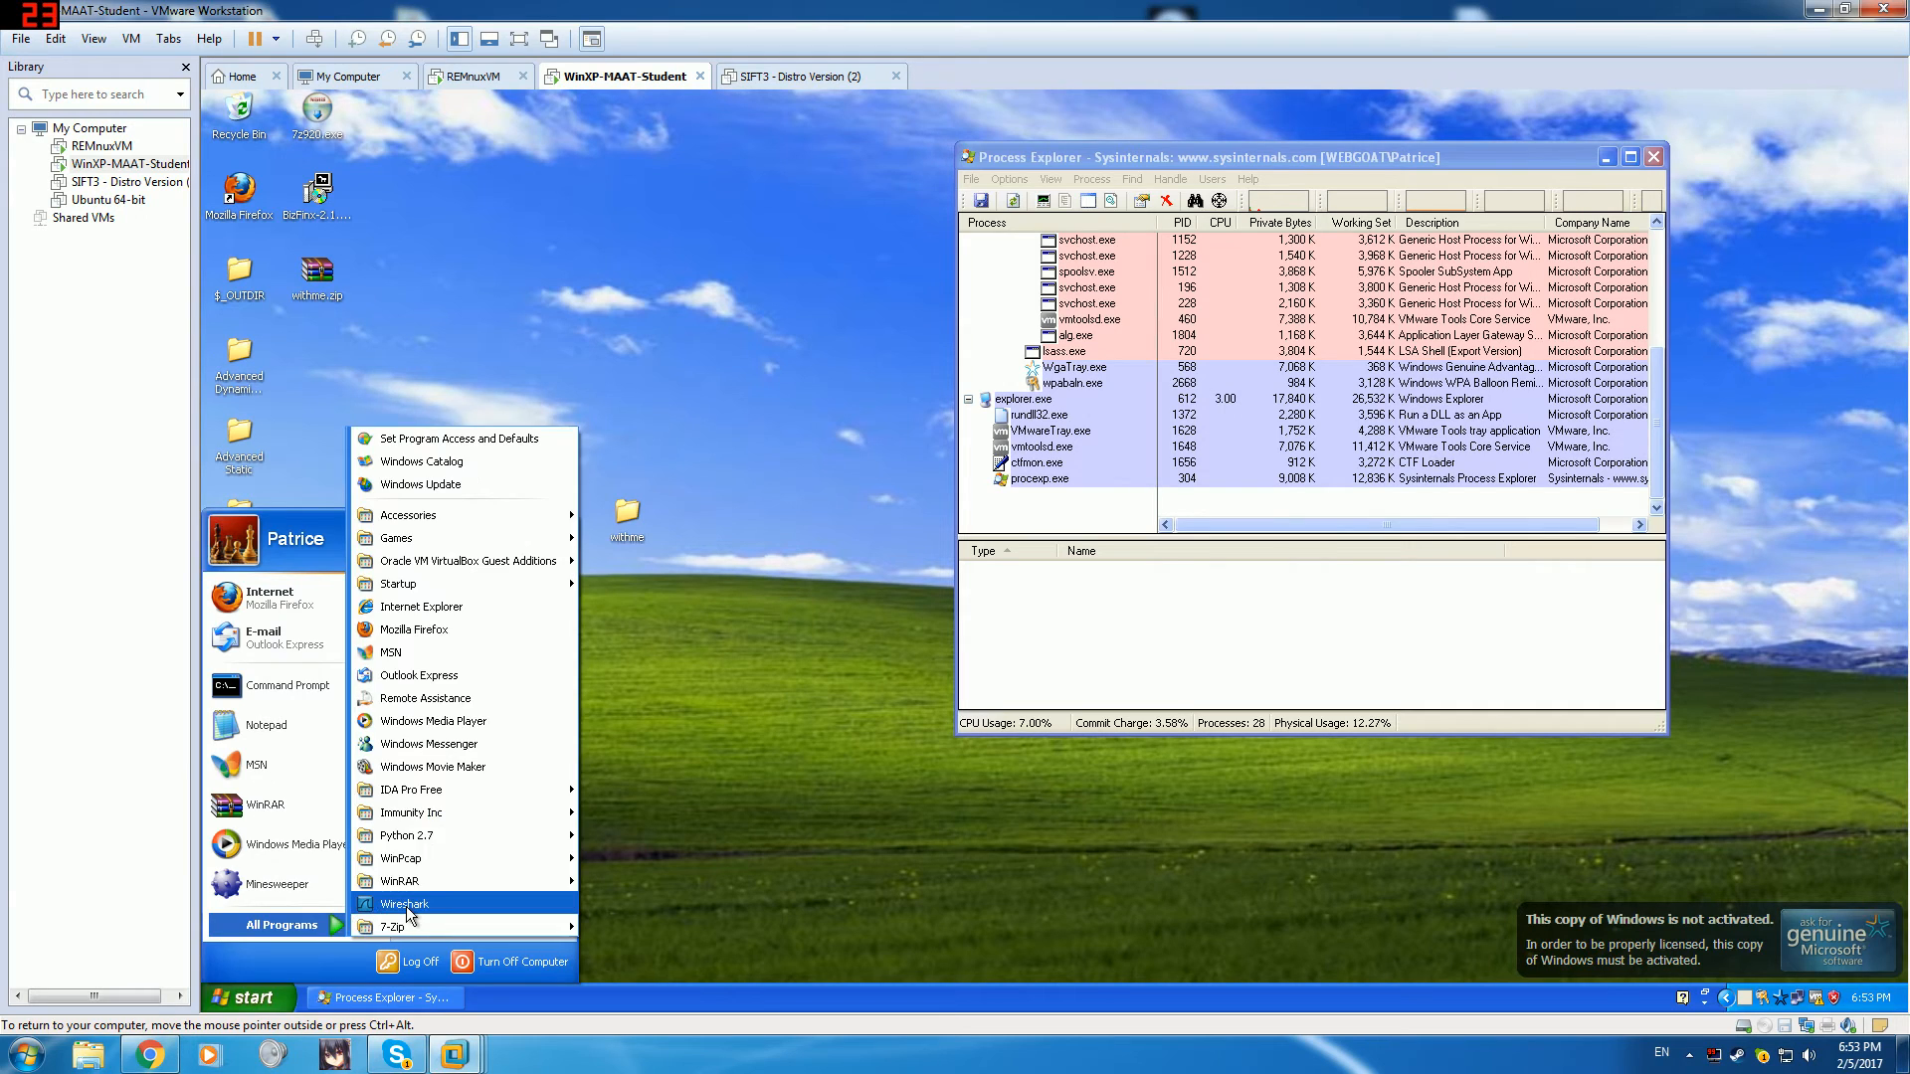
left_click(404, 903)
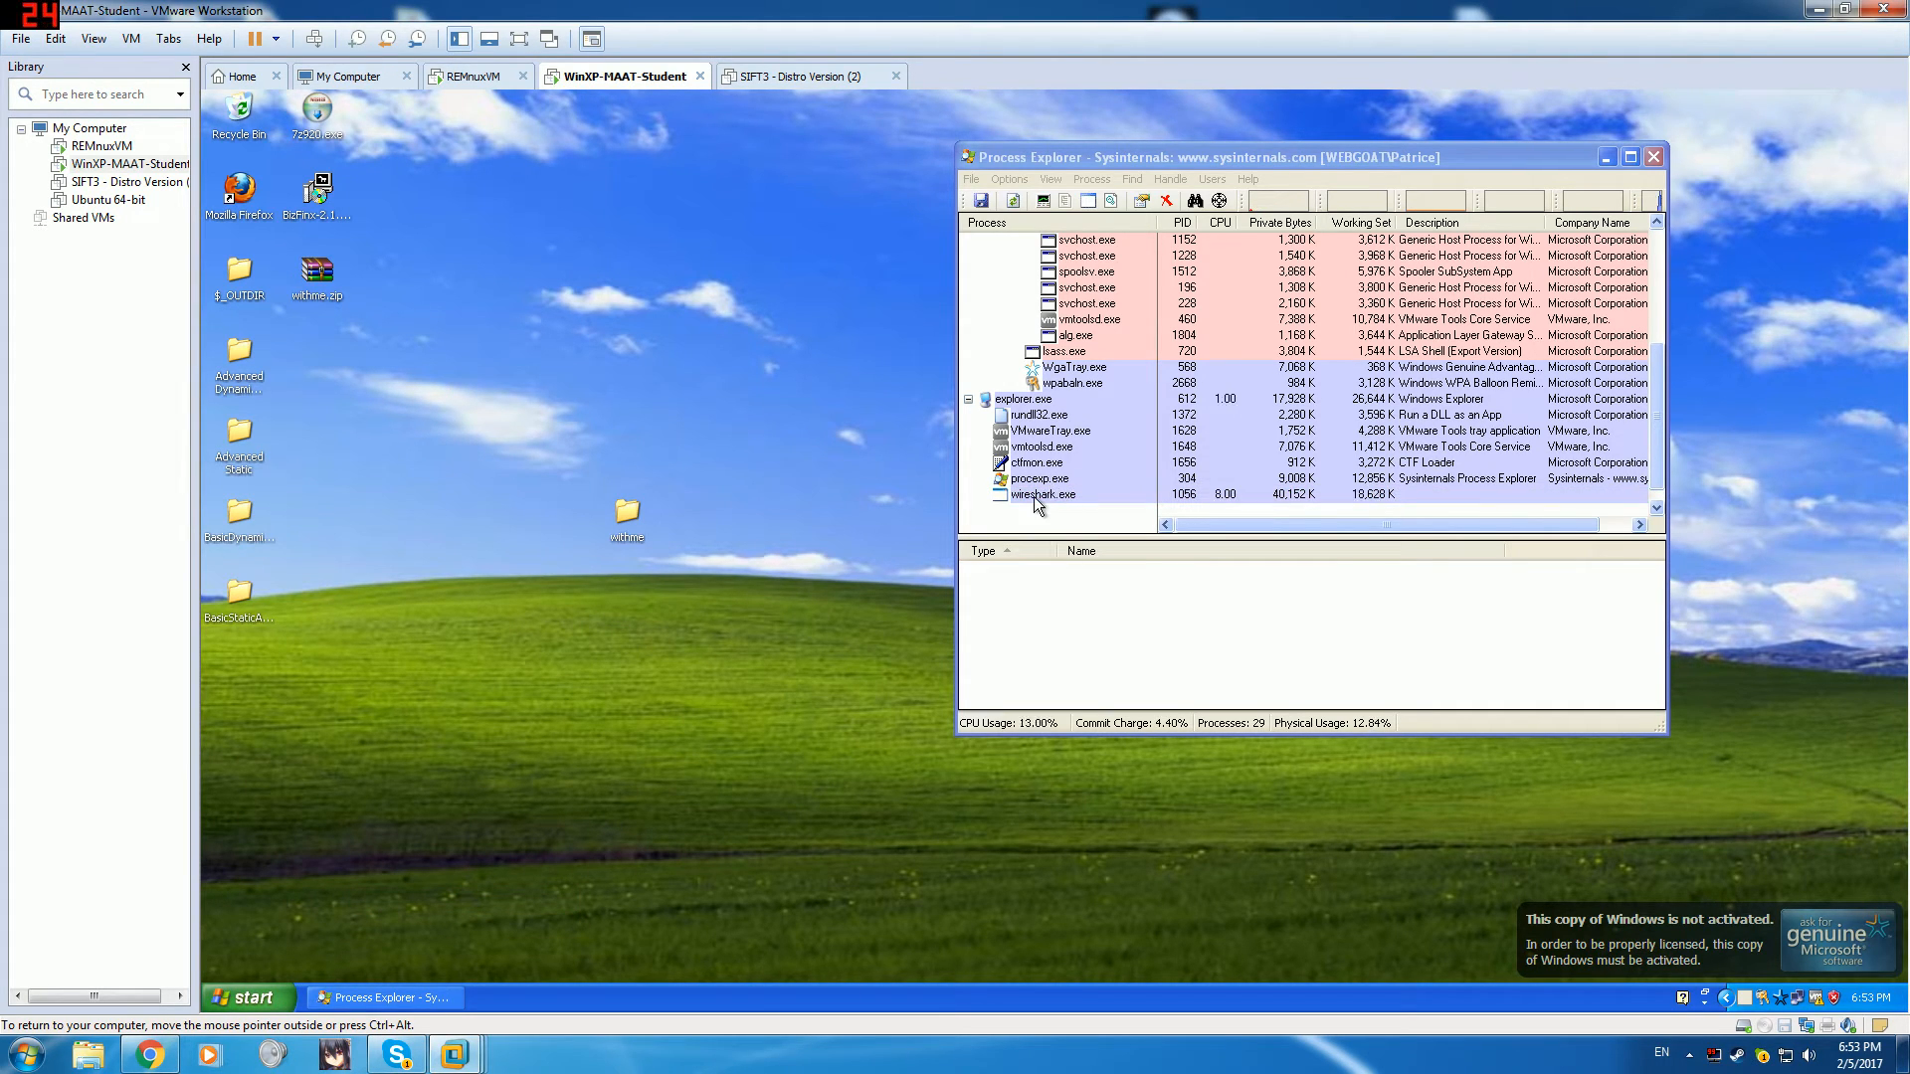
mouse_move(614, 682)
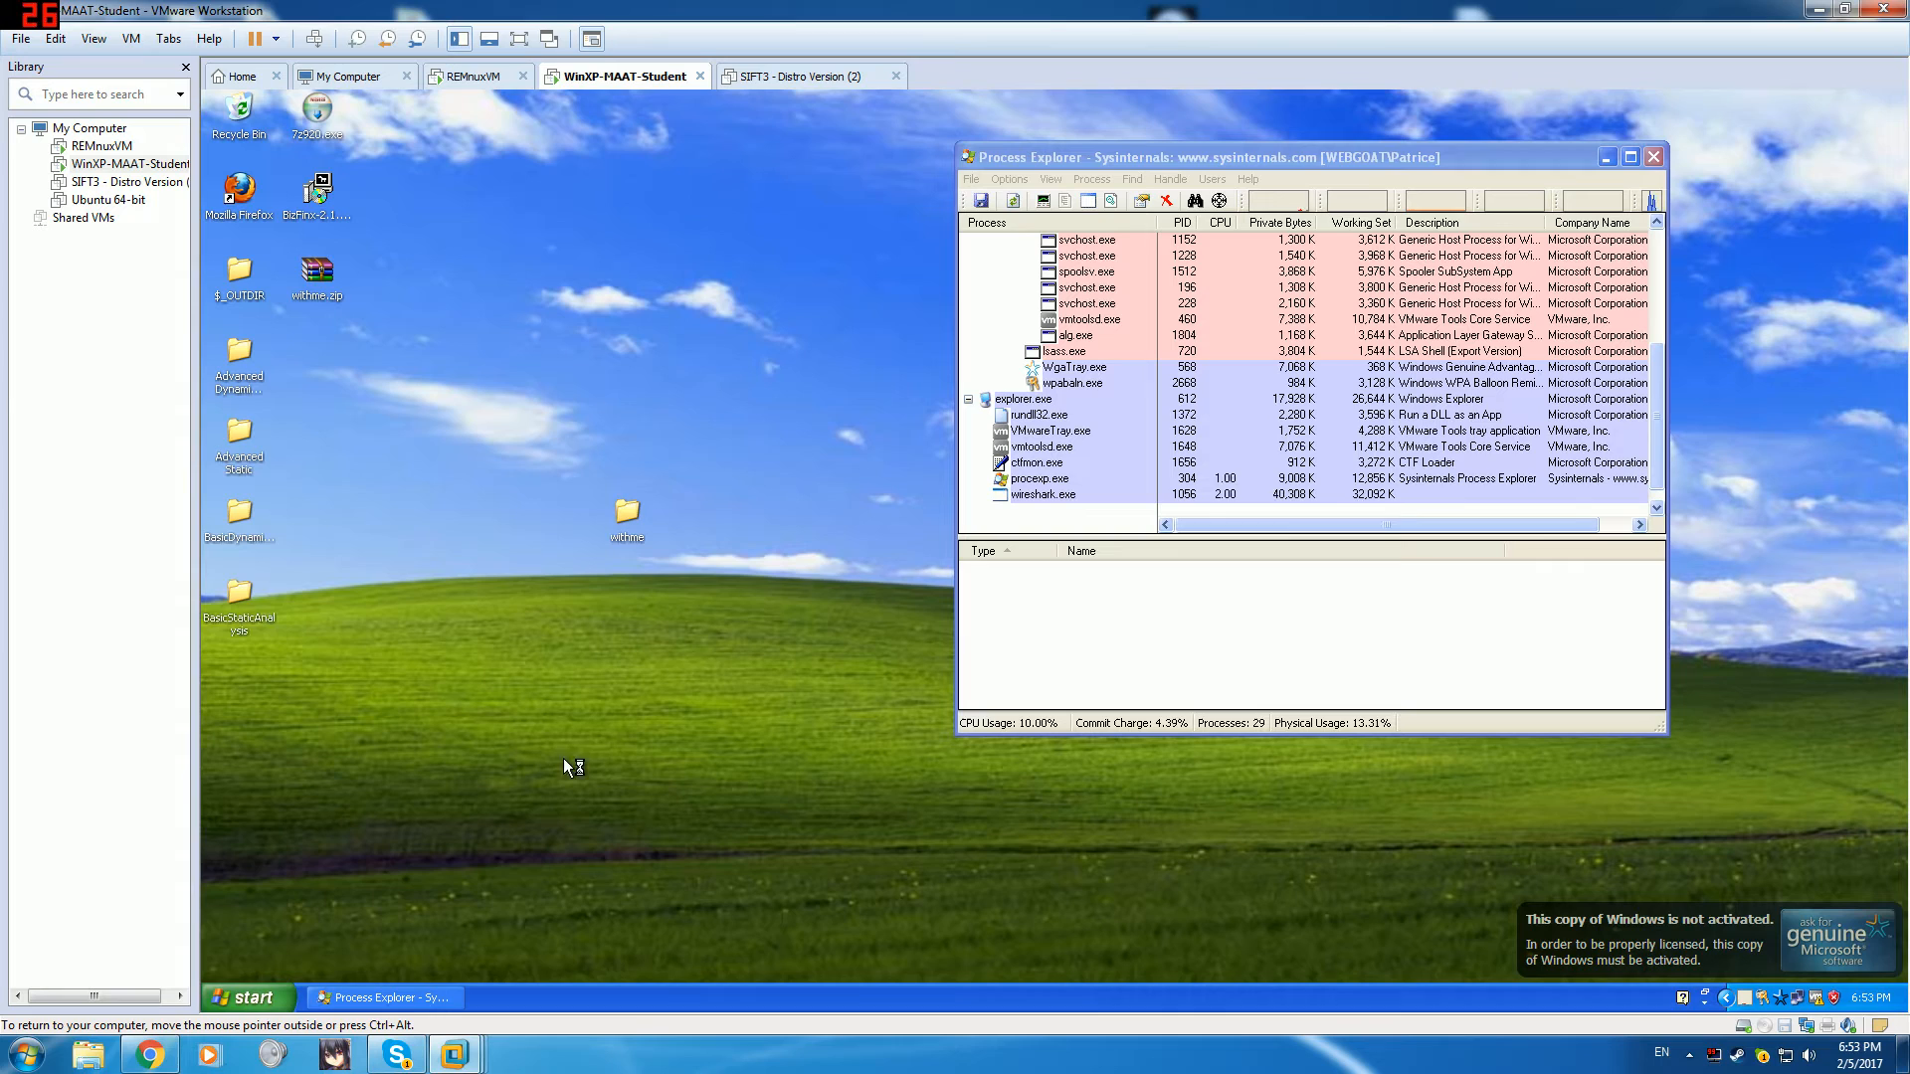
mouse_move(771, 592)
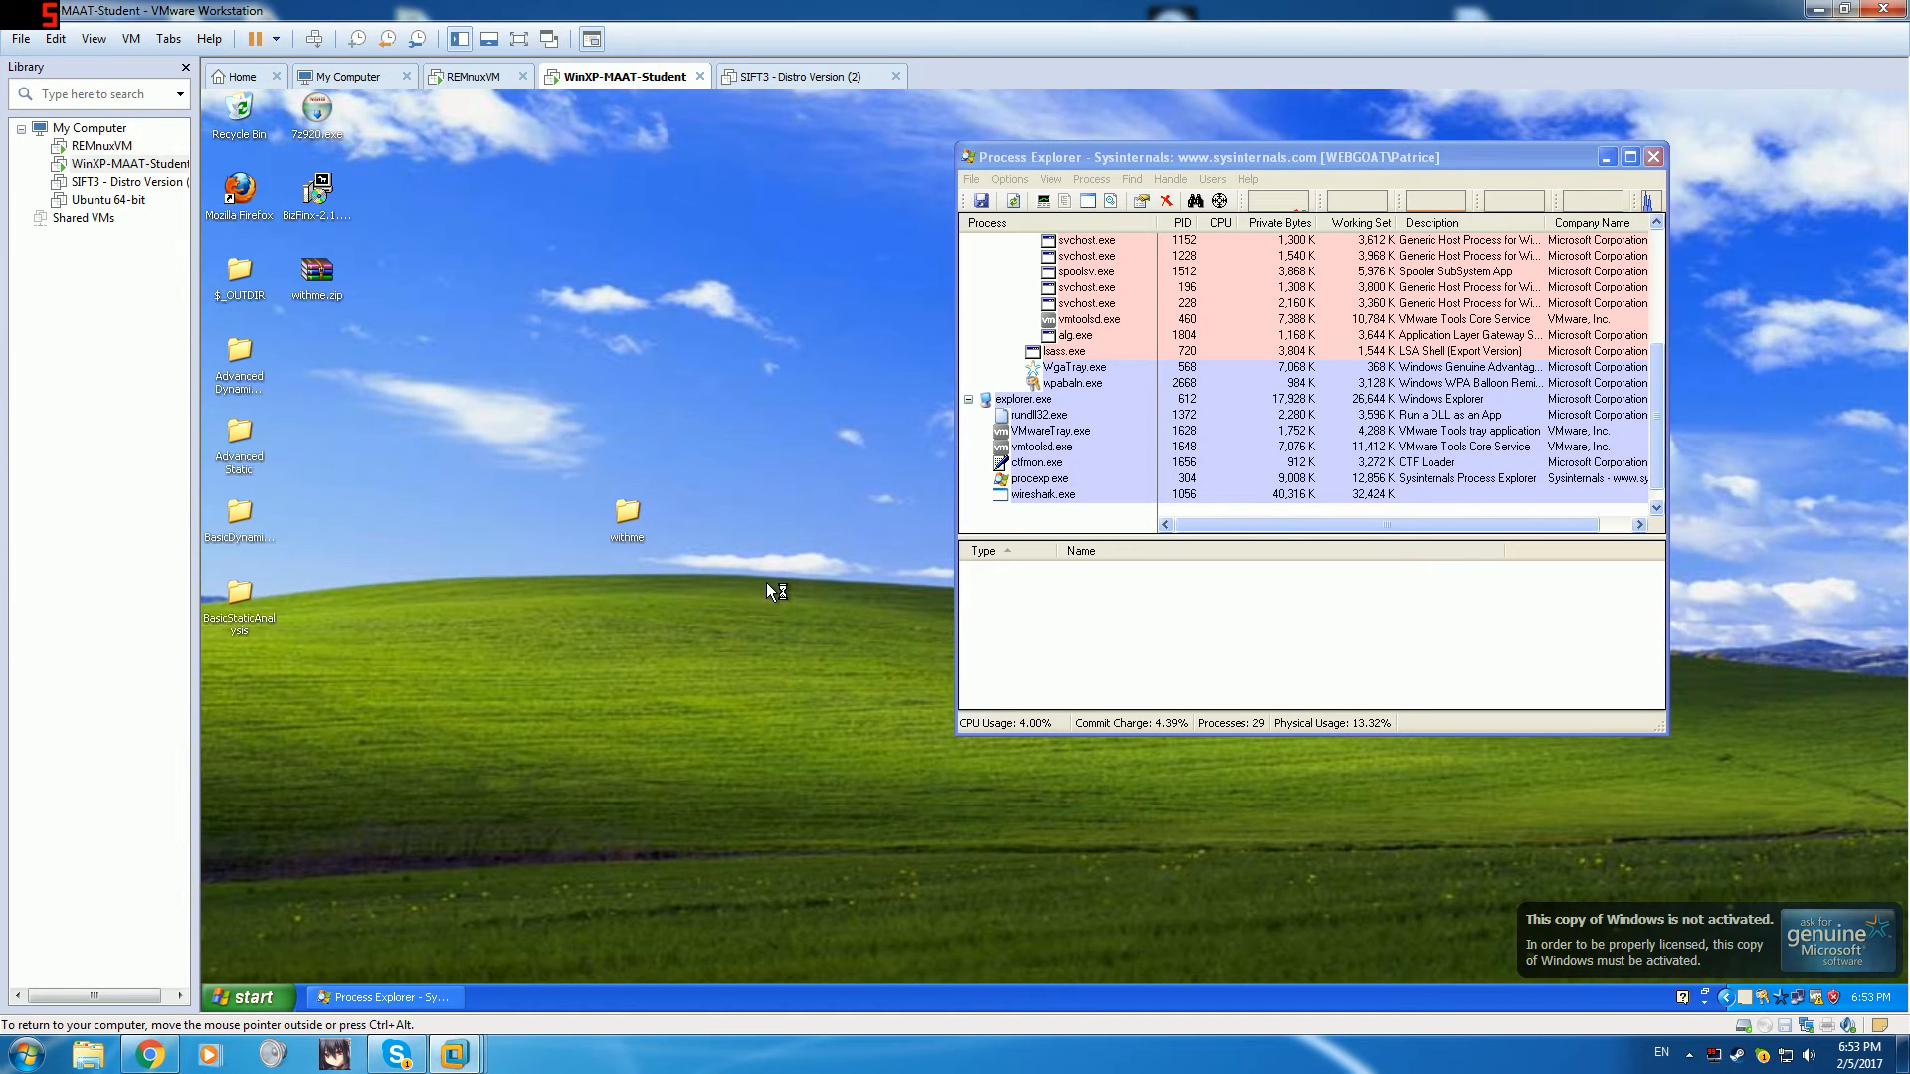
mouse_move(443, 837)
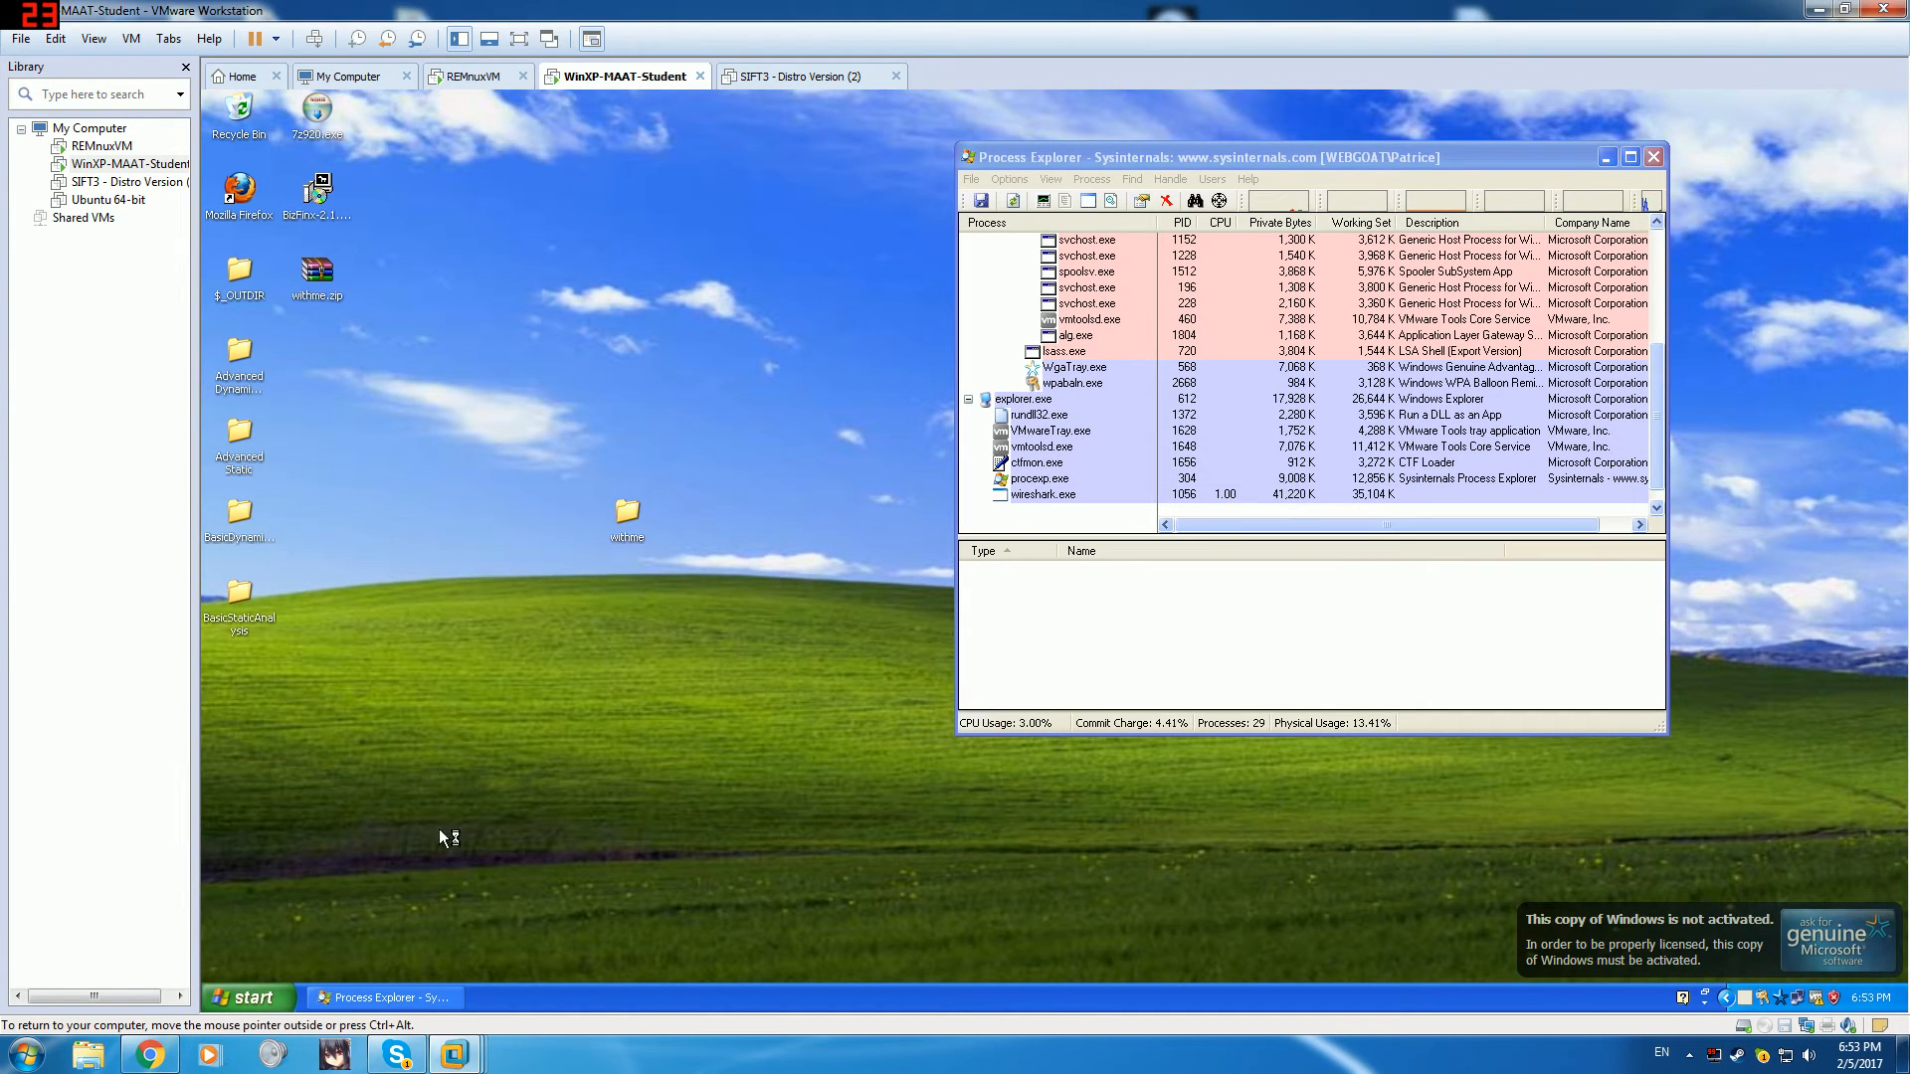
mouse_move(694, 887)
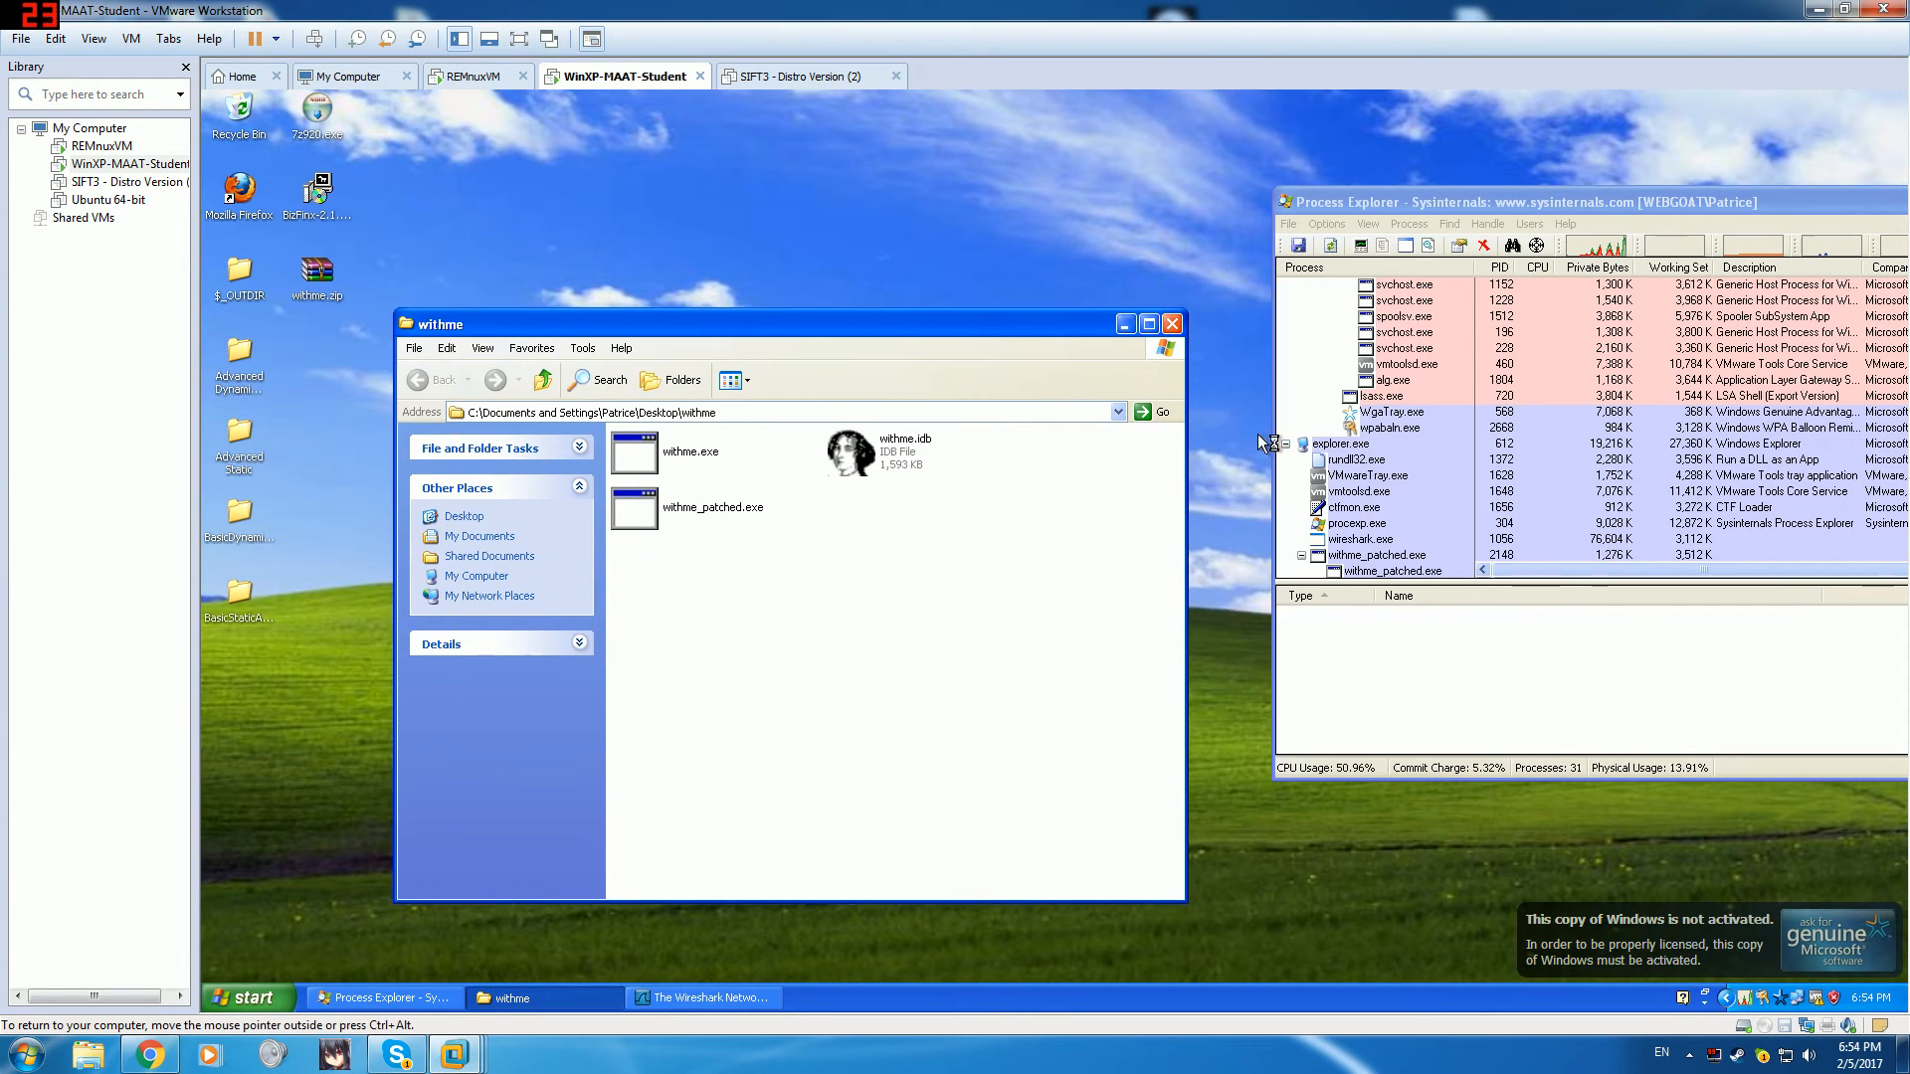
- Minimize the withme folder window and select the BasicDynamicAnalysis folder
left_click(1359, 443)
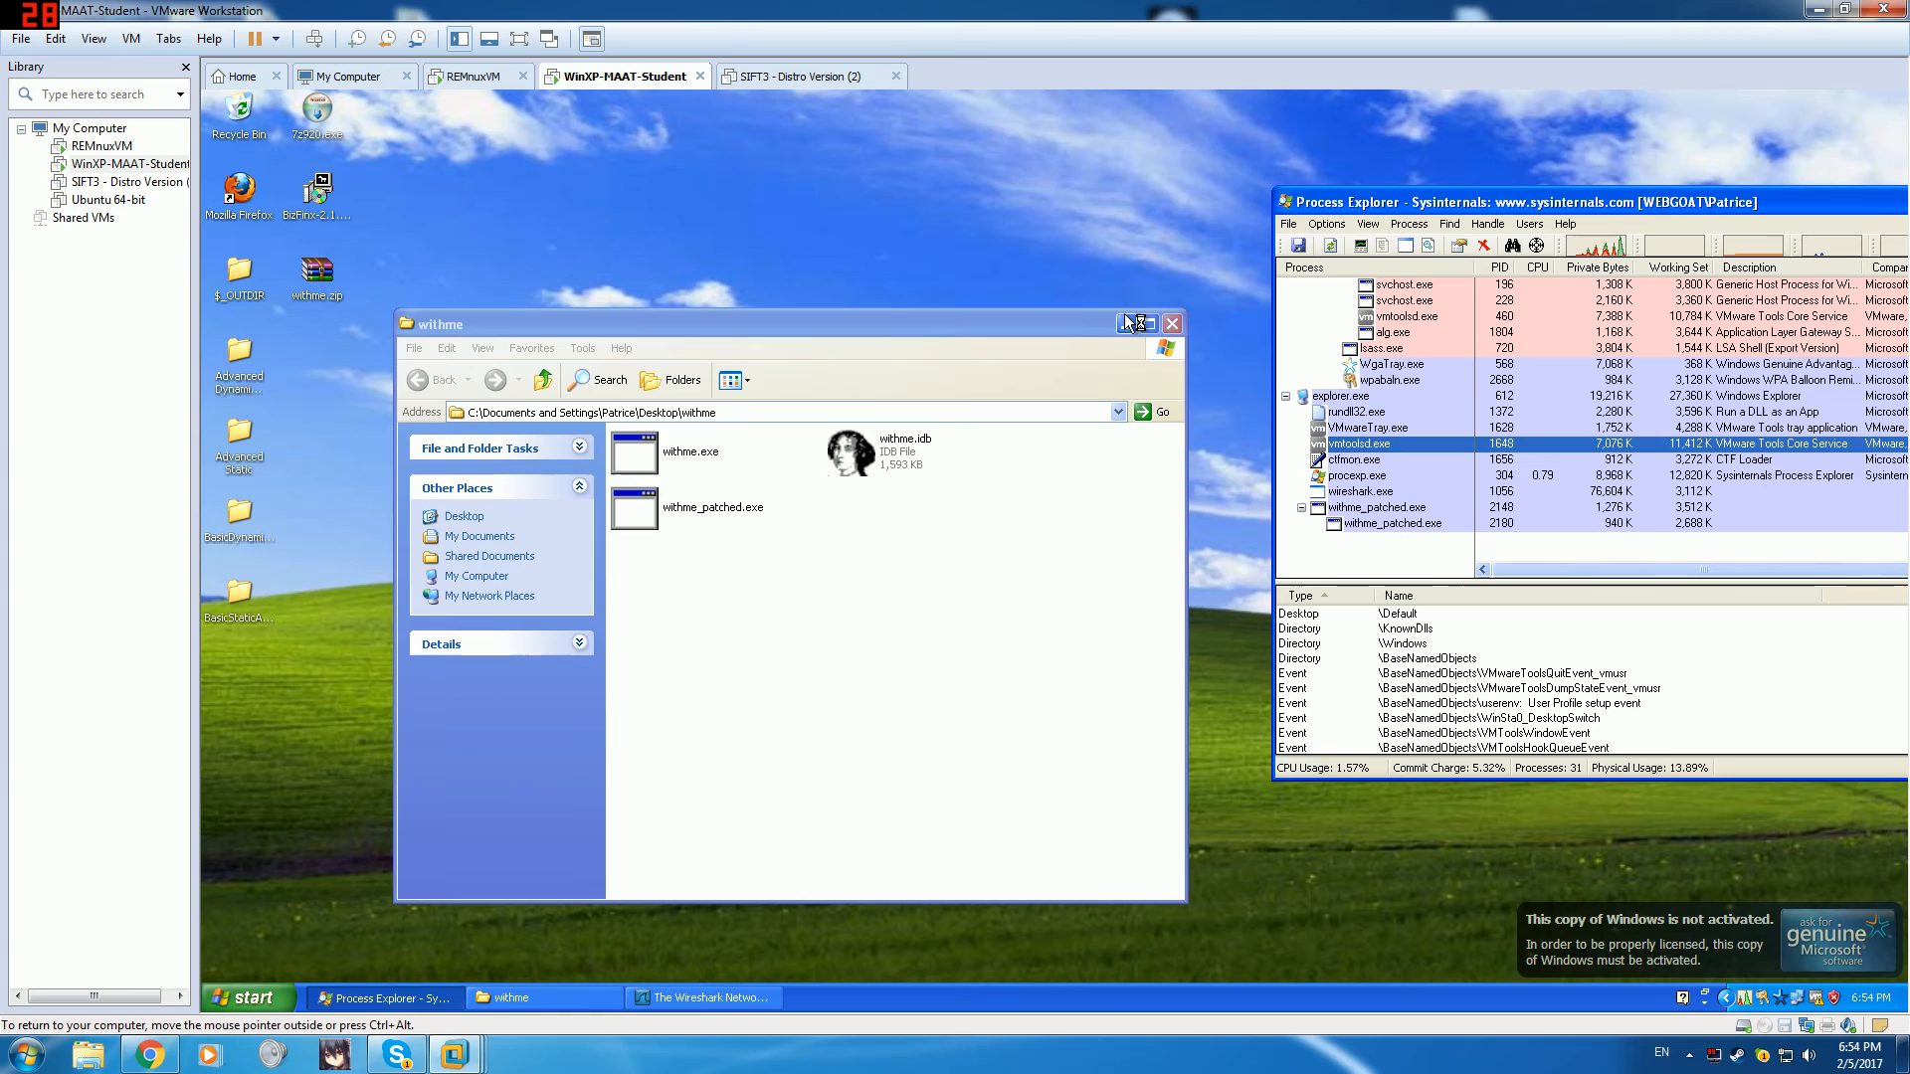
left_click(1135, 323)
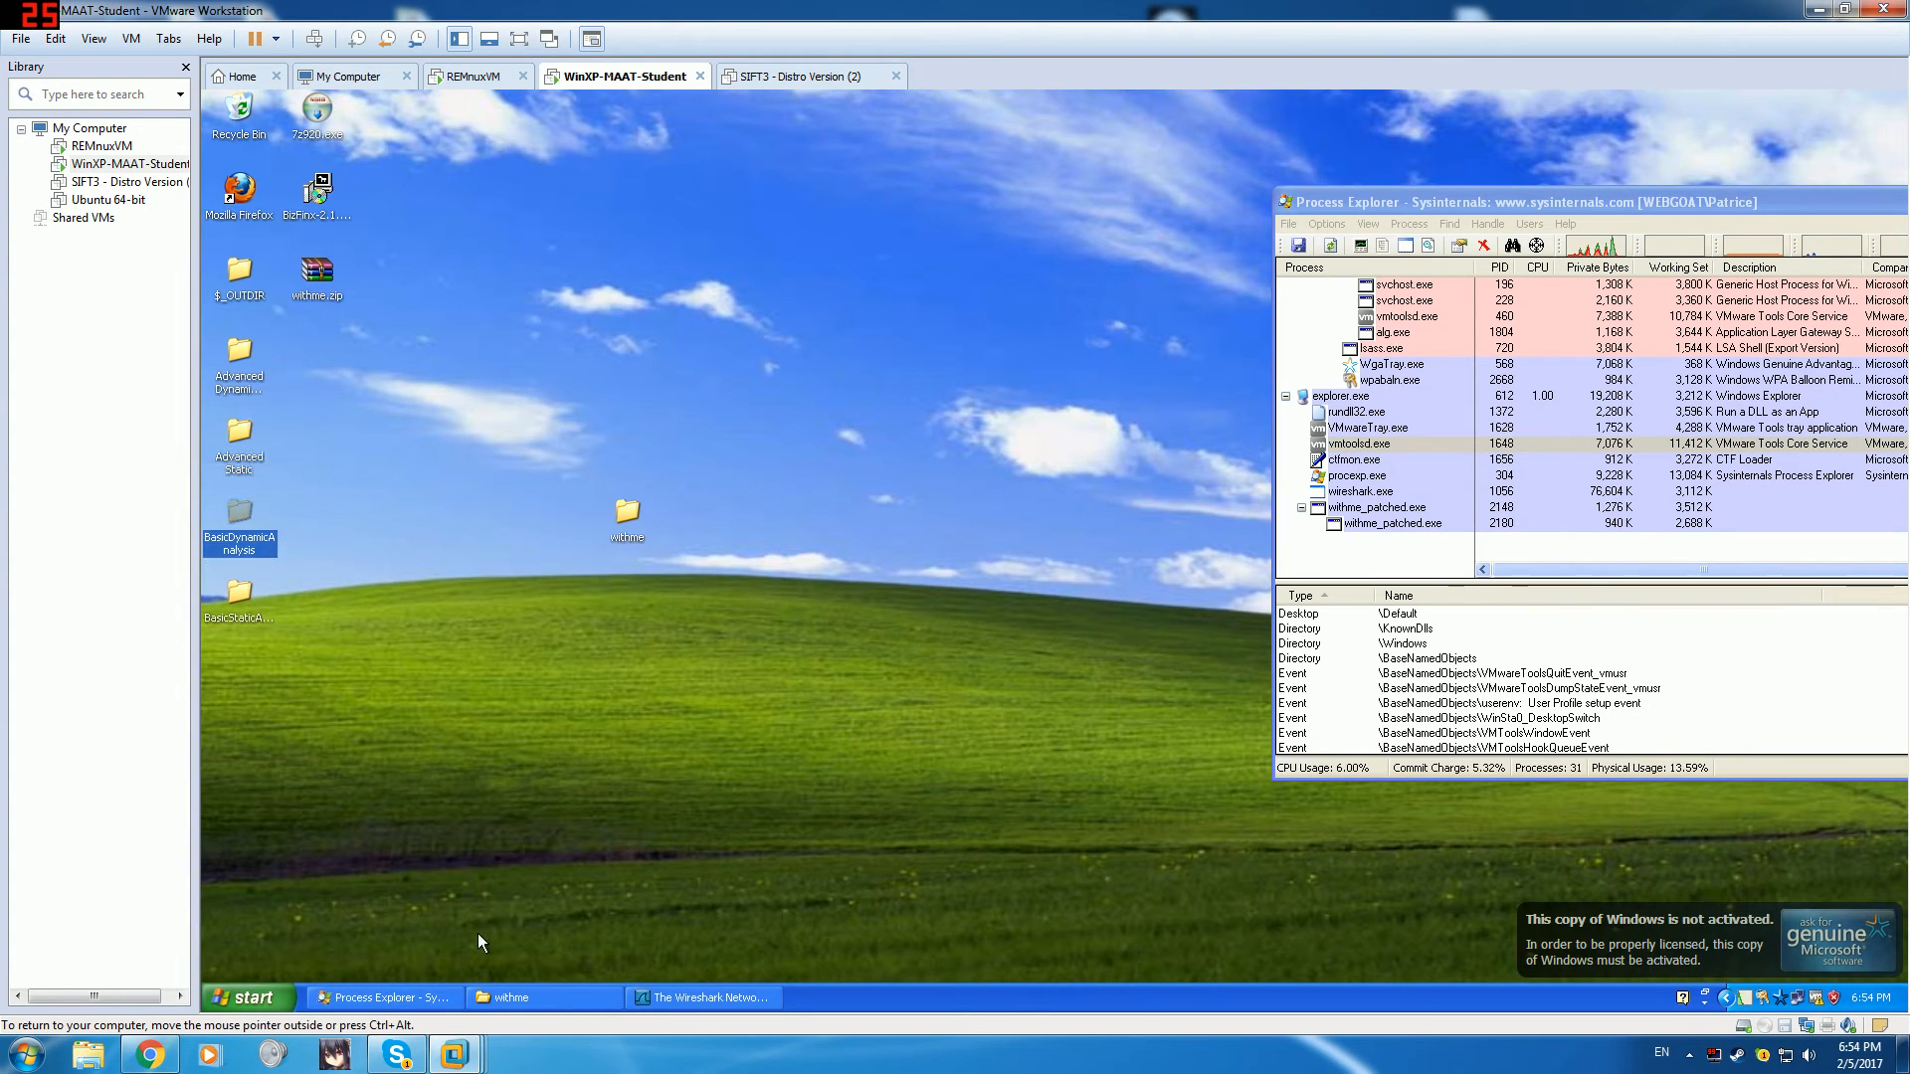
mouse_move(256, 607)
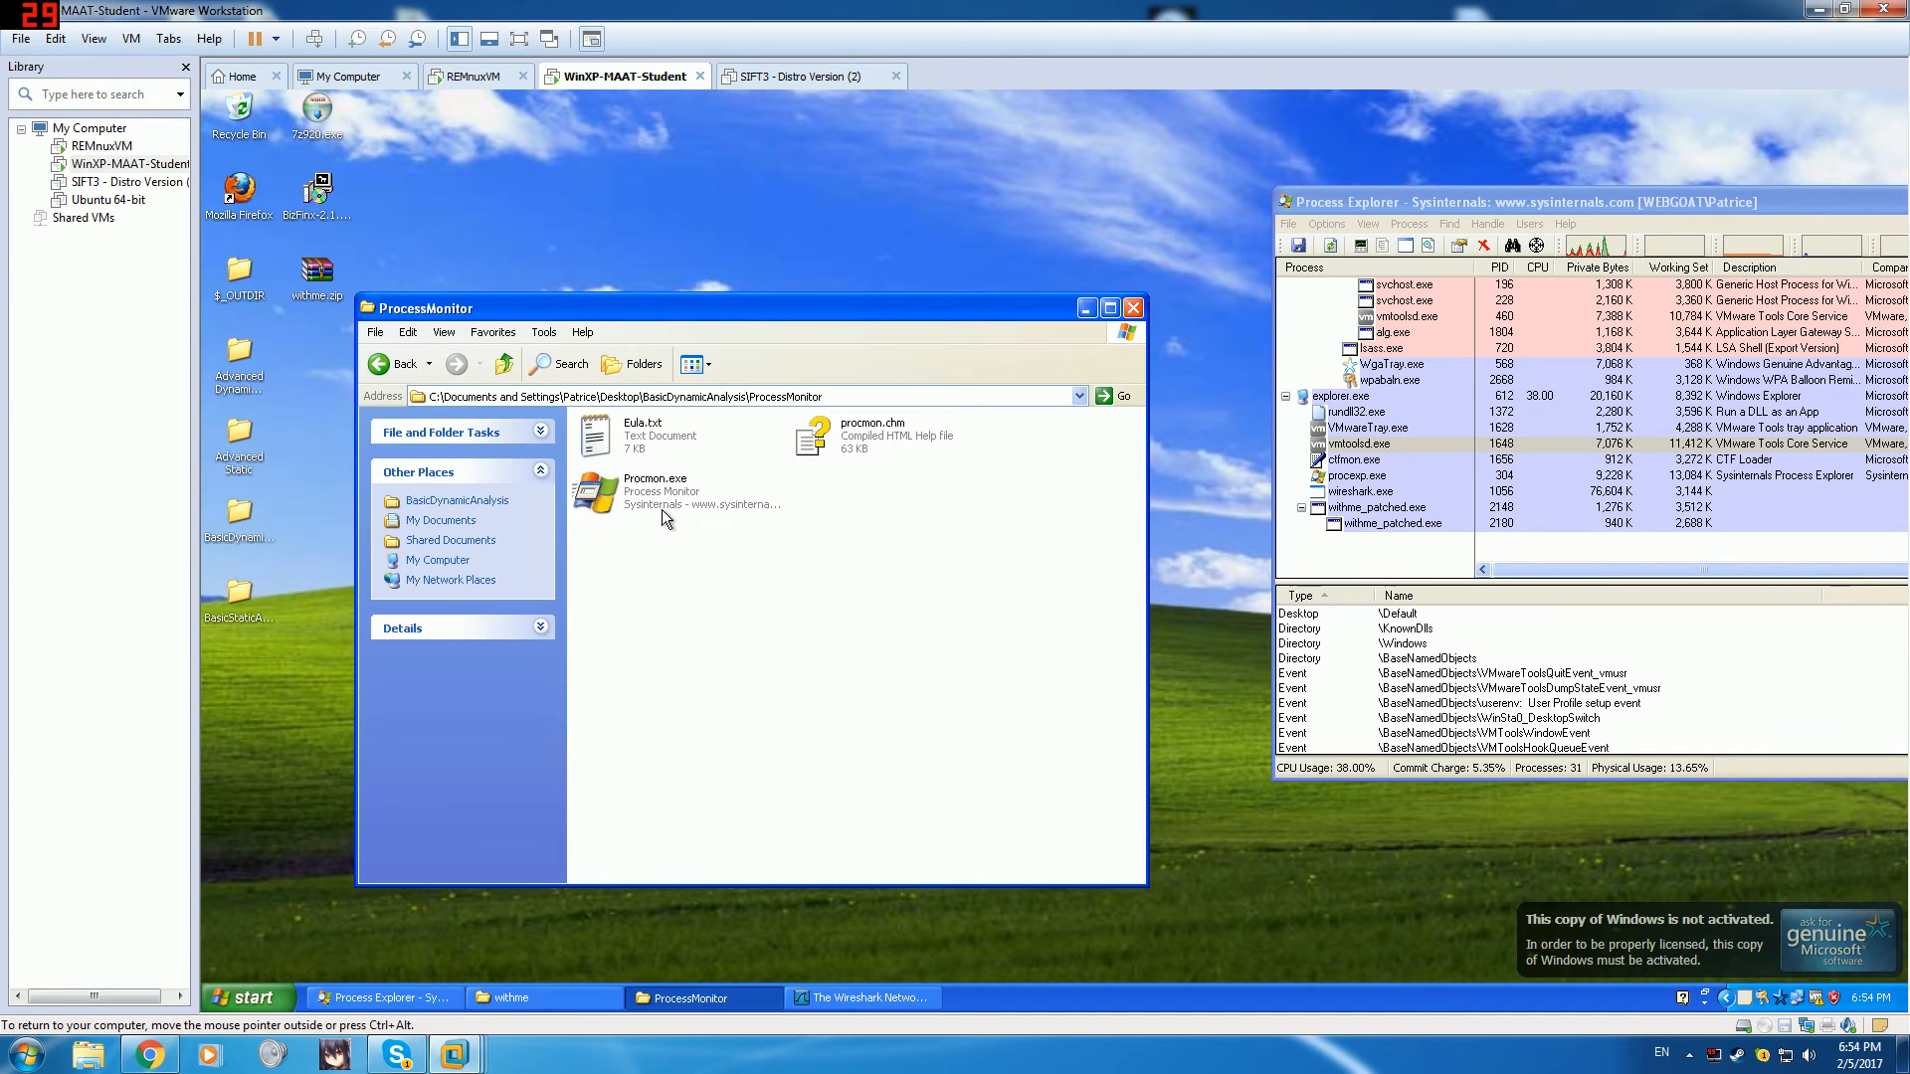
- Launch Procmon and add the filter Process Name is withme_patched.exe, Include
double_click(599, 491)
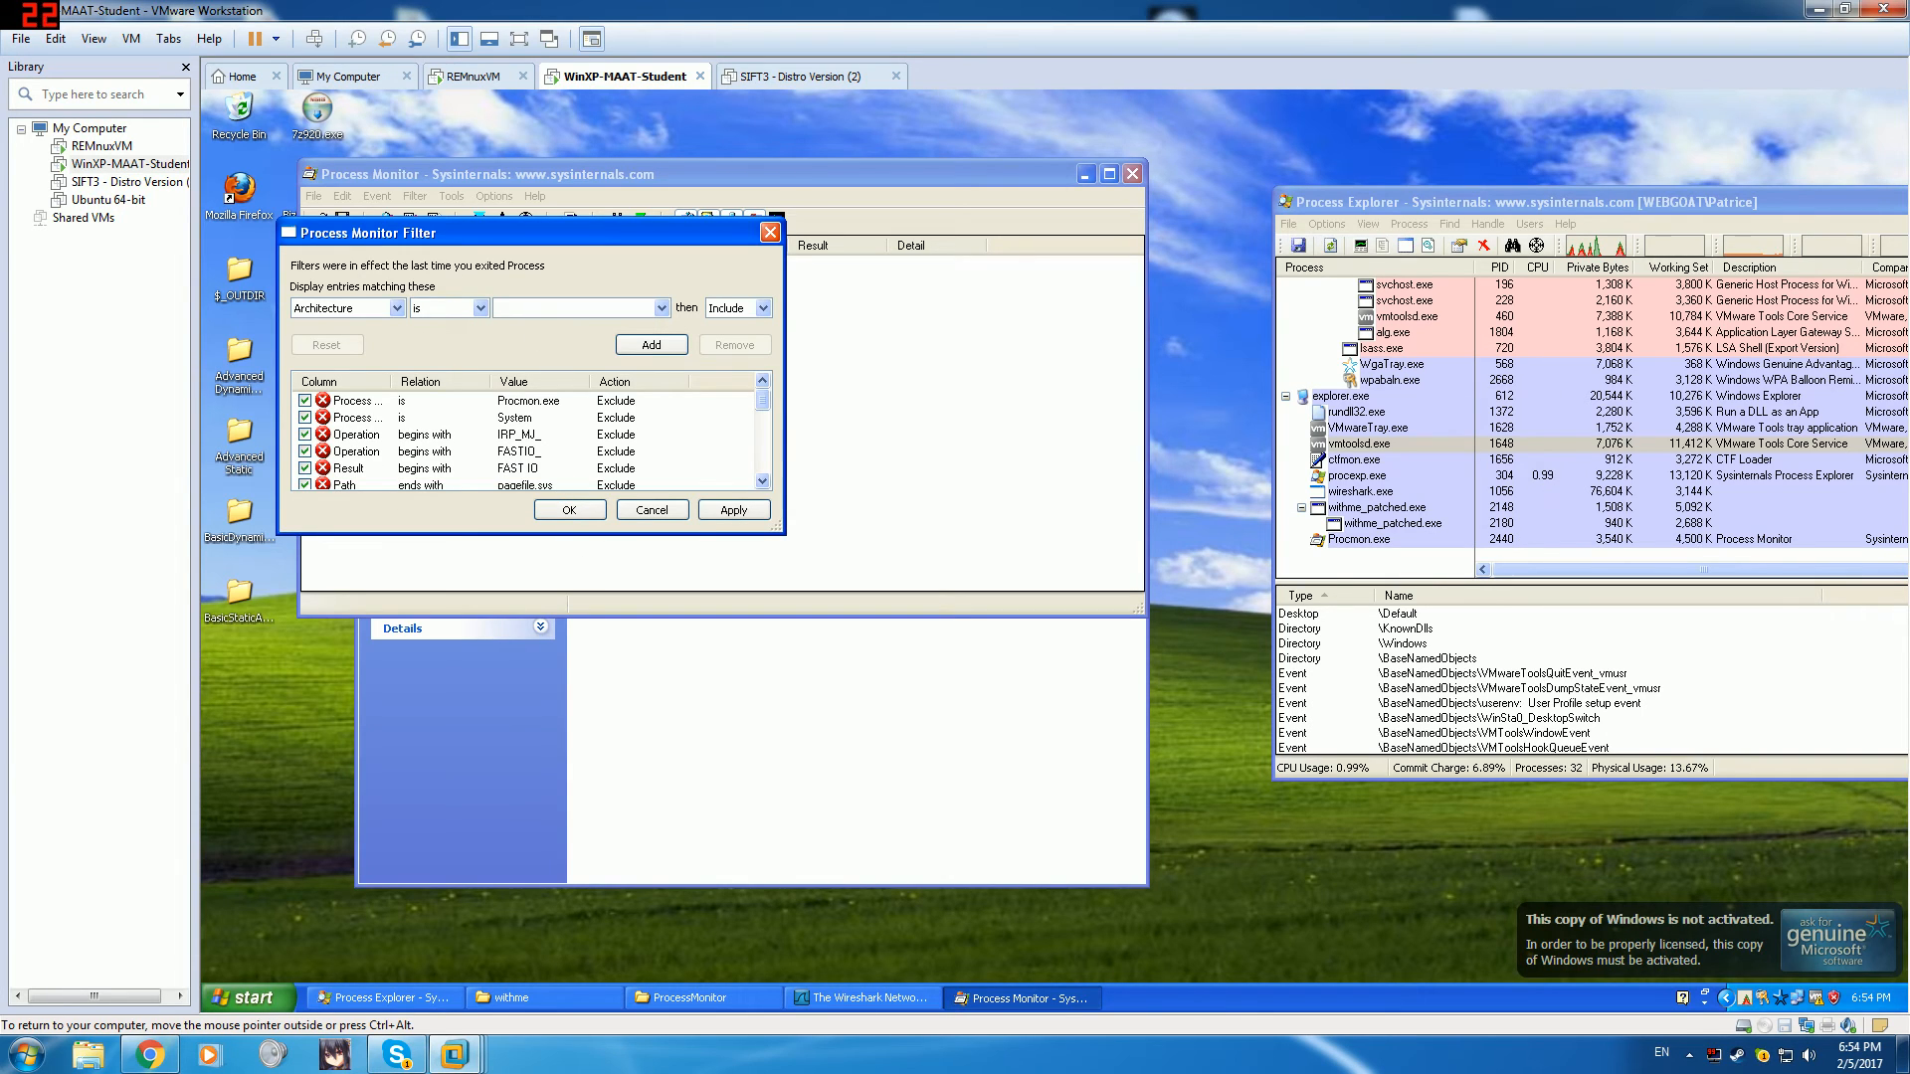
left_click(400, 308)
type("withme_patched.exe")
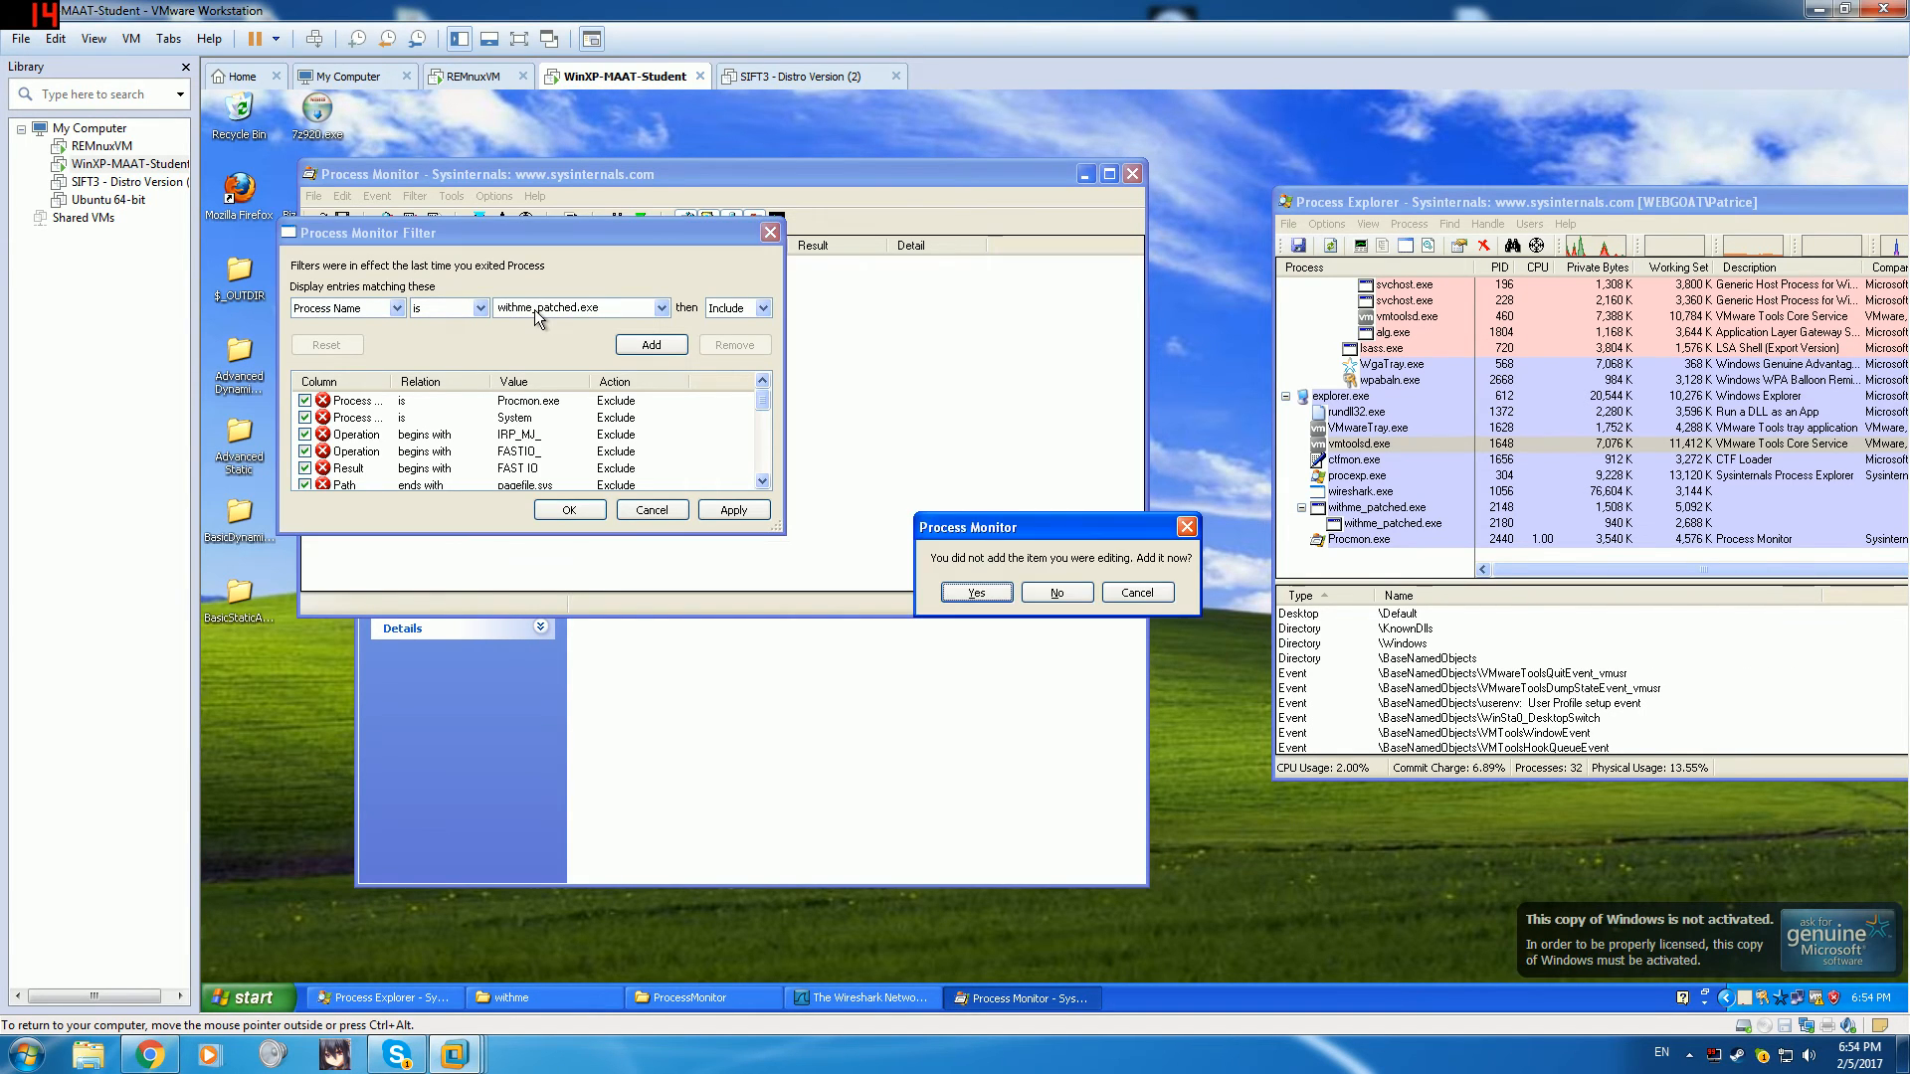
left_click(1056, 592)
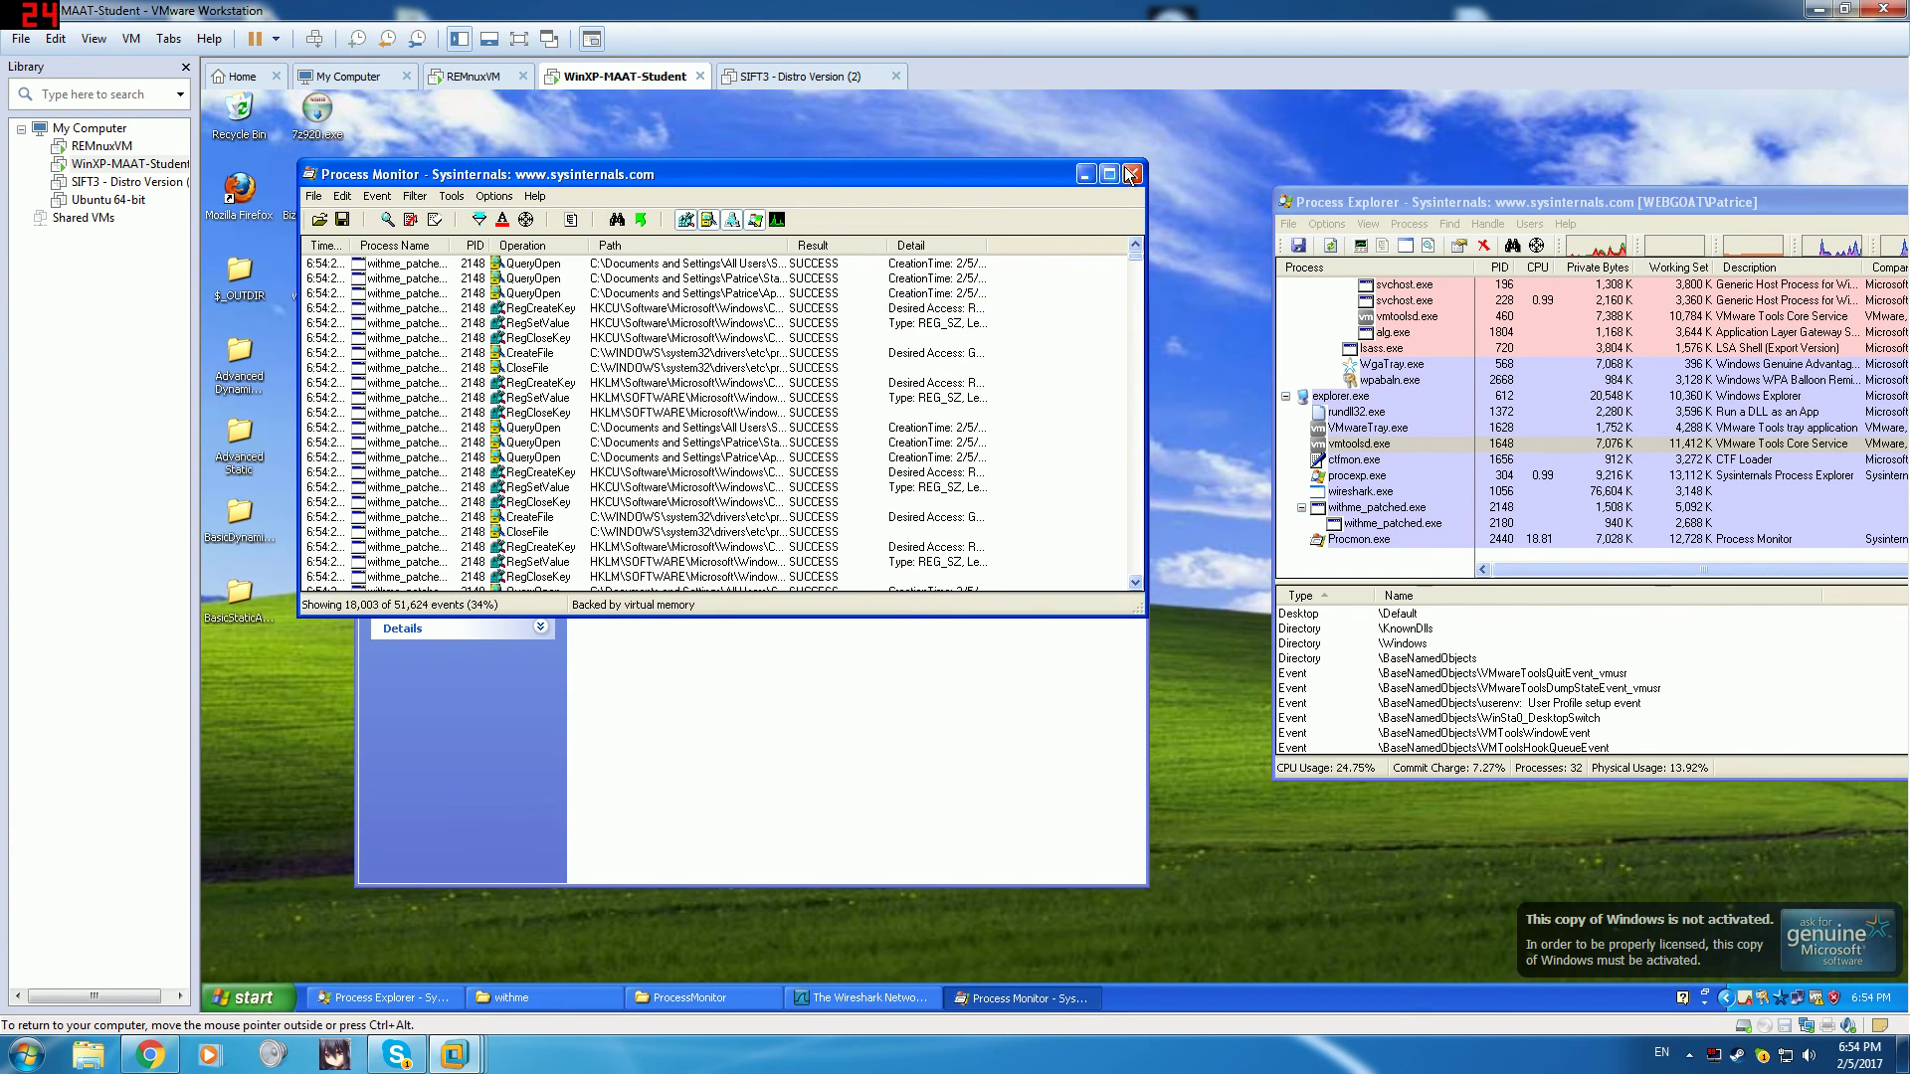
- Close Process Monitor, check withme_patched.exe and wireshark.exe, then close Process Explorer
left_click(1132, 173)
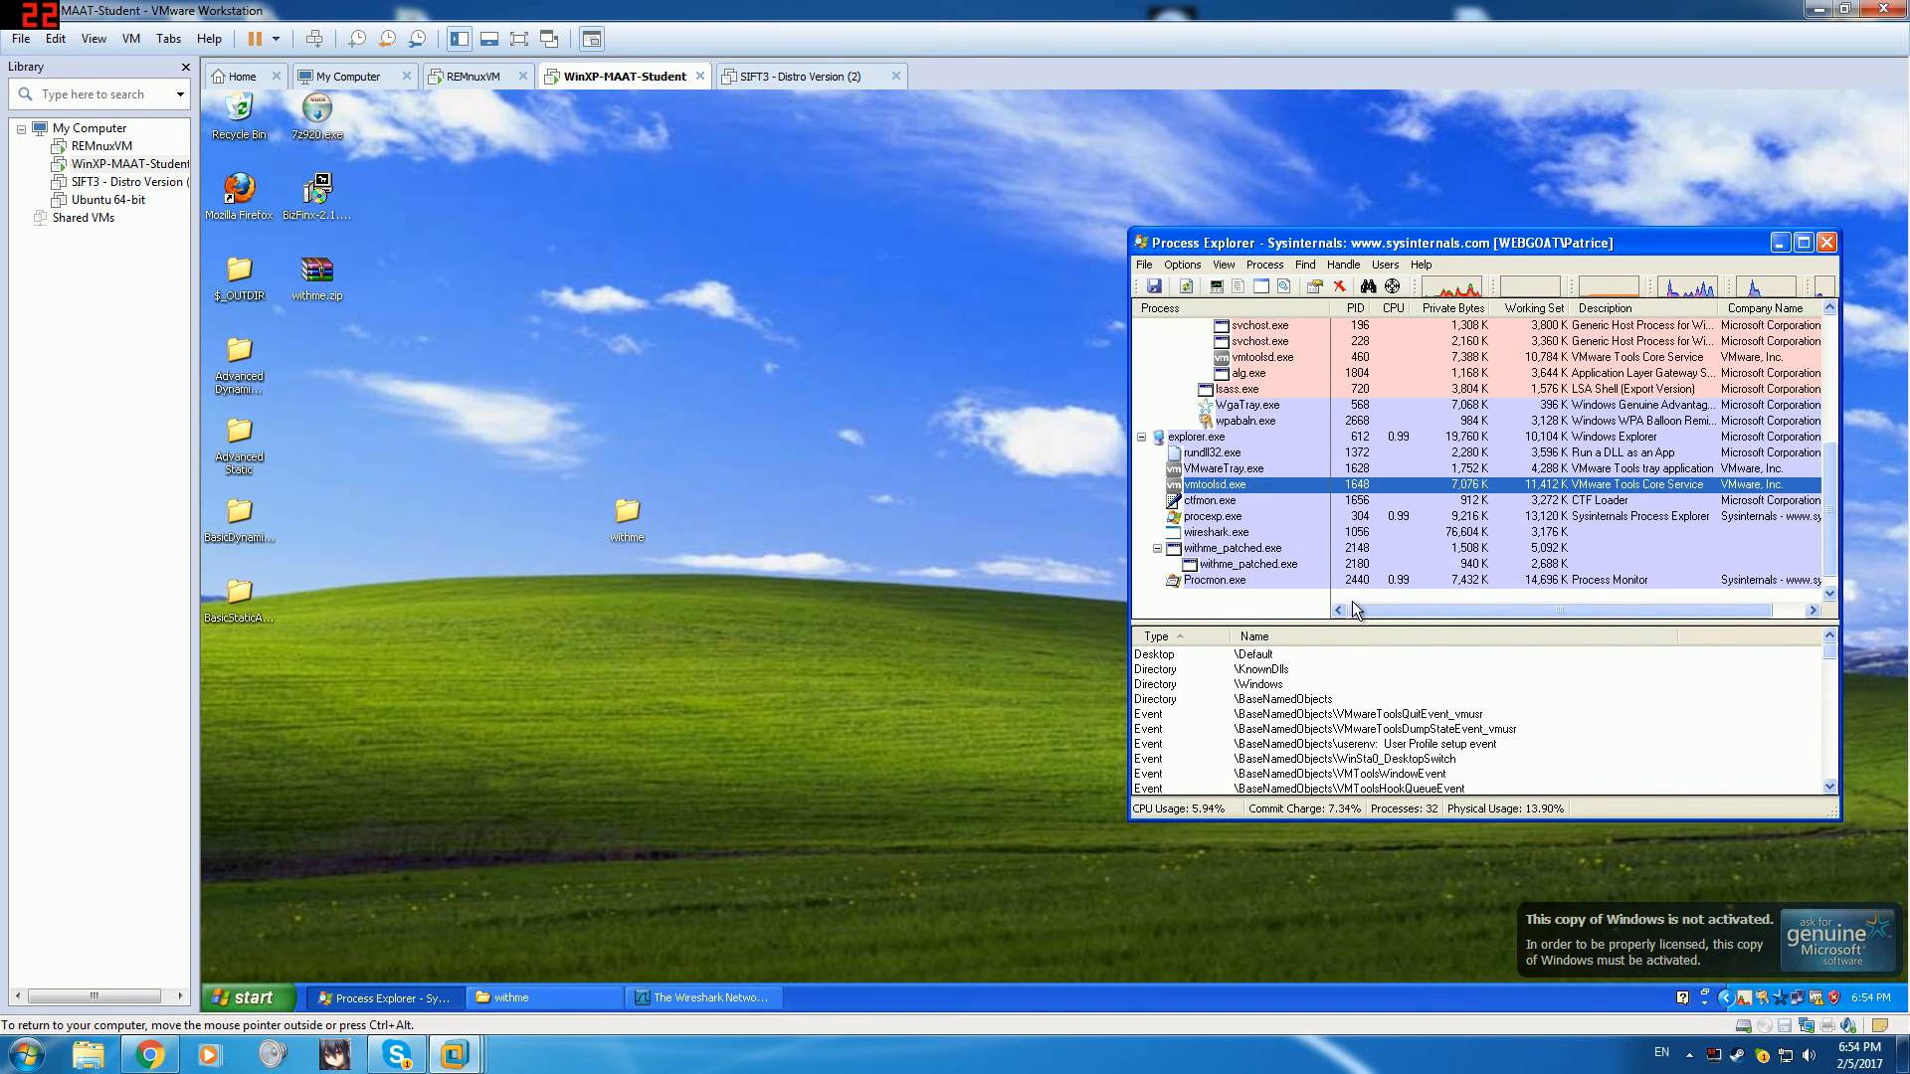
left_click(1254, 564)
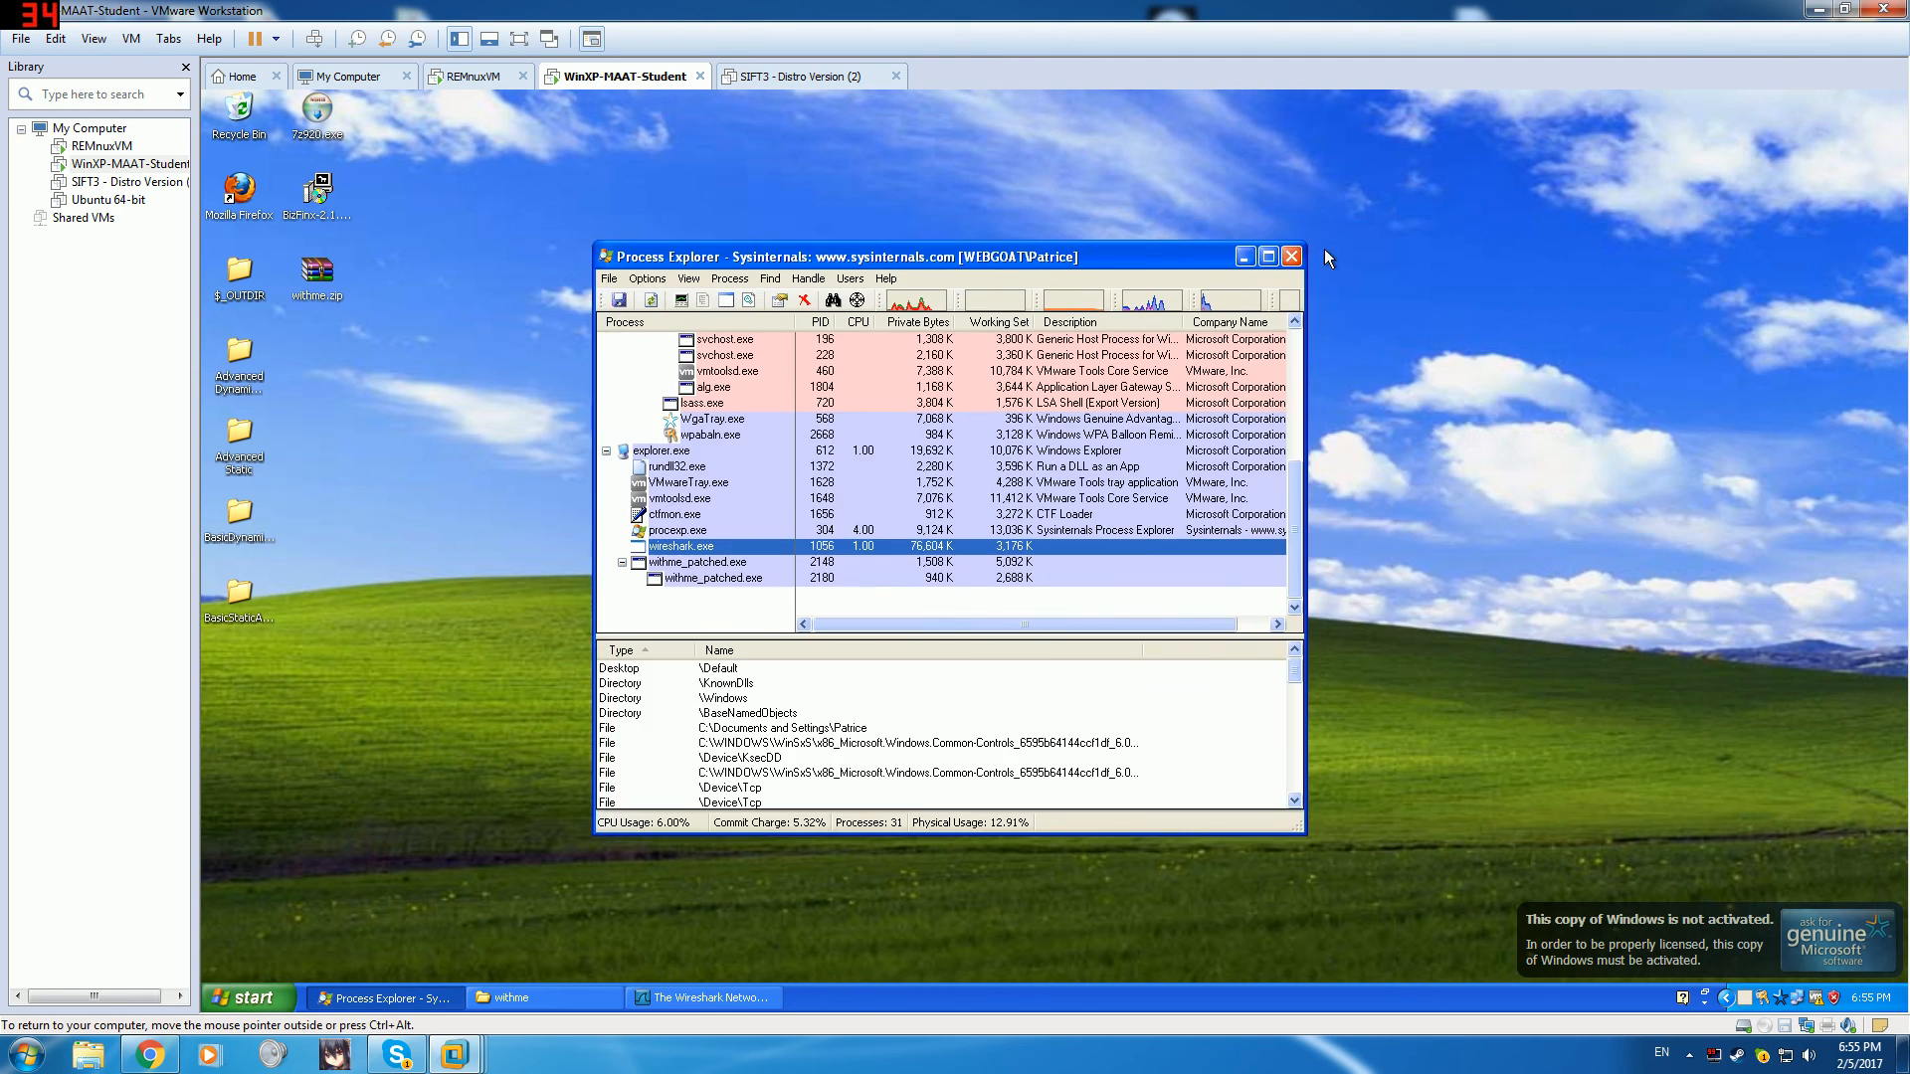
left_click(1291, 257)
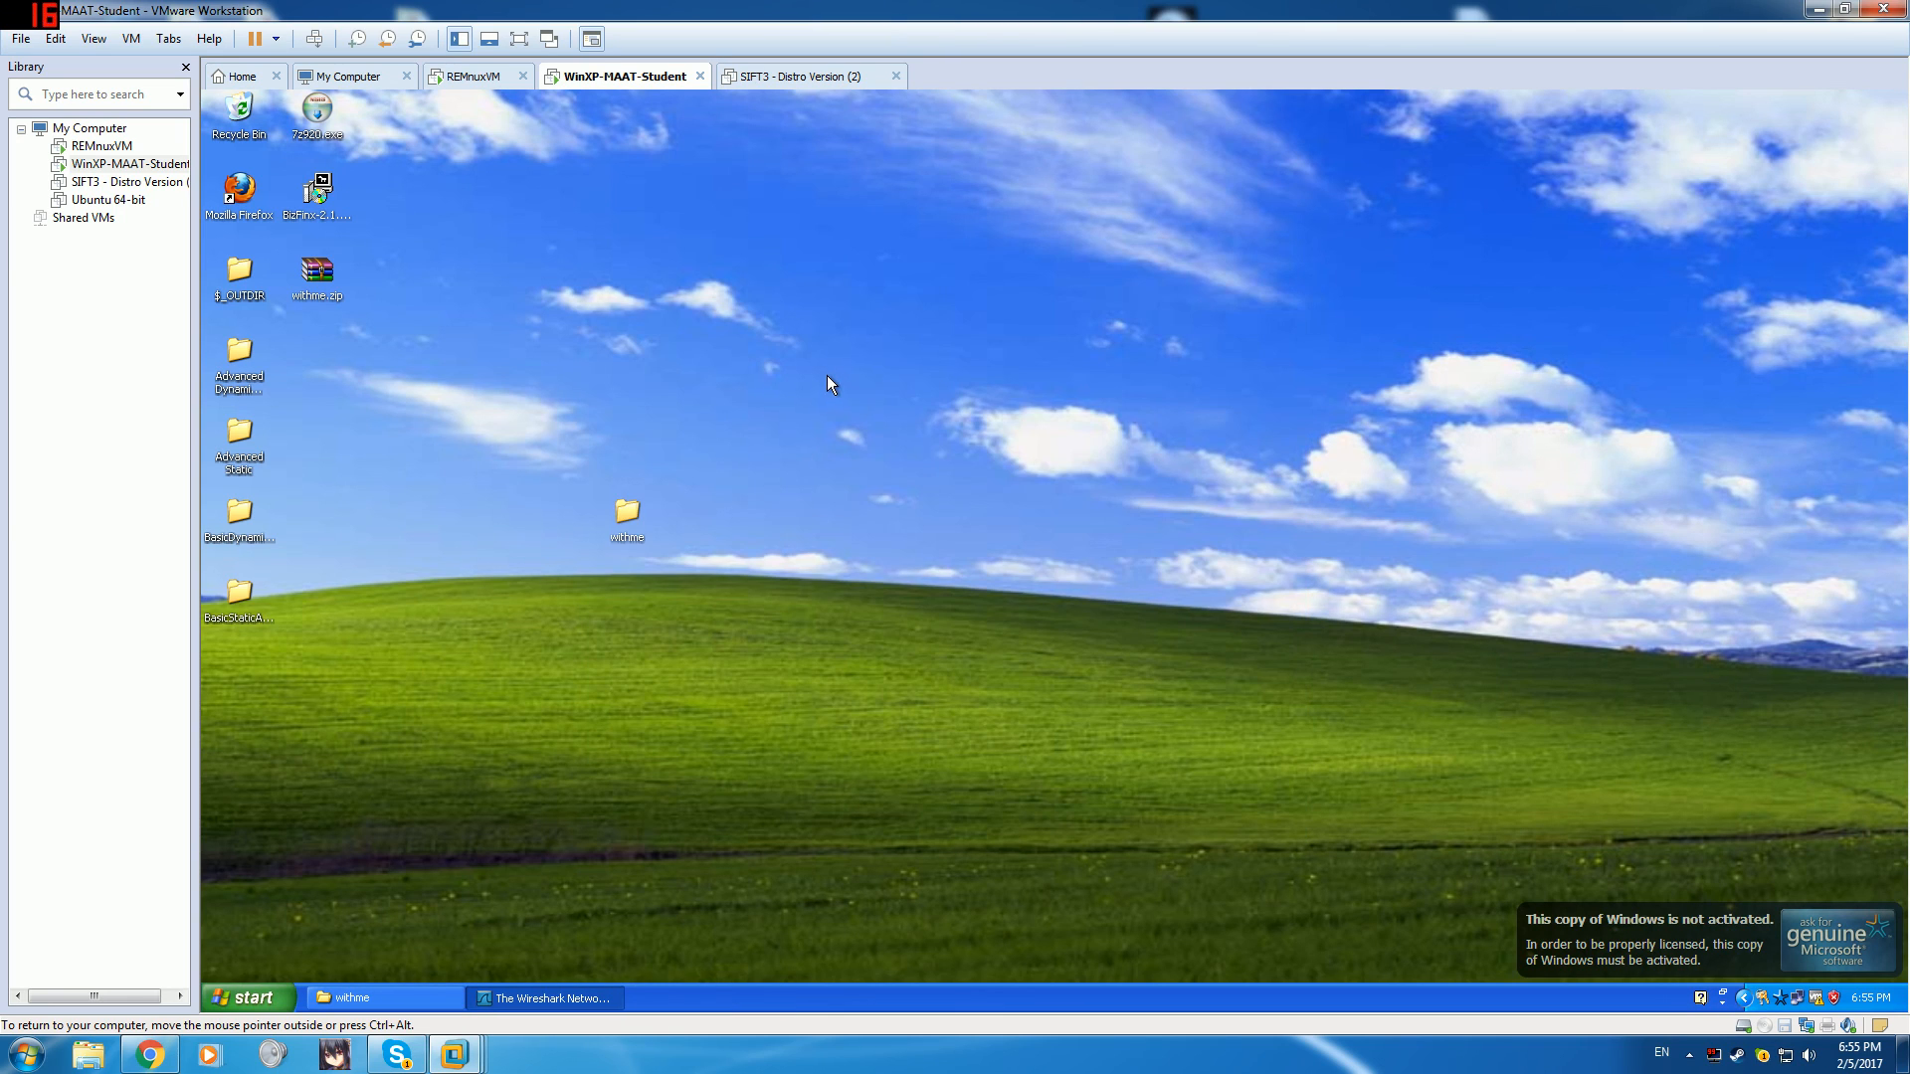